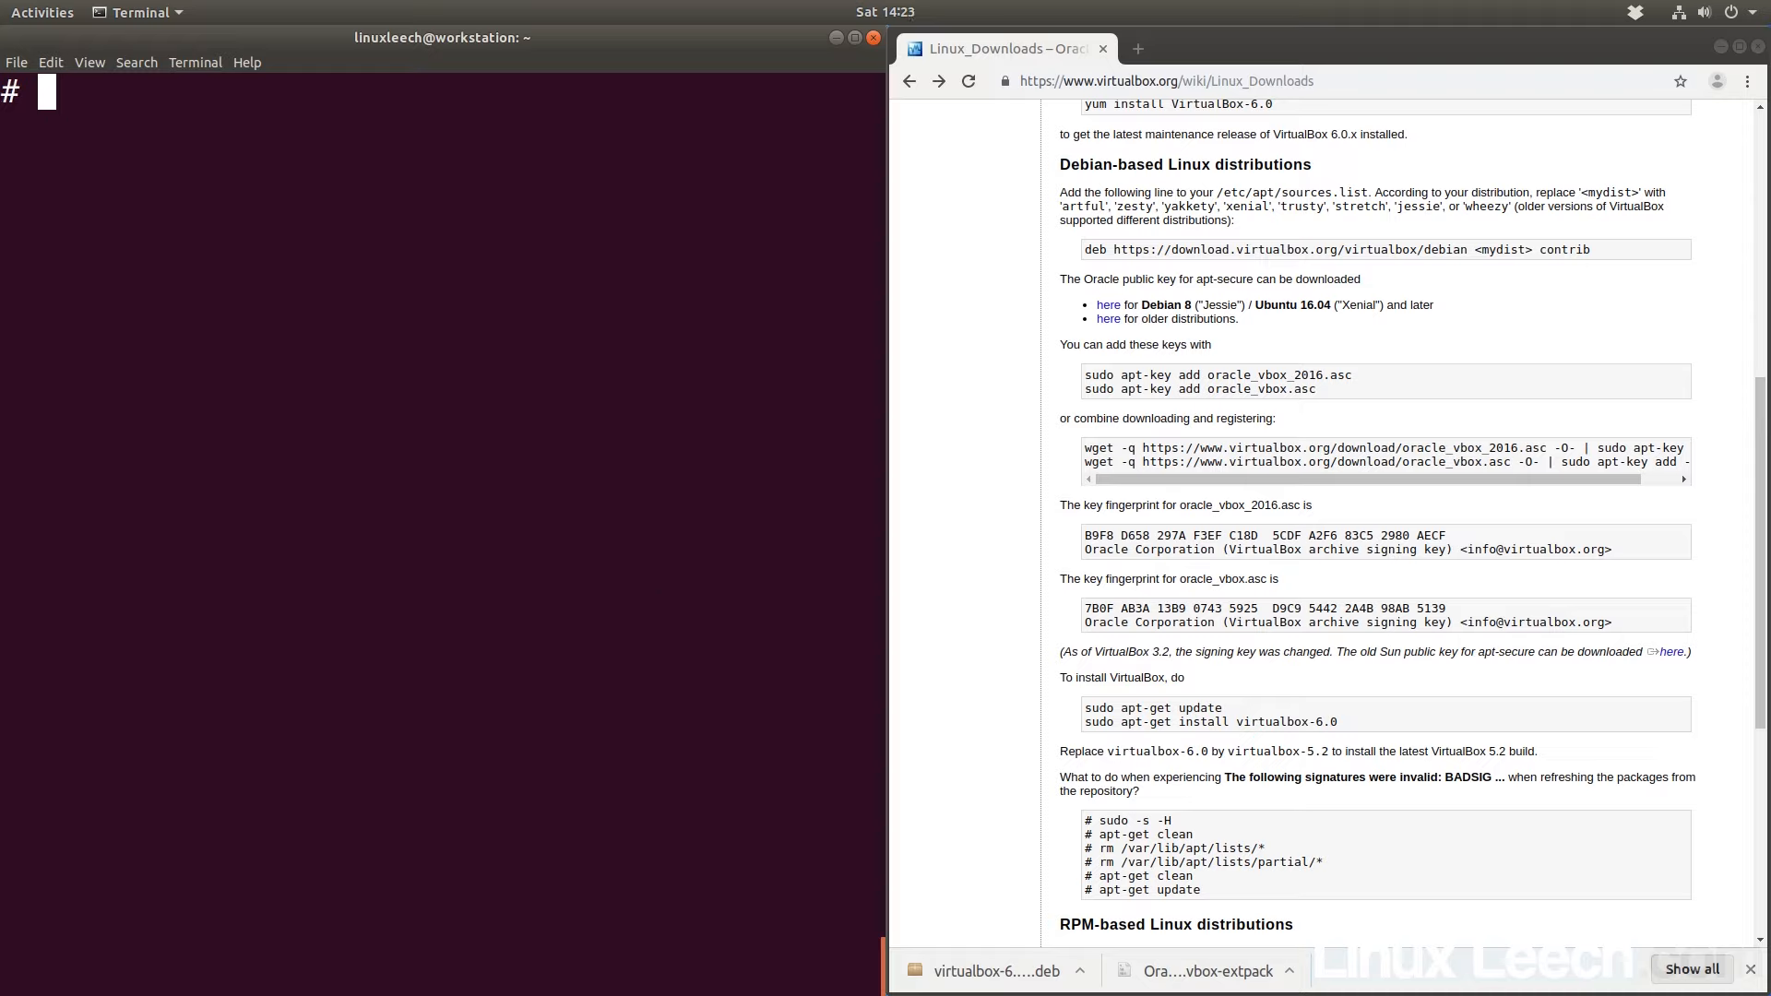
Start a sudo add-apt-repository command with an empty quoted entry to fill in
{"action": "type", "text": "sudo ad"}
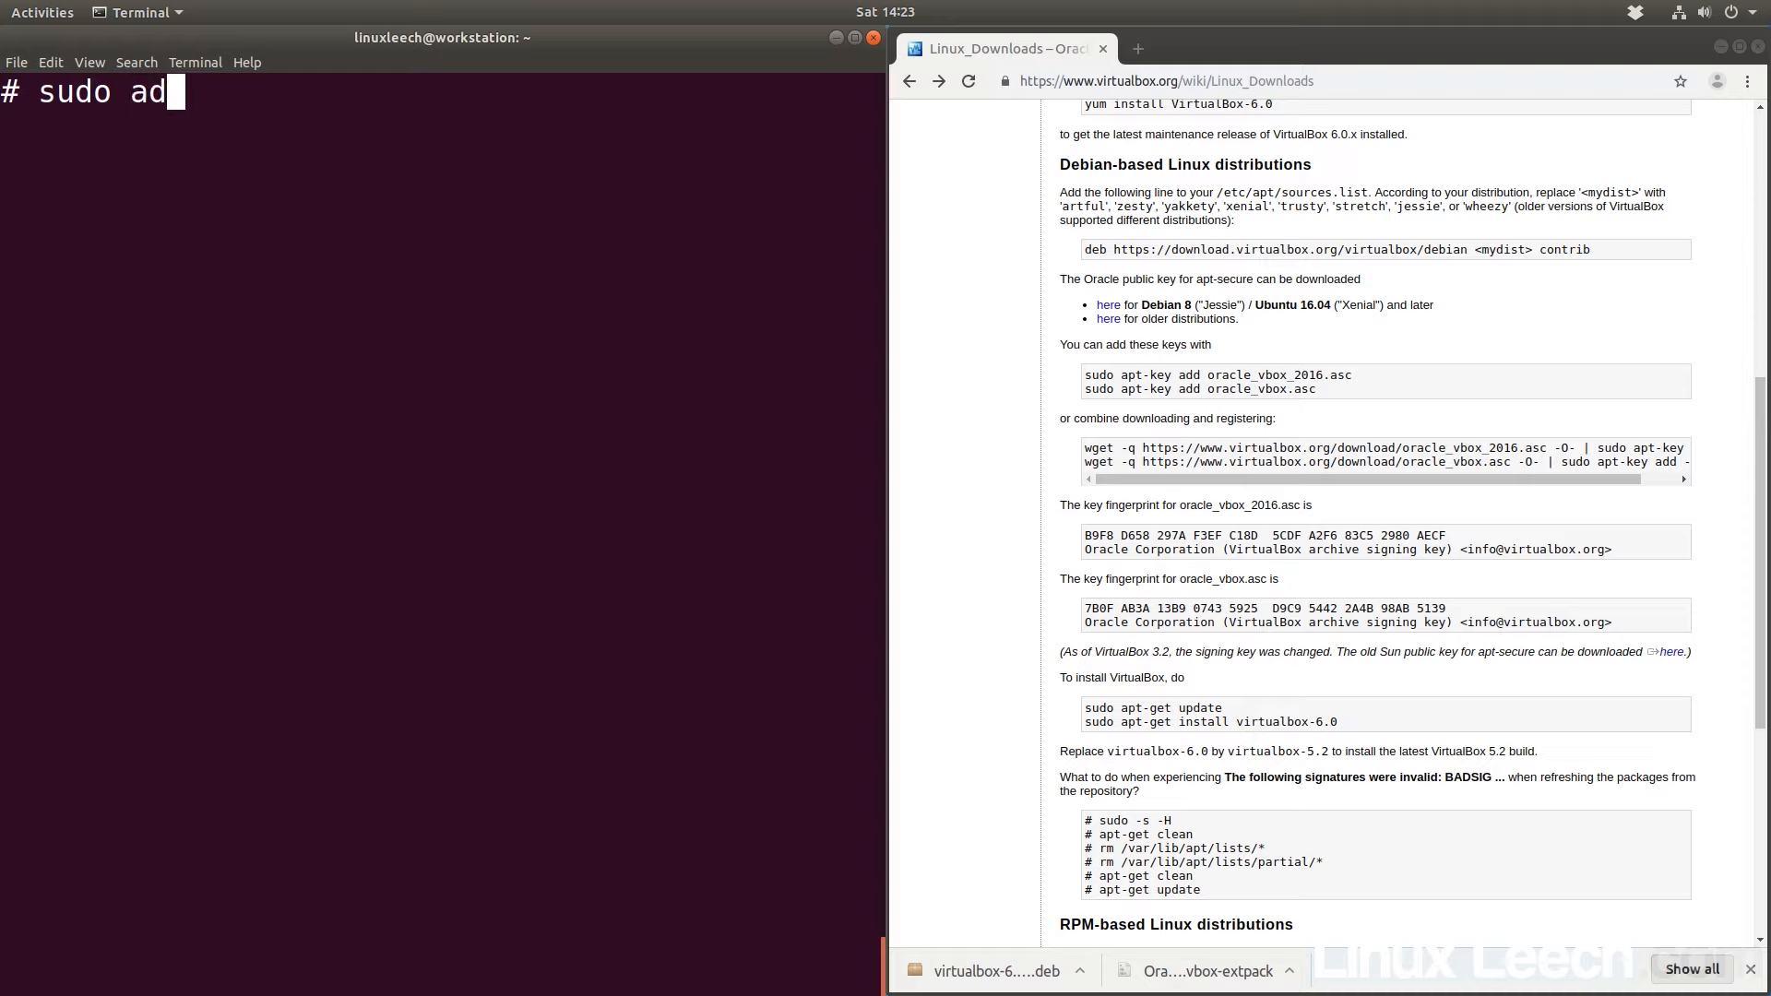
{"action": "type", "text": "d-apt-"}
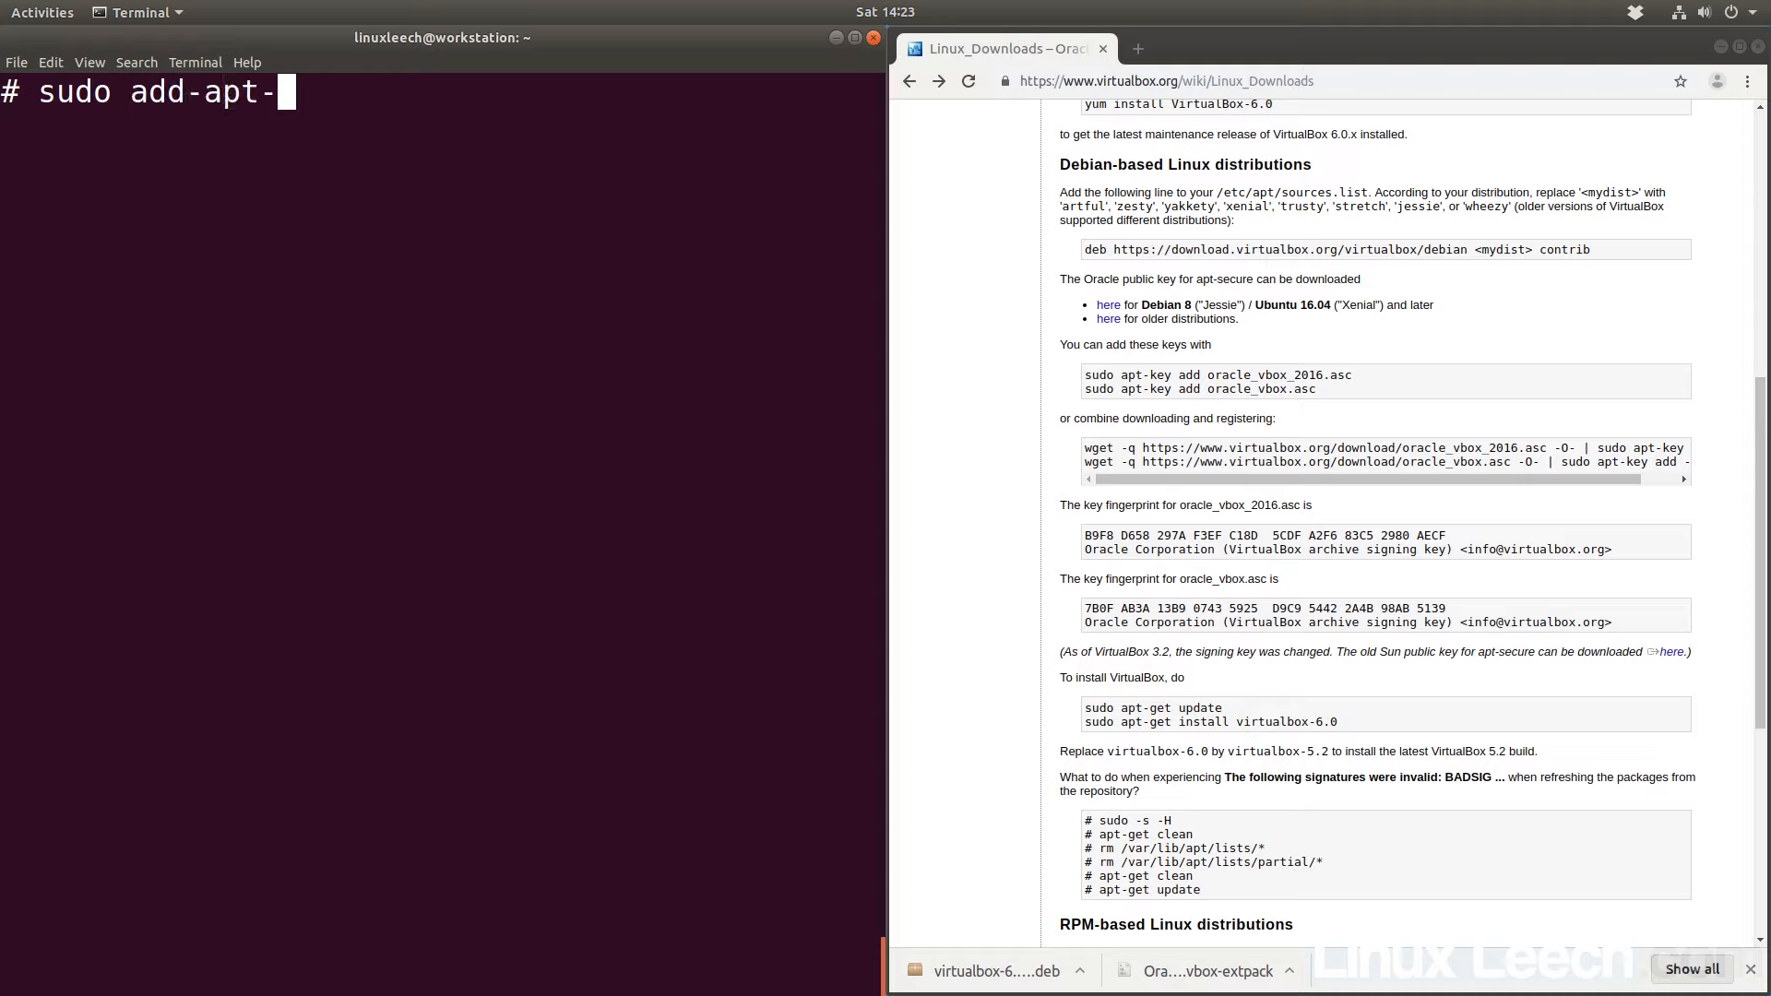
{"action": "type", "text": "repositor"}
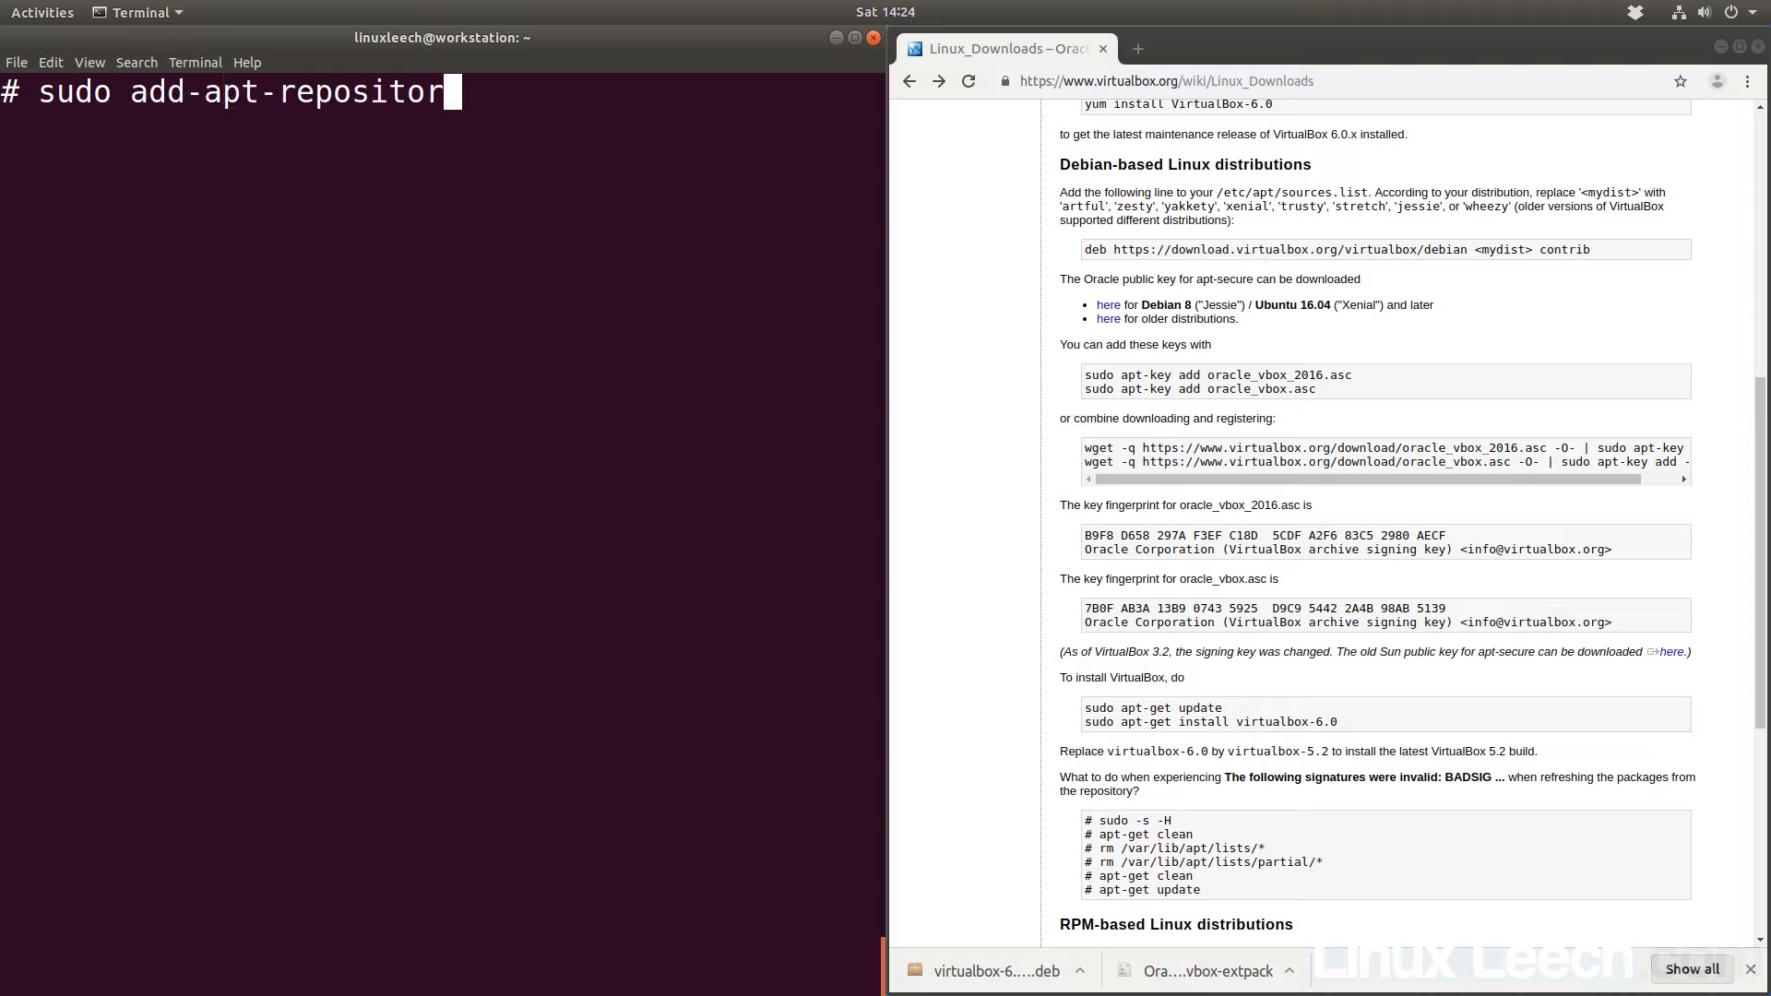
{"action": "type", "text": "y"}
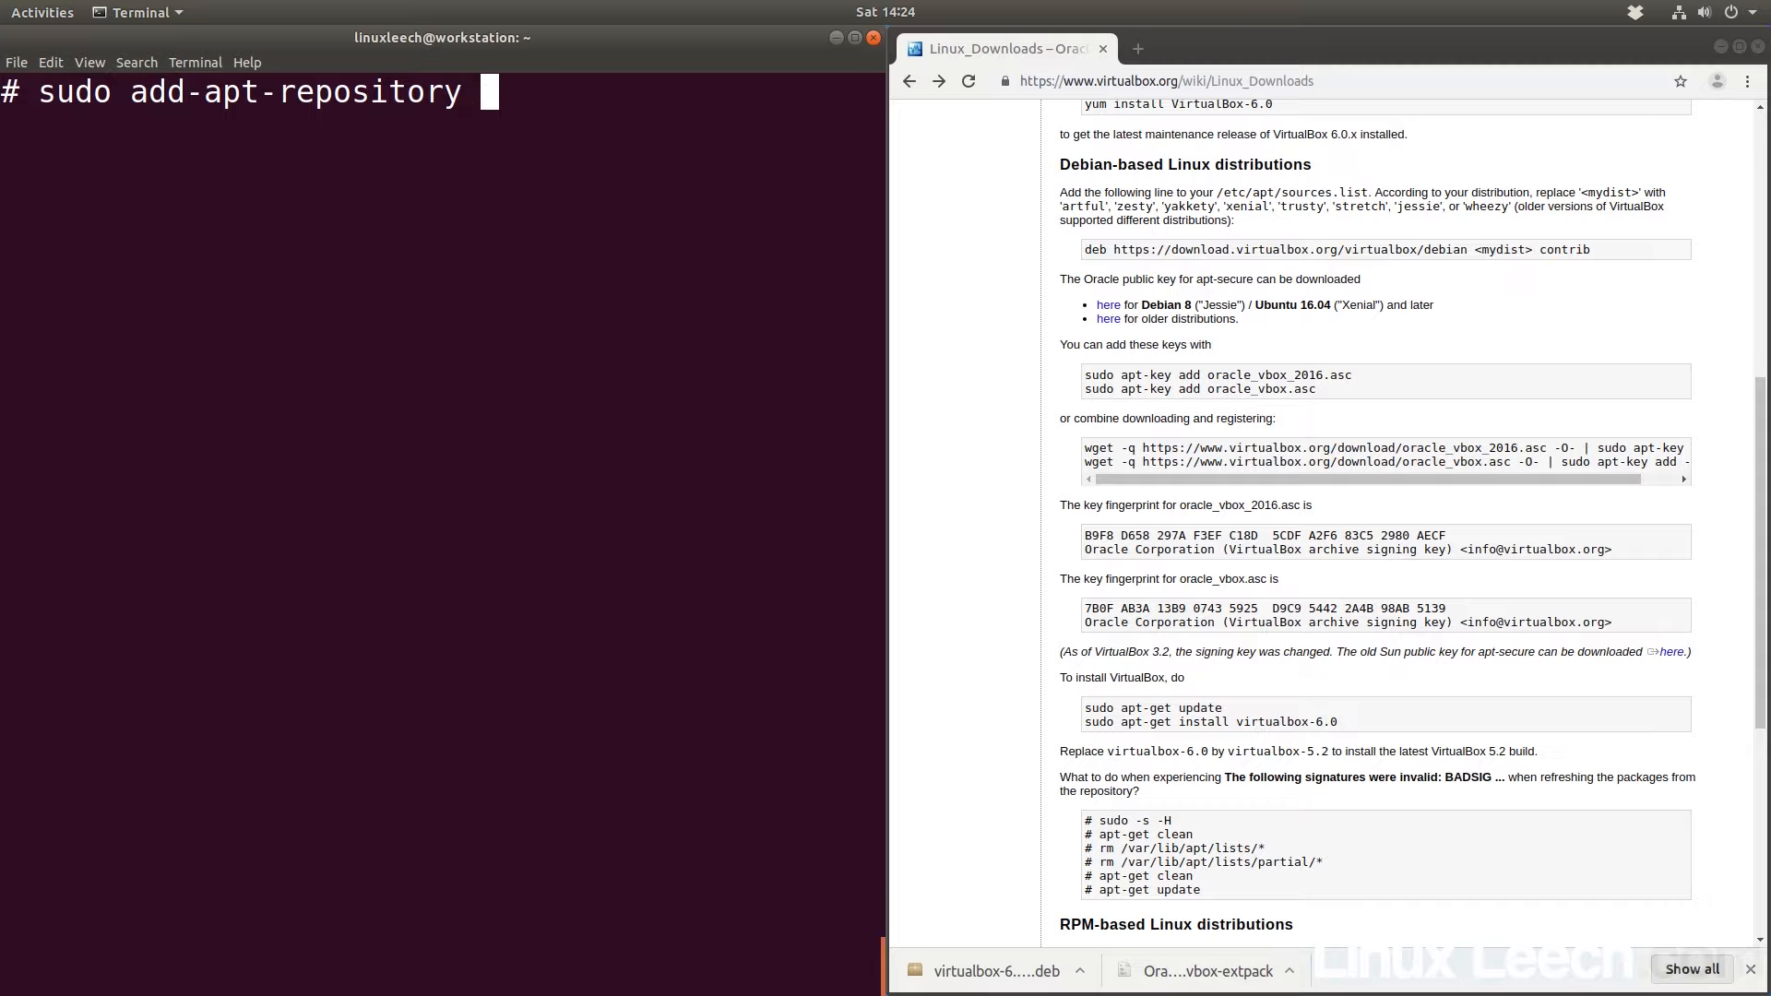
{"action": "type", "text": "\""}
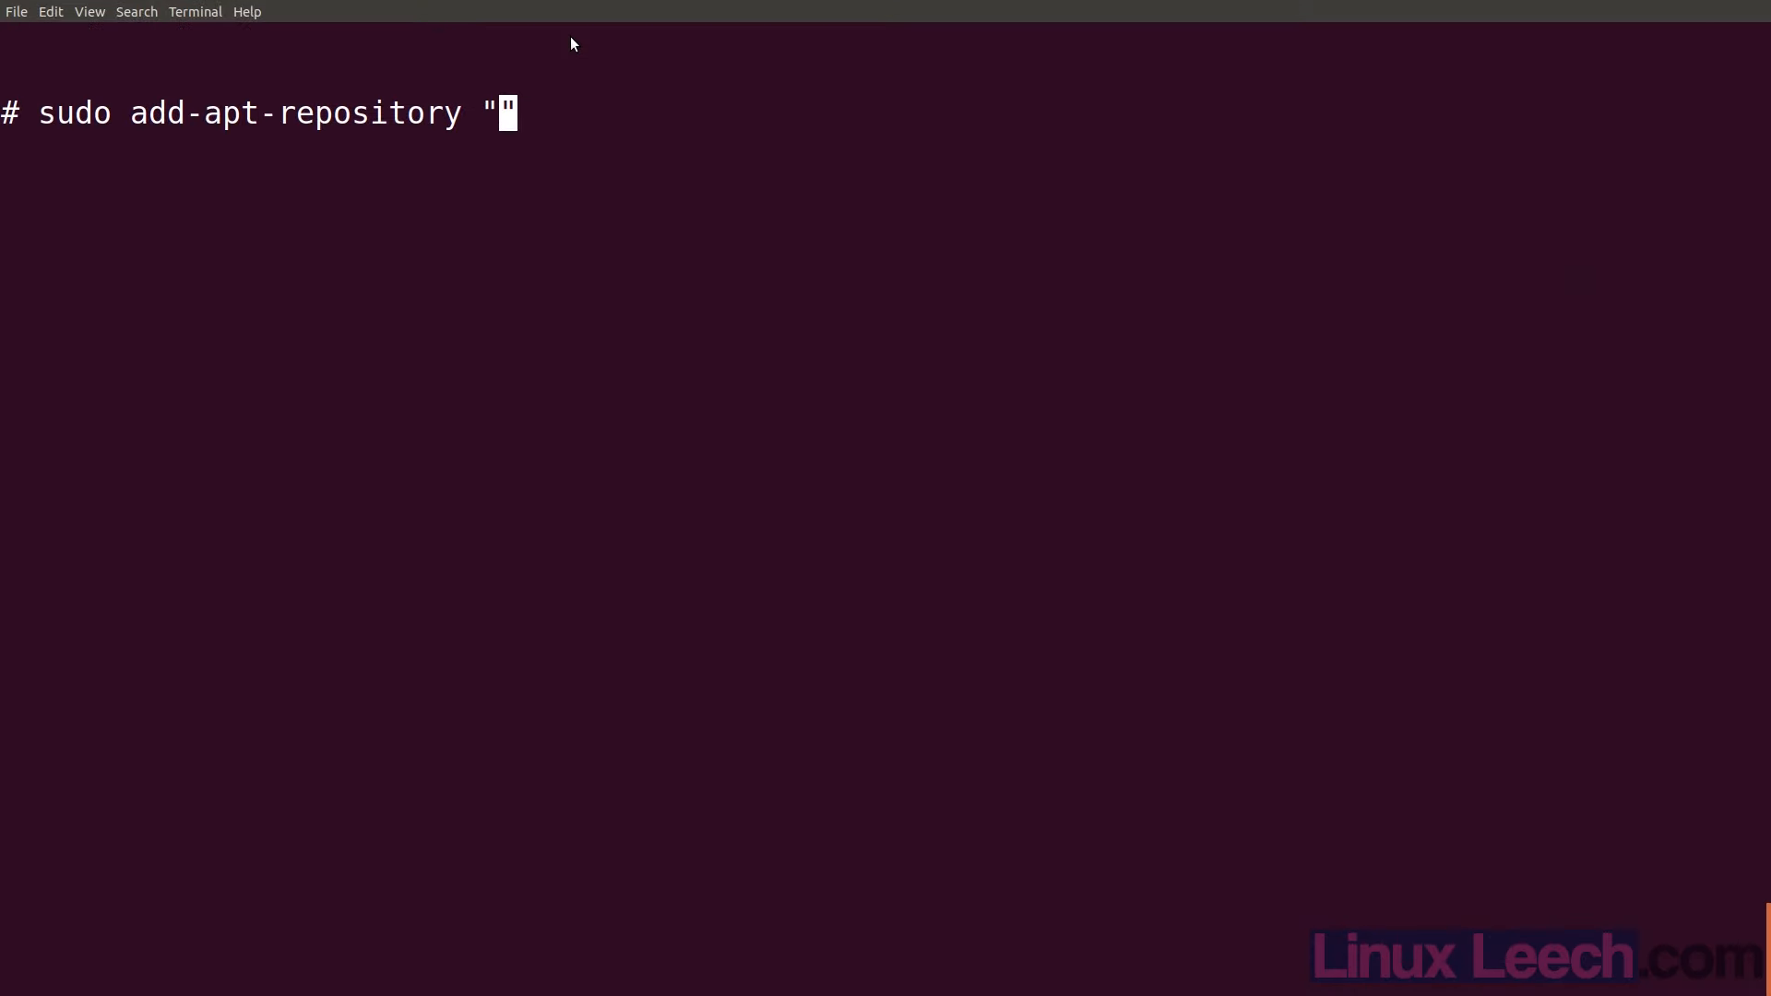
{"action": "type", "text": "deb https://download.virtualbox.org/virtualbox/debian <mydist> contrib"}
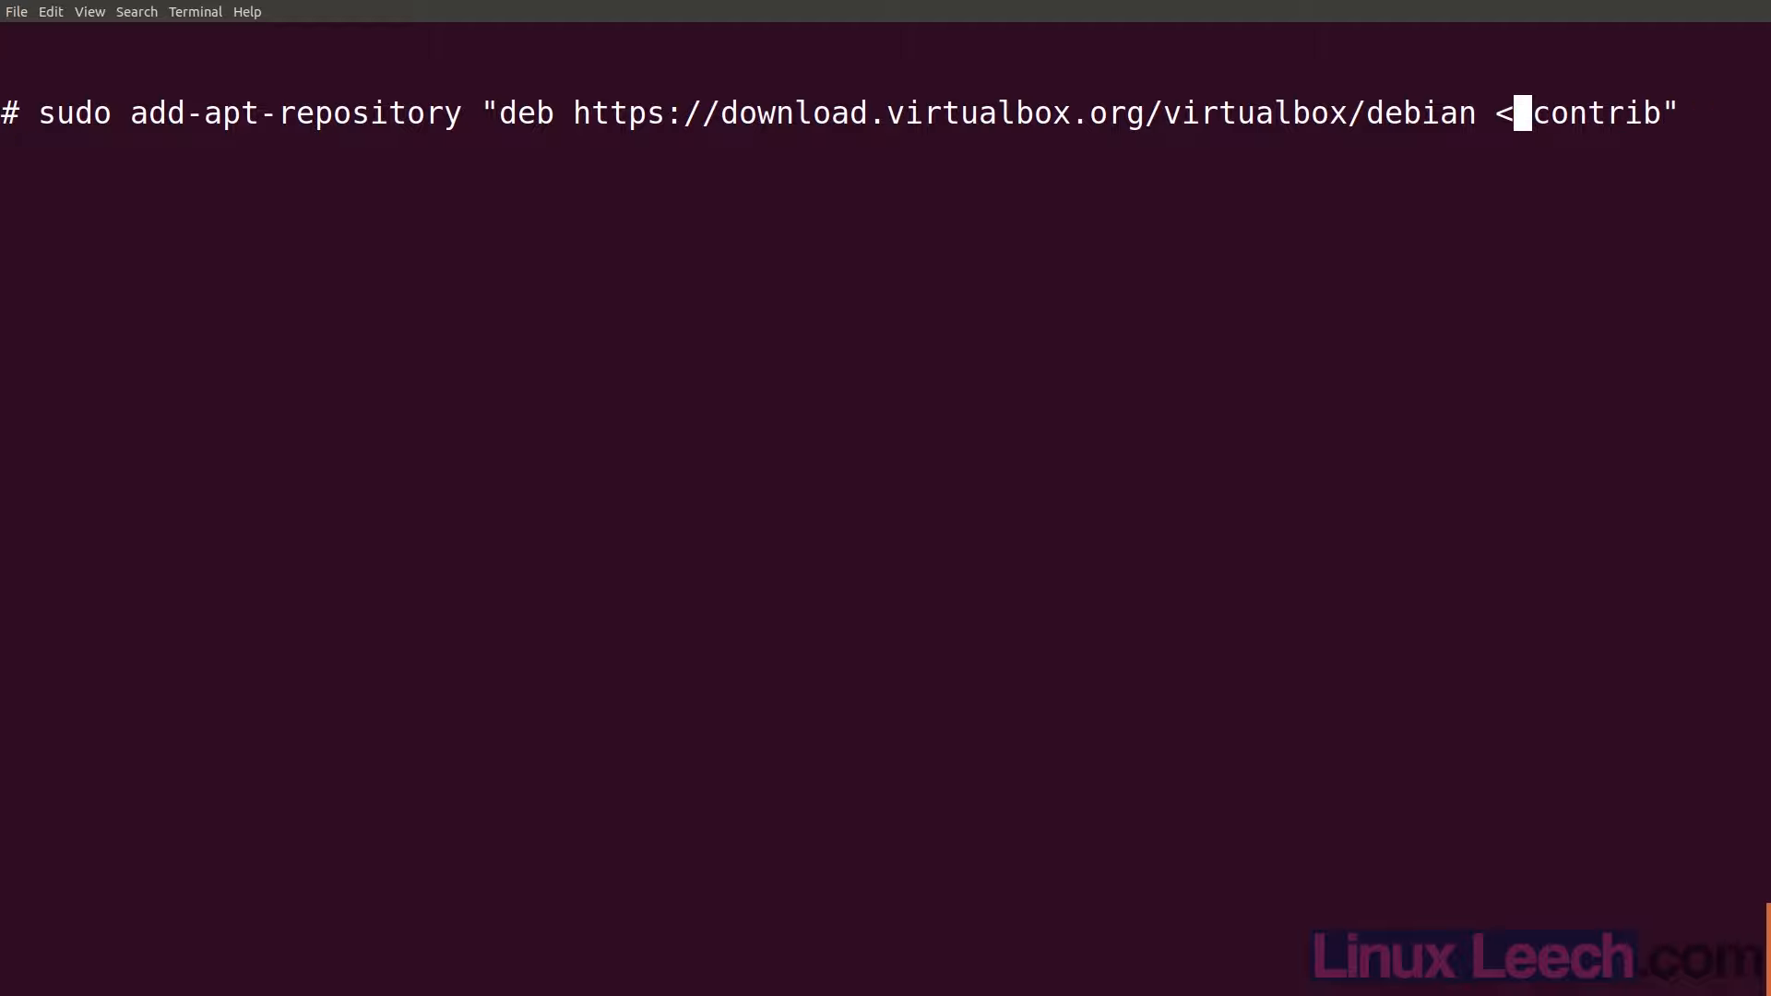
{"action": "type", "text": "bionic"}
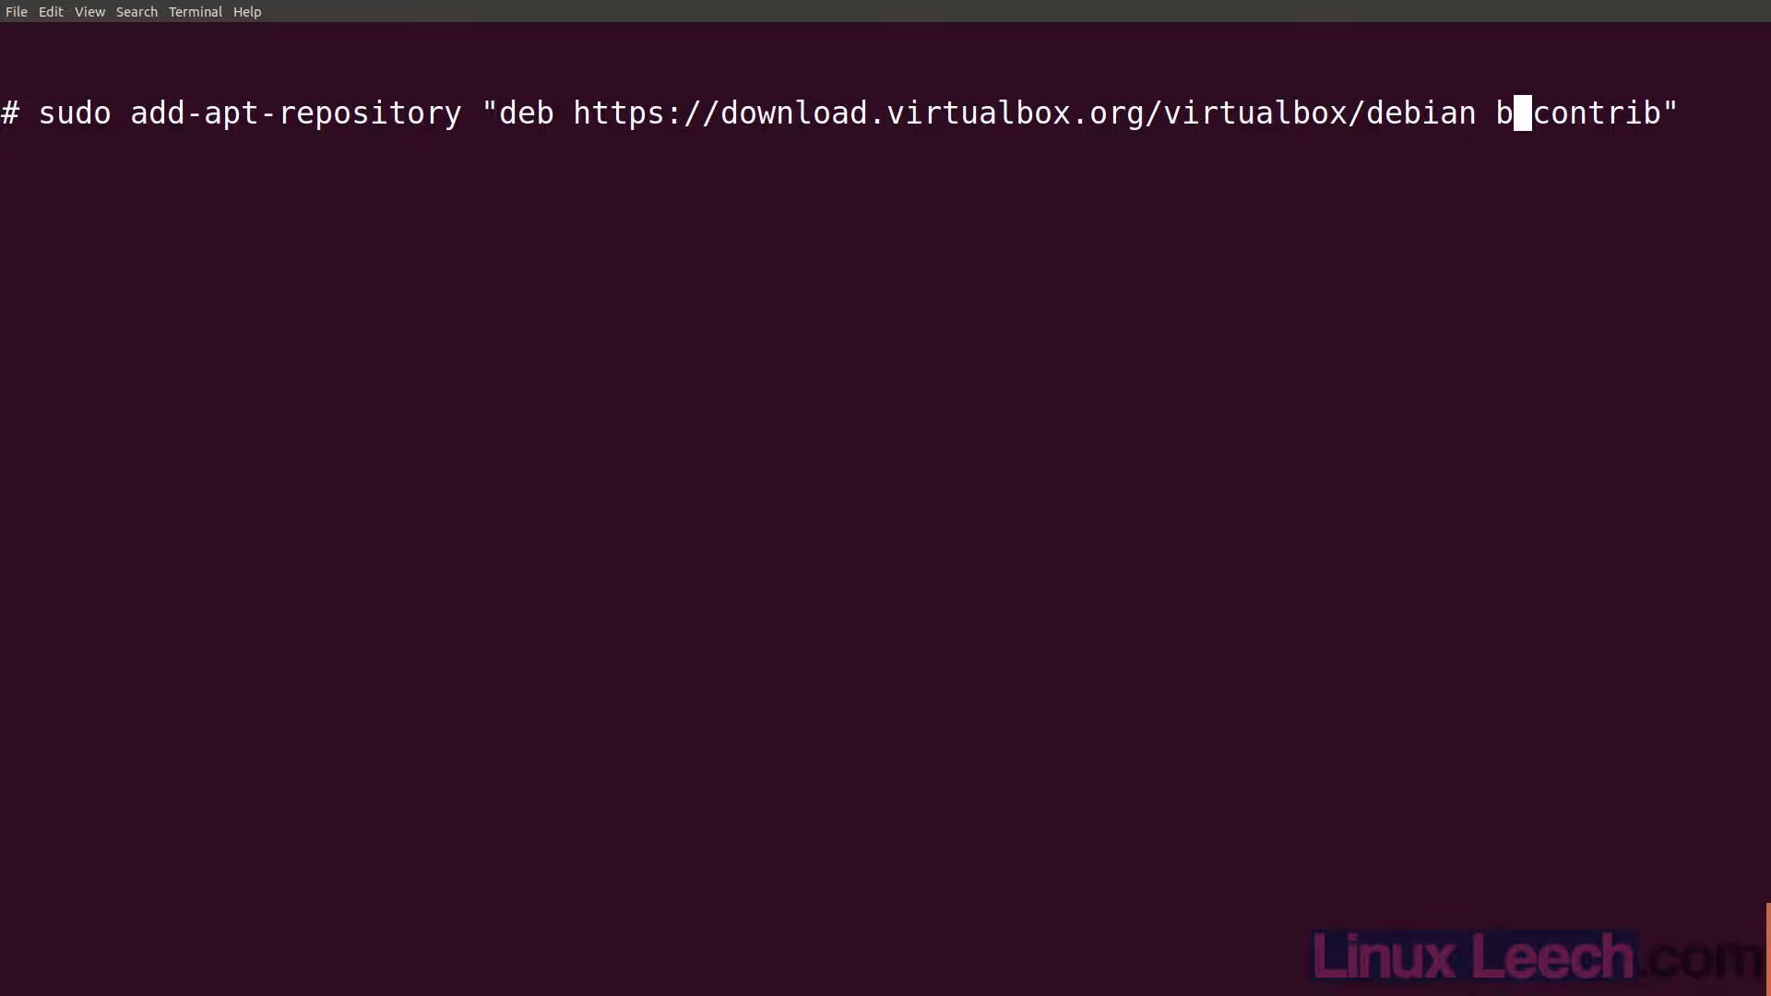
{"action": "type", "text": "$"}
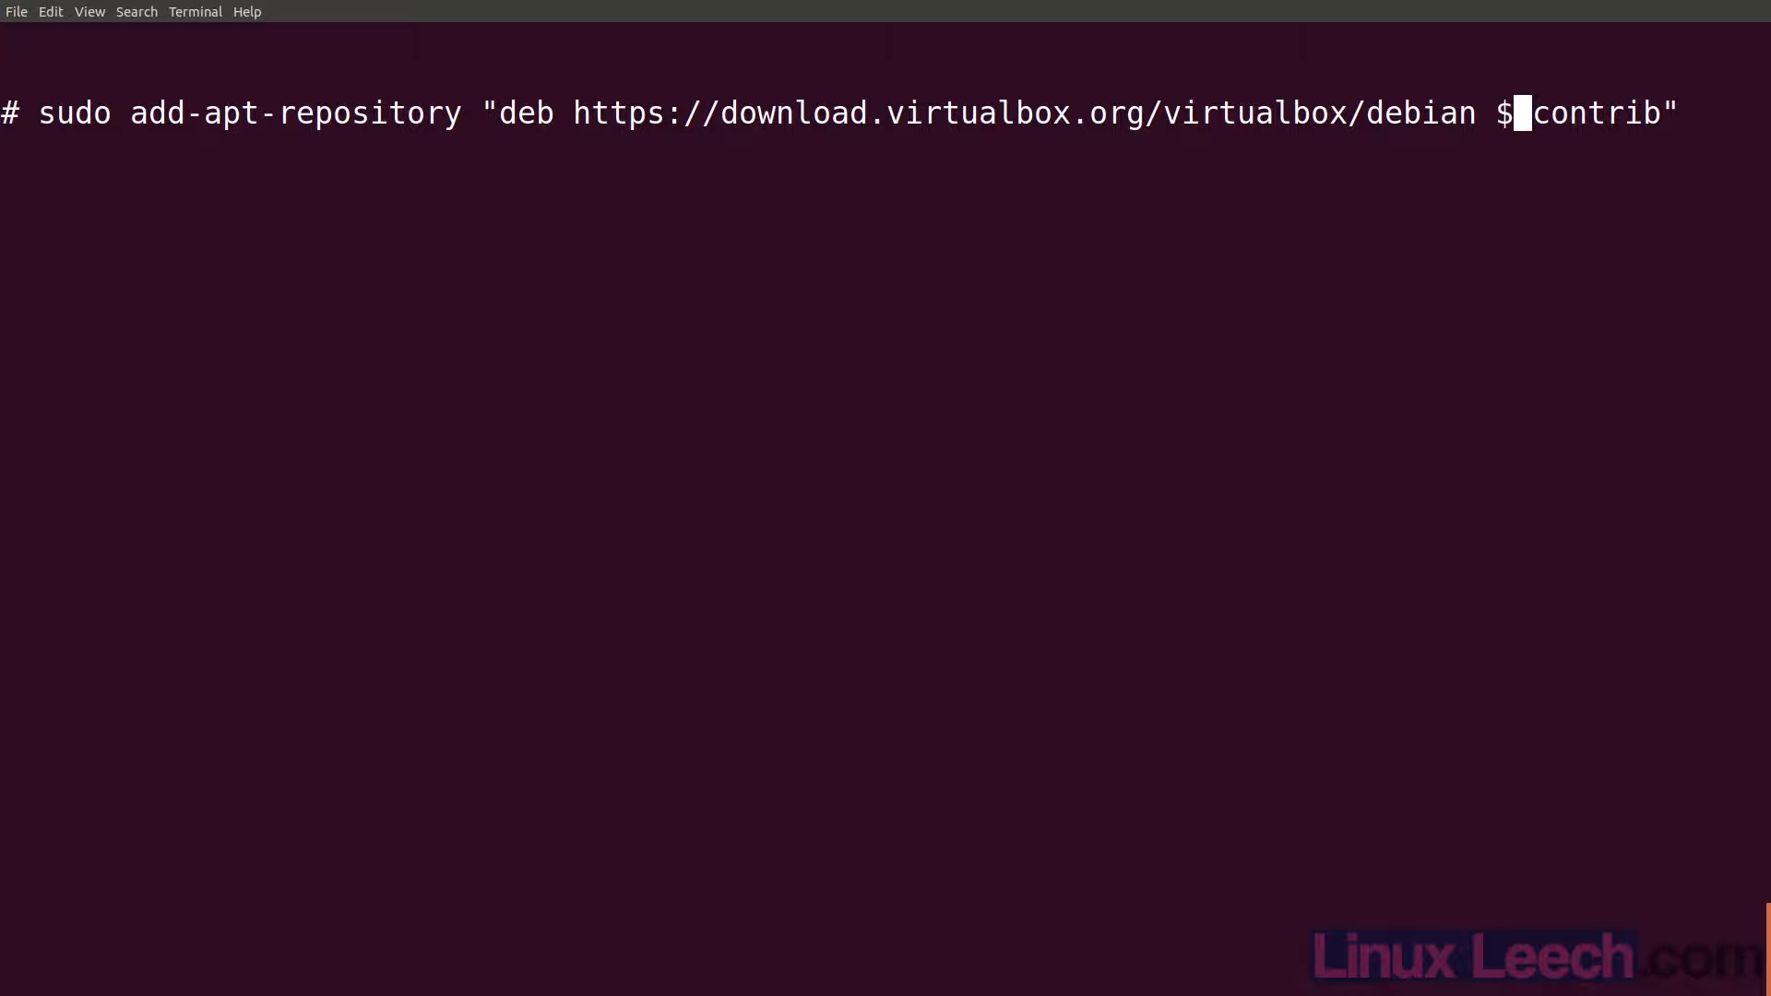
{"action": "type", "text": "()"}
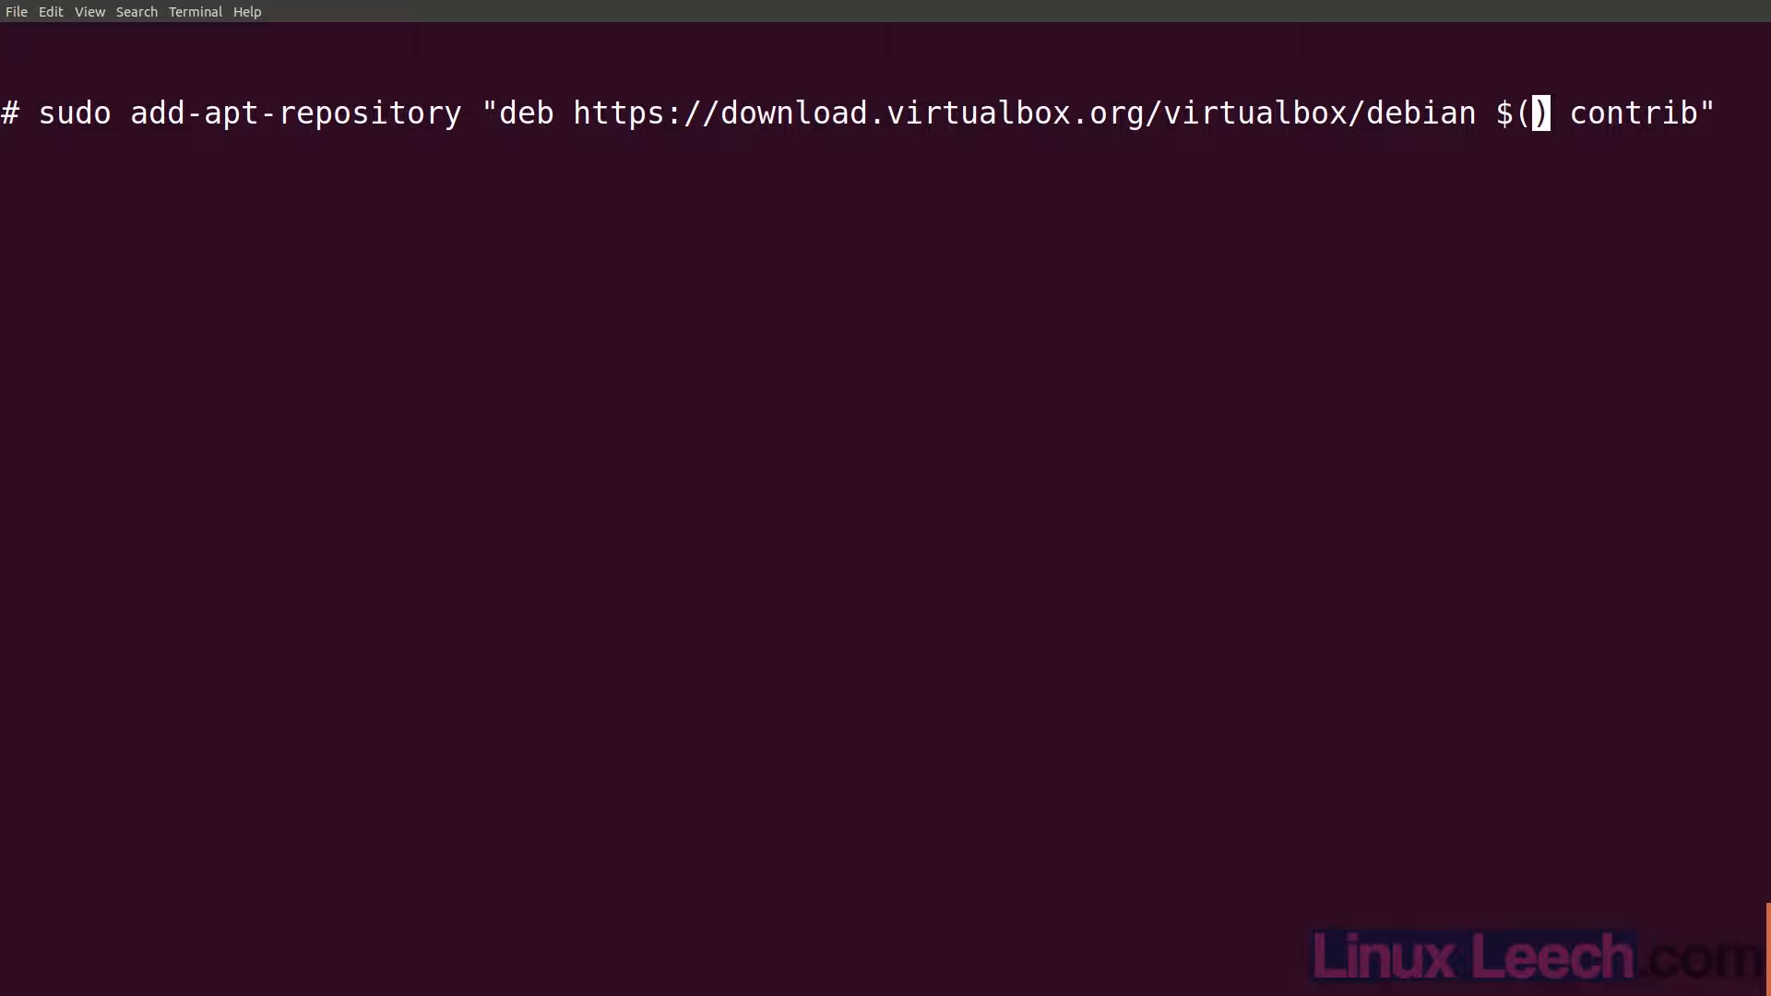
{"action": "type", "text": "lsb_re"}
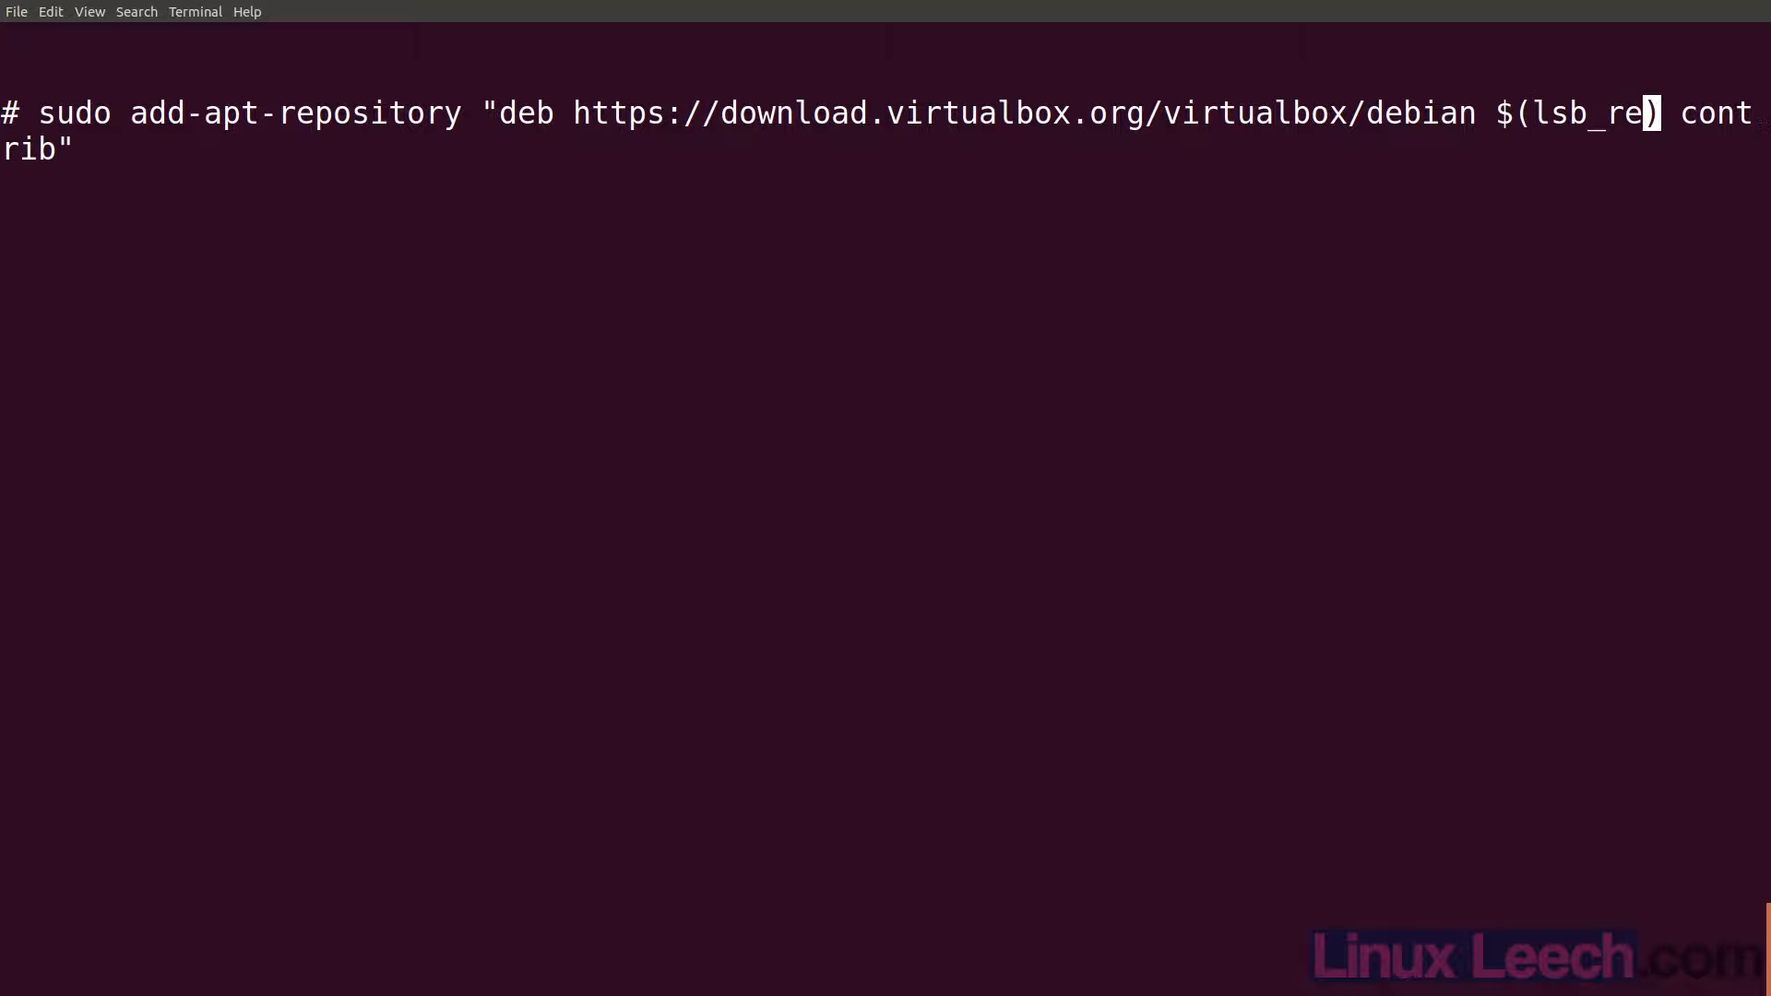
{"action": "type", "text": "lease -s"}
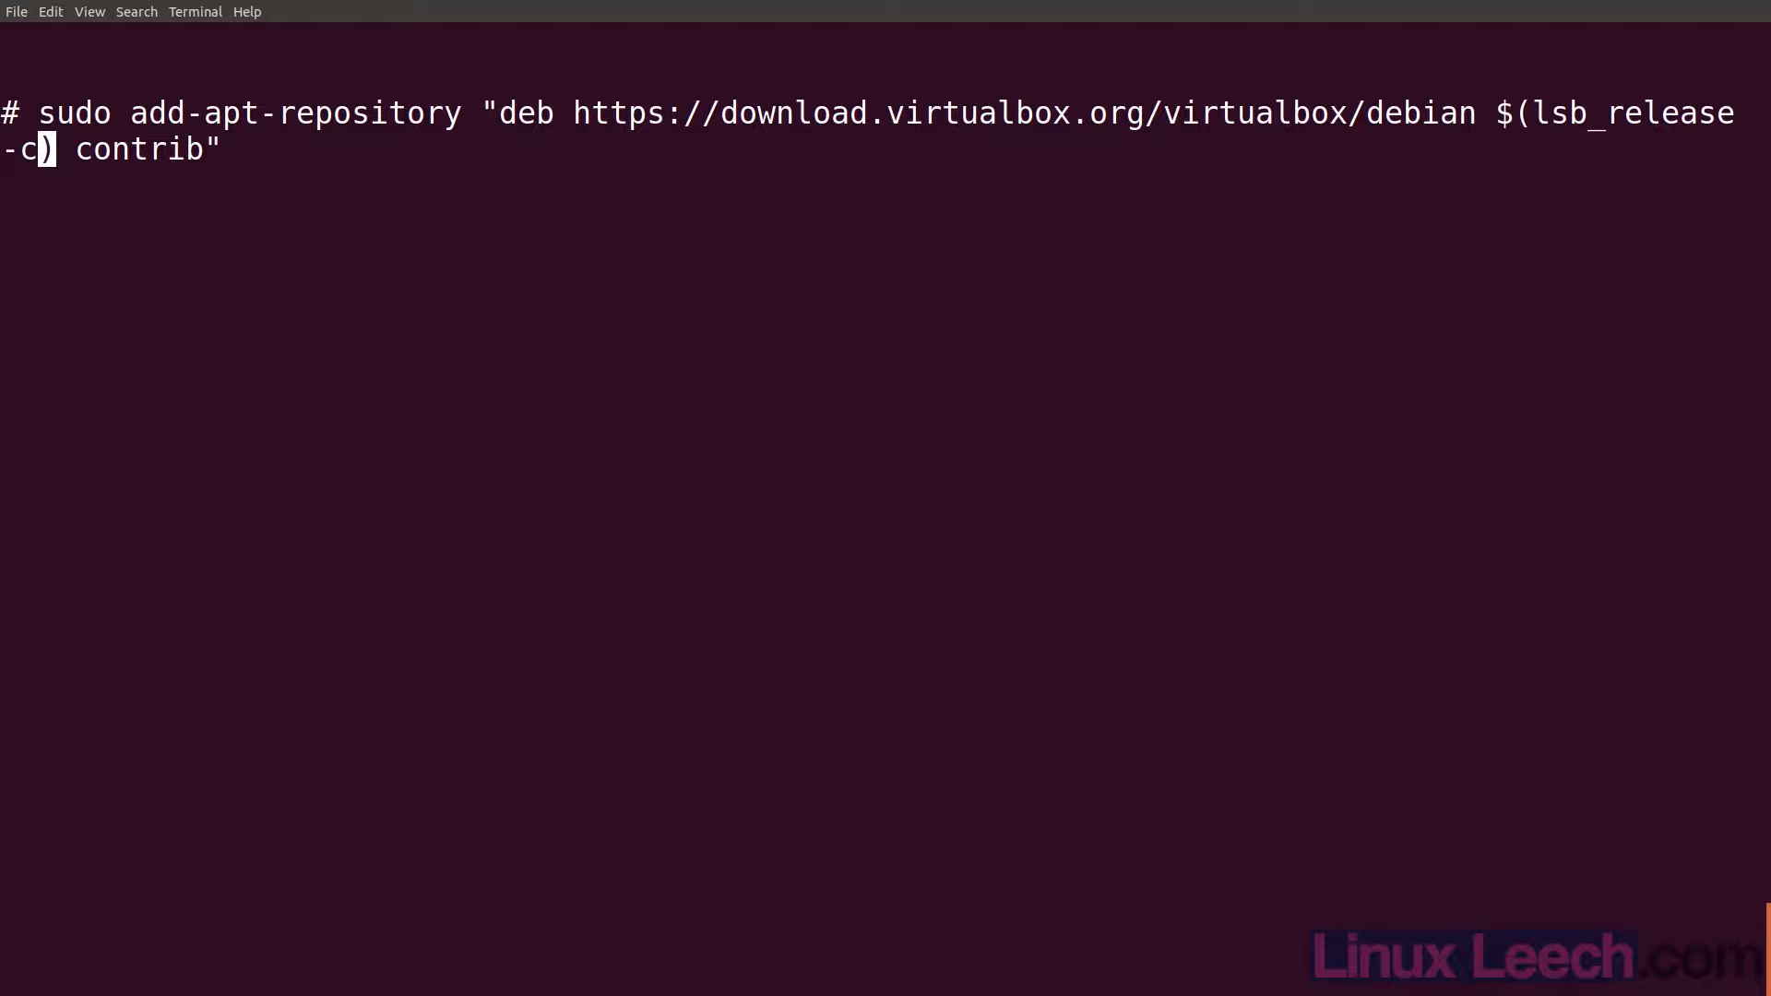
{"action": "type", "text": "s"}
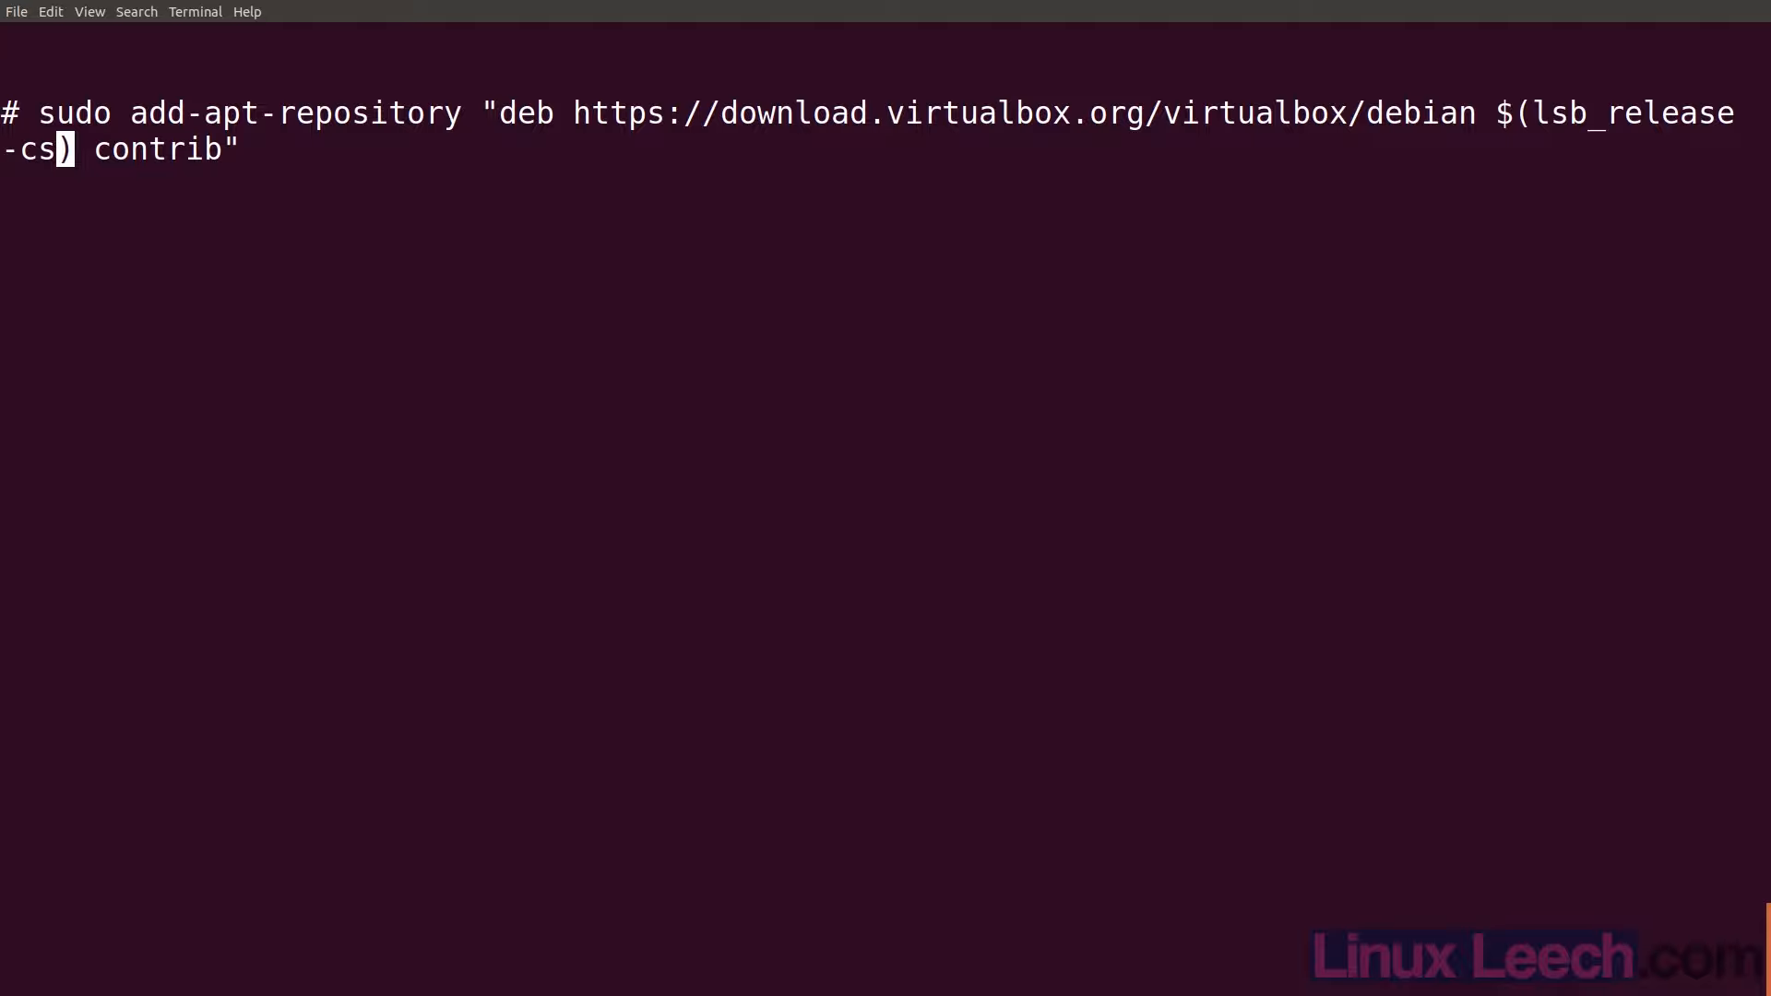
Run the repository command with the sudo password, triggering a package refresh with a NO_PUBKEY error
{"action": "key", "text": "Return"}
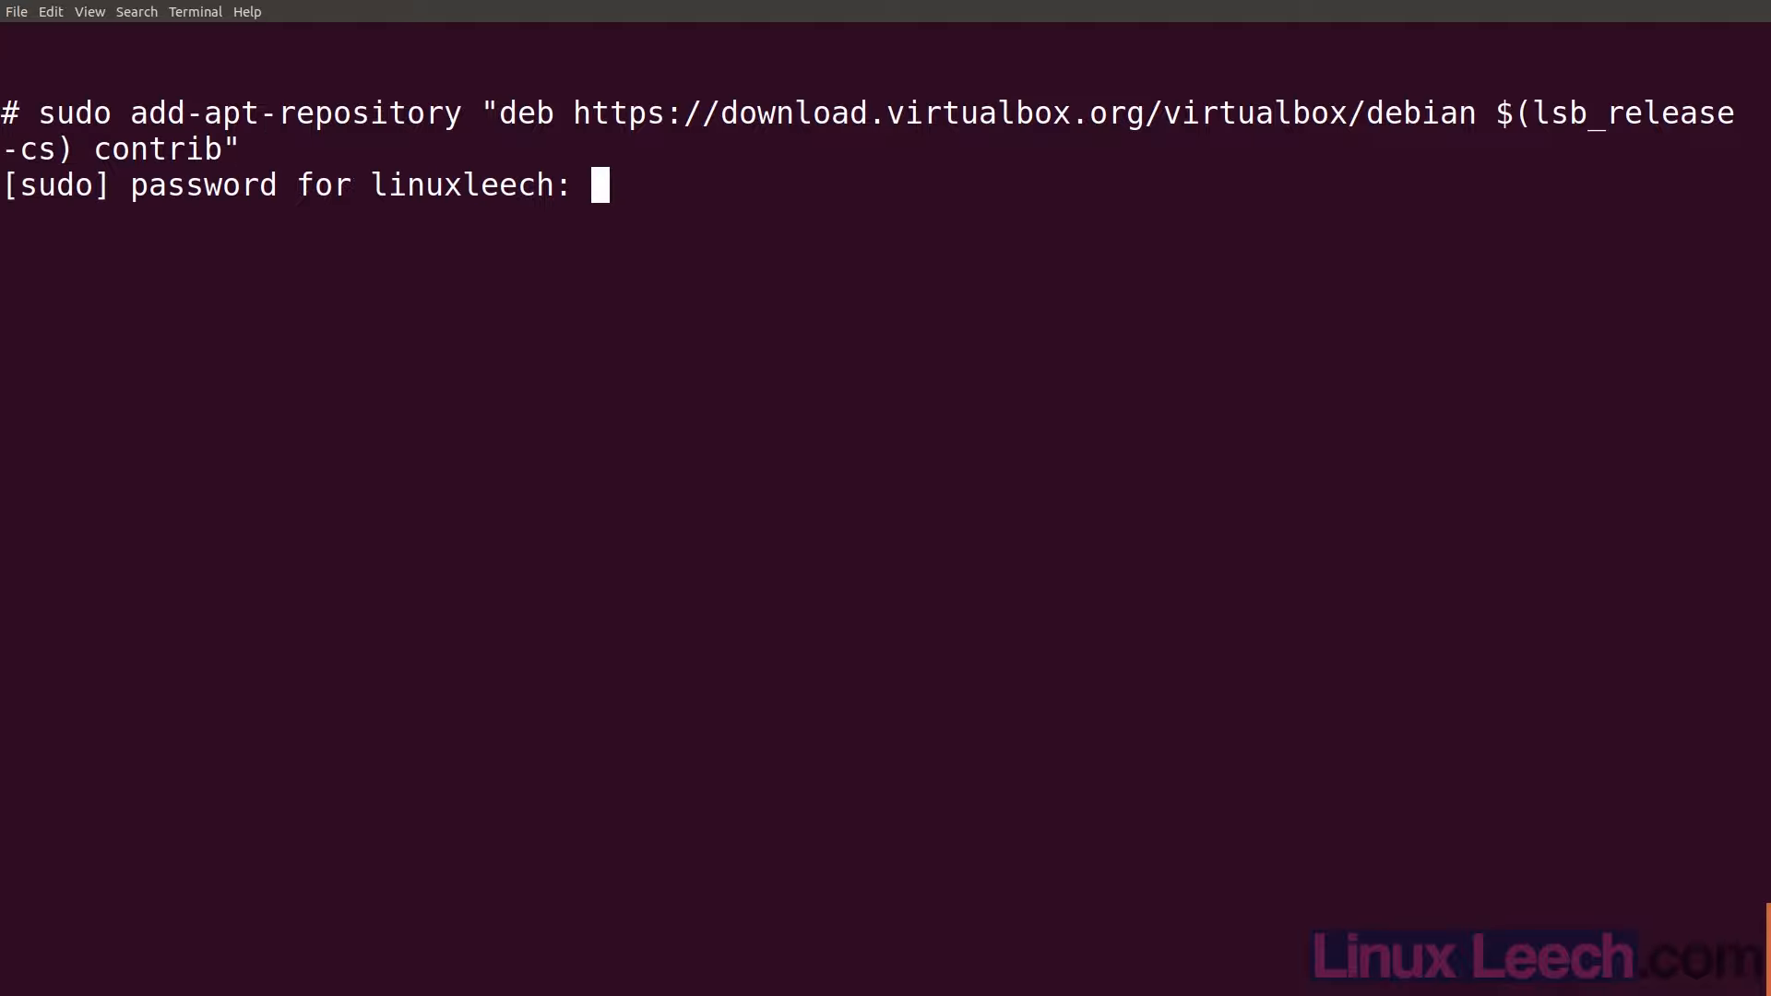
{"action": "key", "text": "Return"}
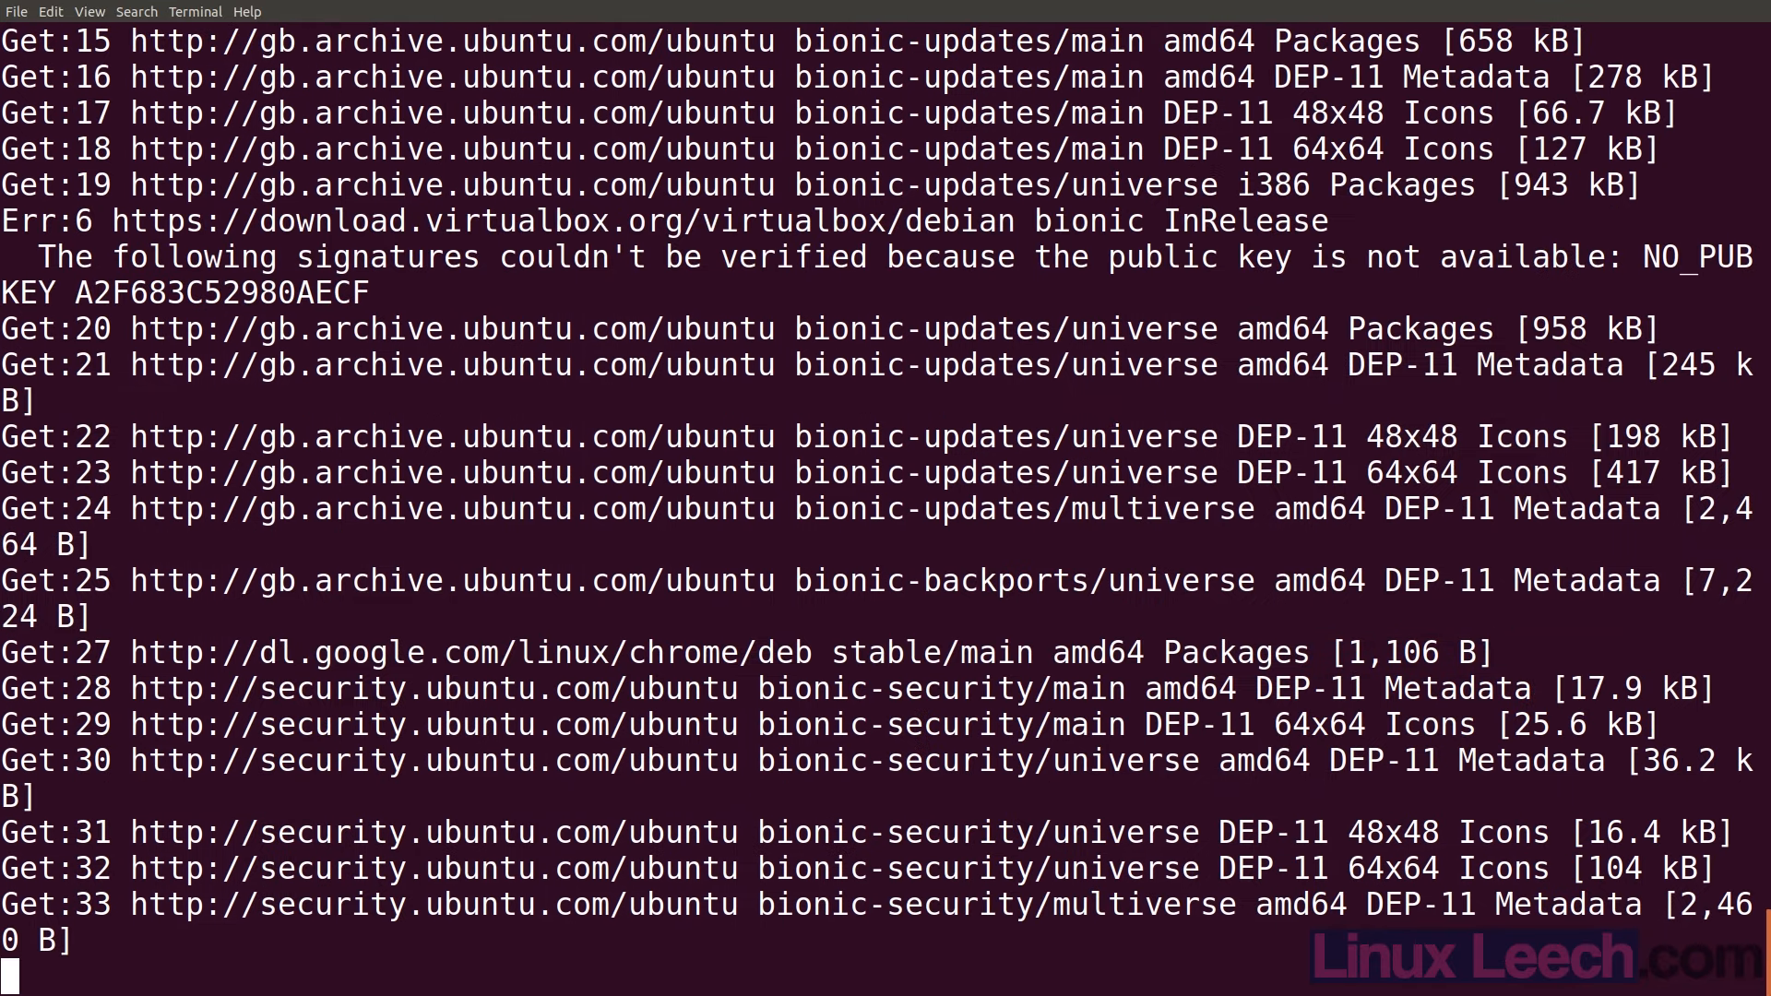
Review the apt output reporting the VirtualBox repository's missing public key
{"action": "scroll", "scroll_direction": "down", "scroll_amount": 3}
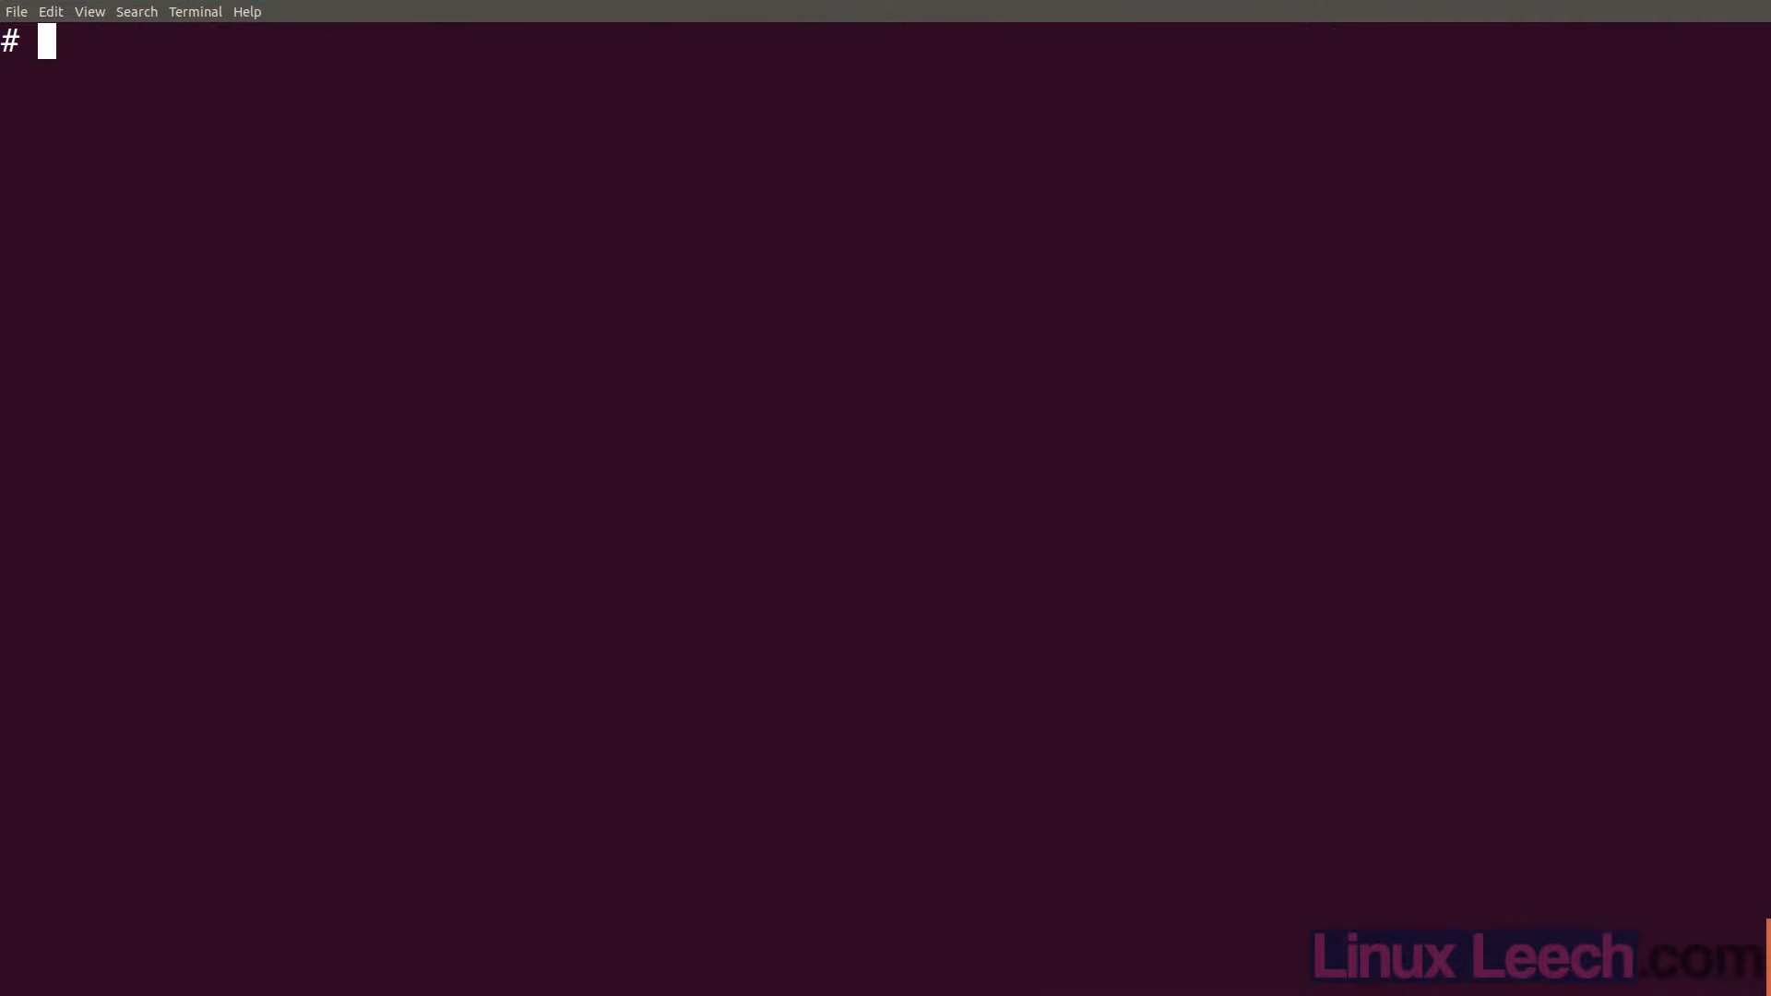
Run the pasted wget oracle_vbox_2016.asc | sudo apt-key add - command, then sudo apt update
{"action": "right_click", "coordinate": [313, 251]}
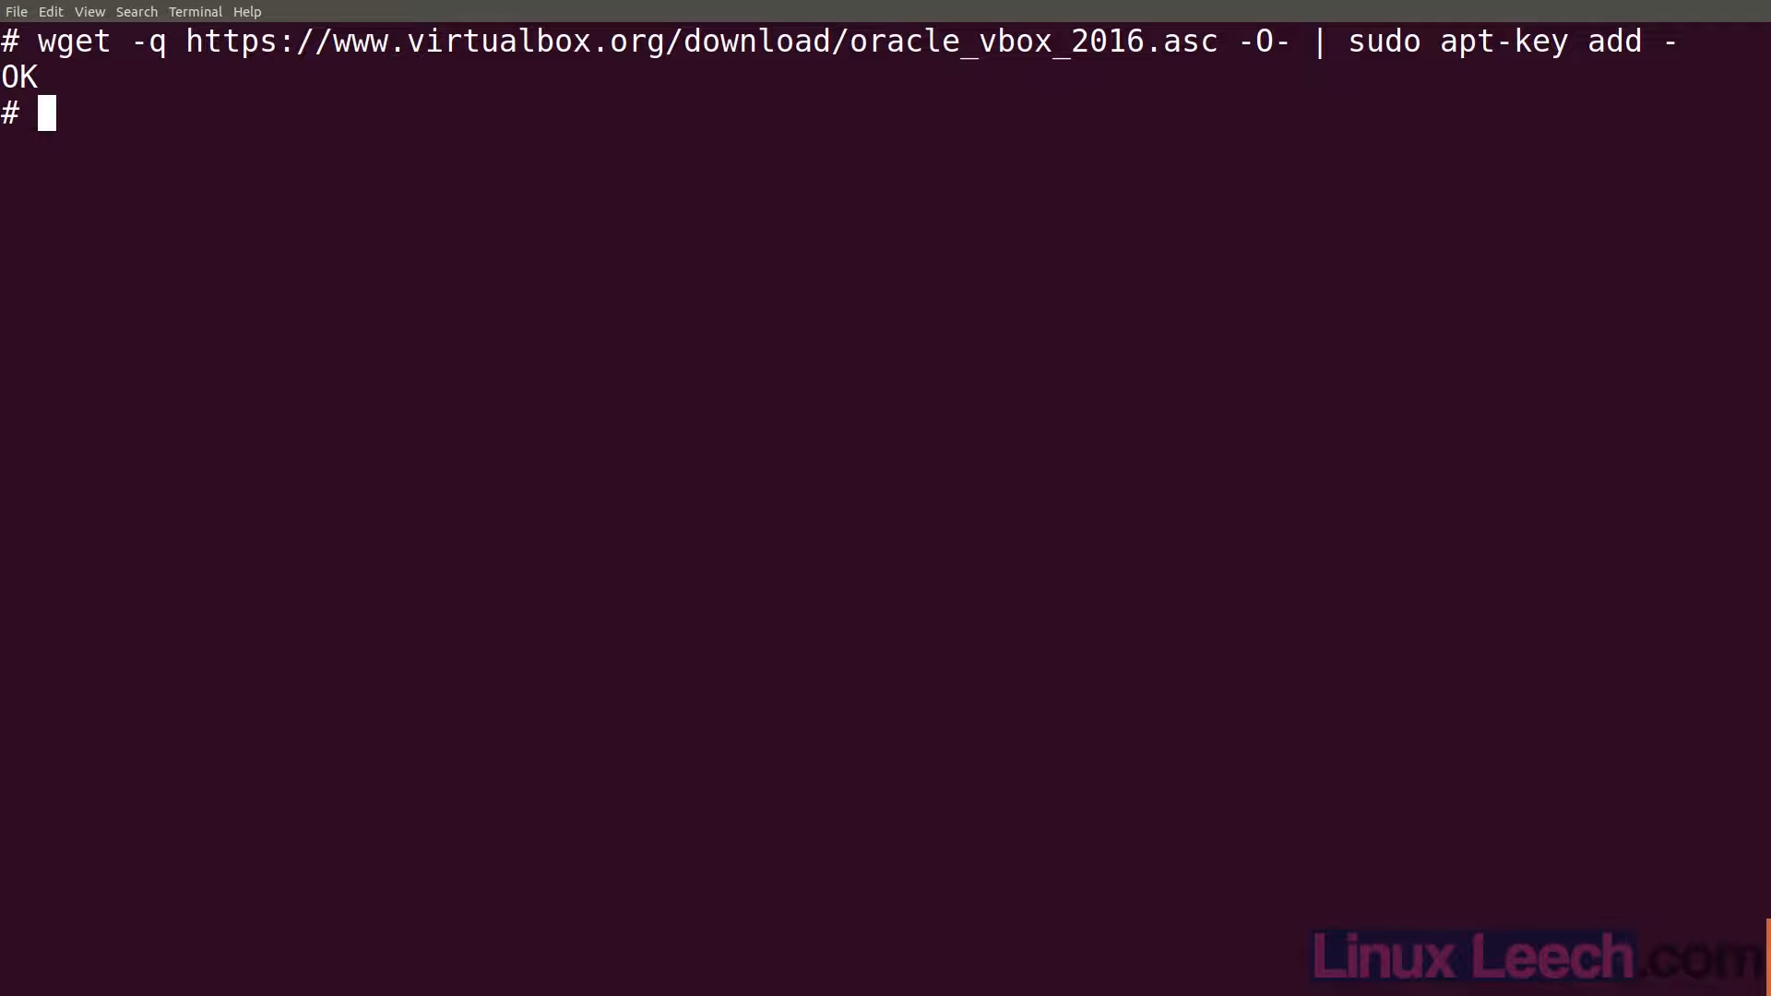
{"action": "type", "text": "sudo apt update"}
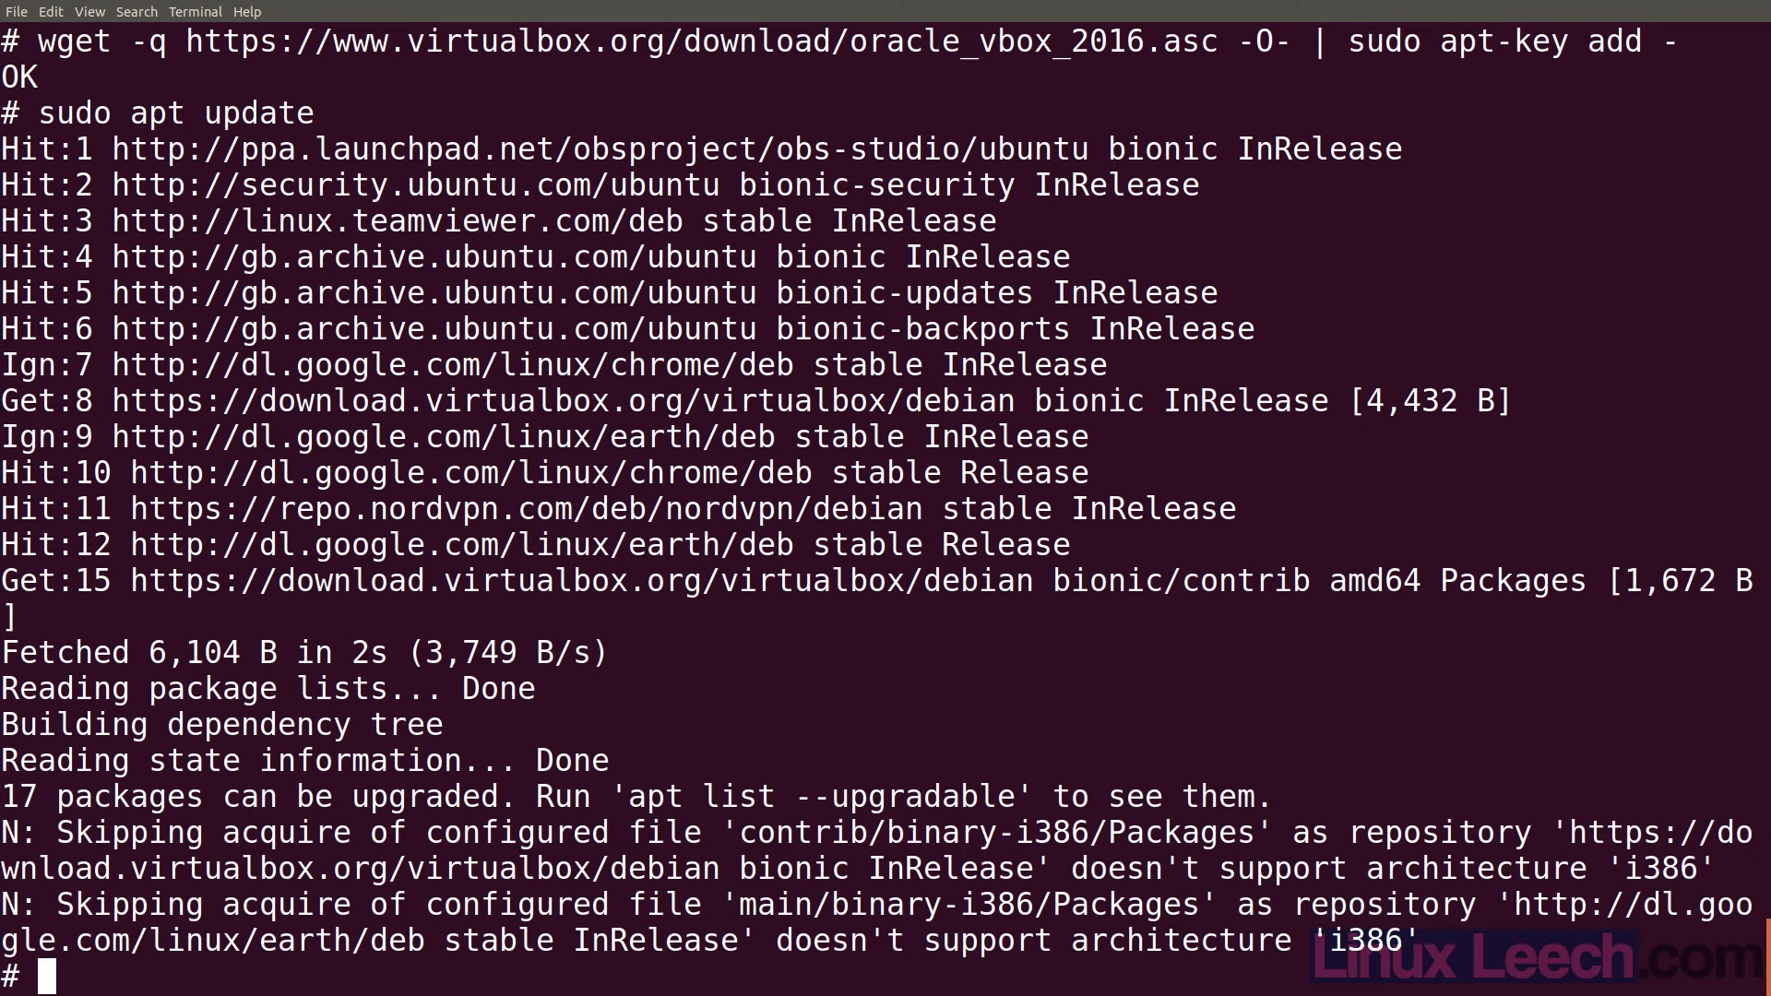
Install the virtualbox-6.0 package with sudo apt install, tab-completing from the listed packages
{"action": "type", "text": "sudo a"}
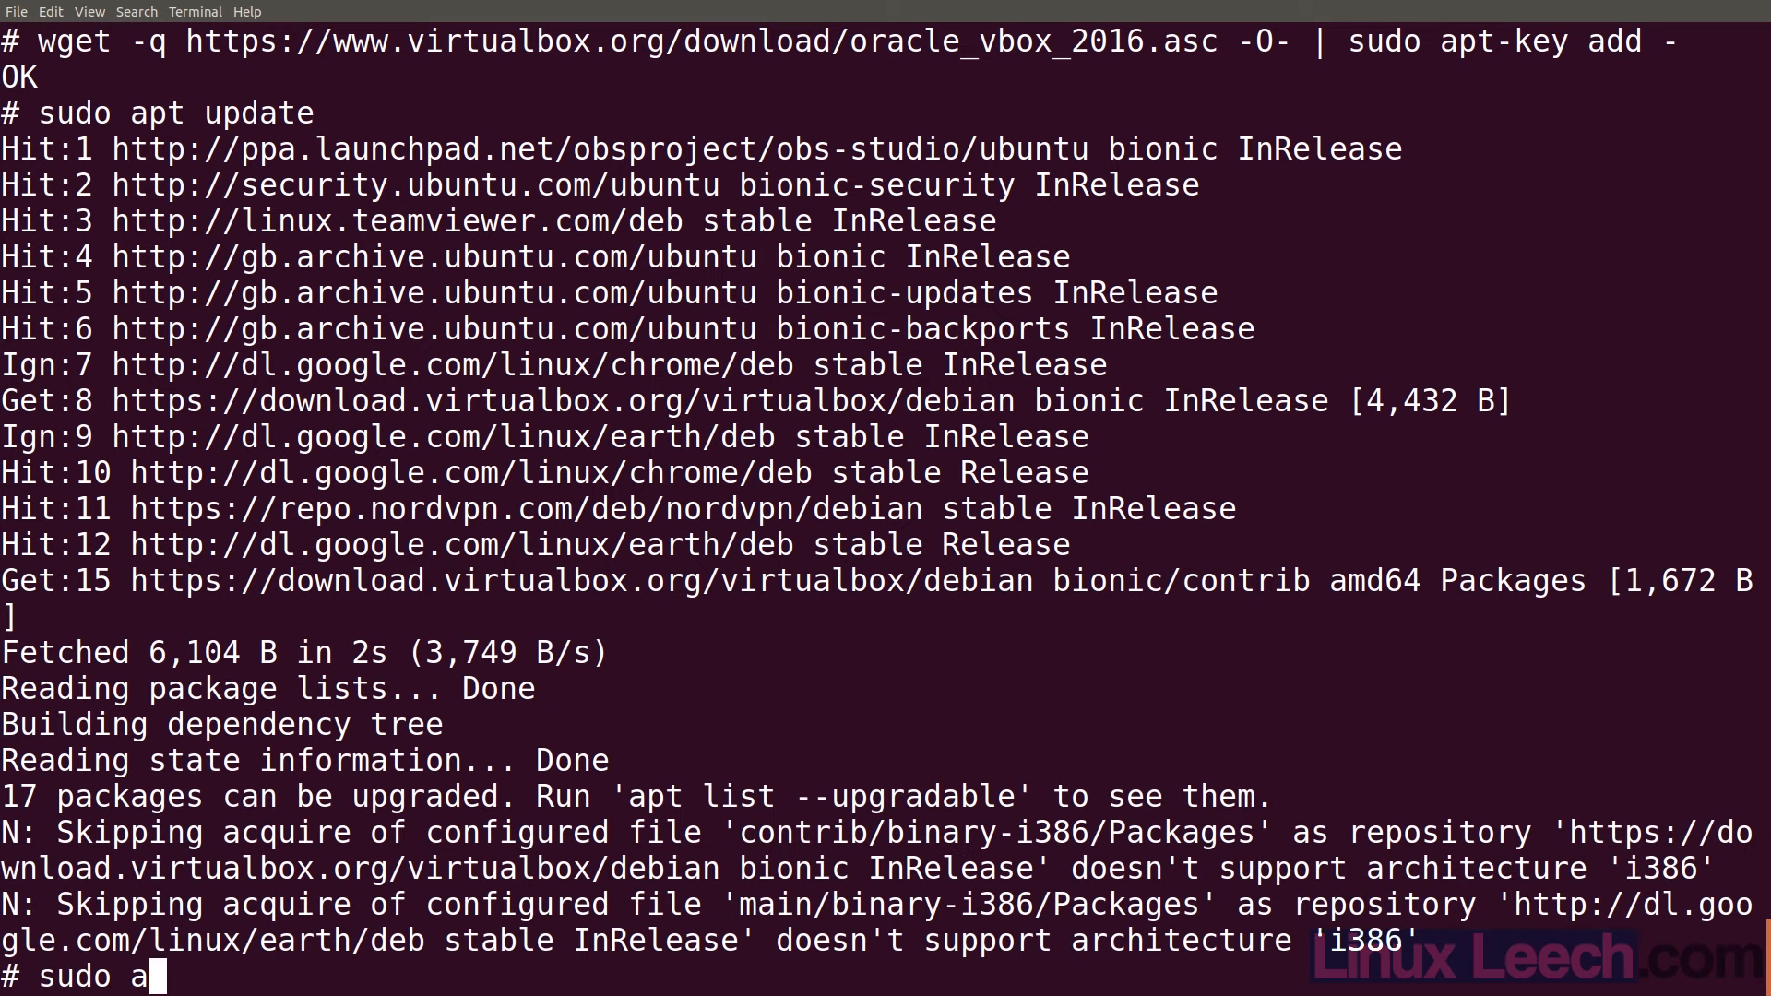
{"action": "type", "text": "pt install"}
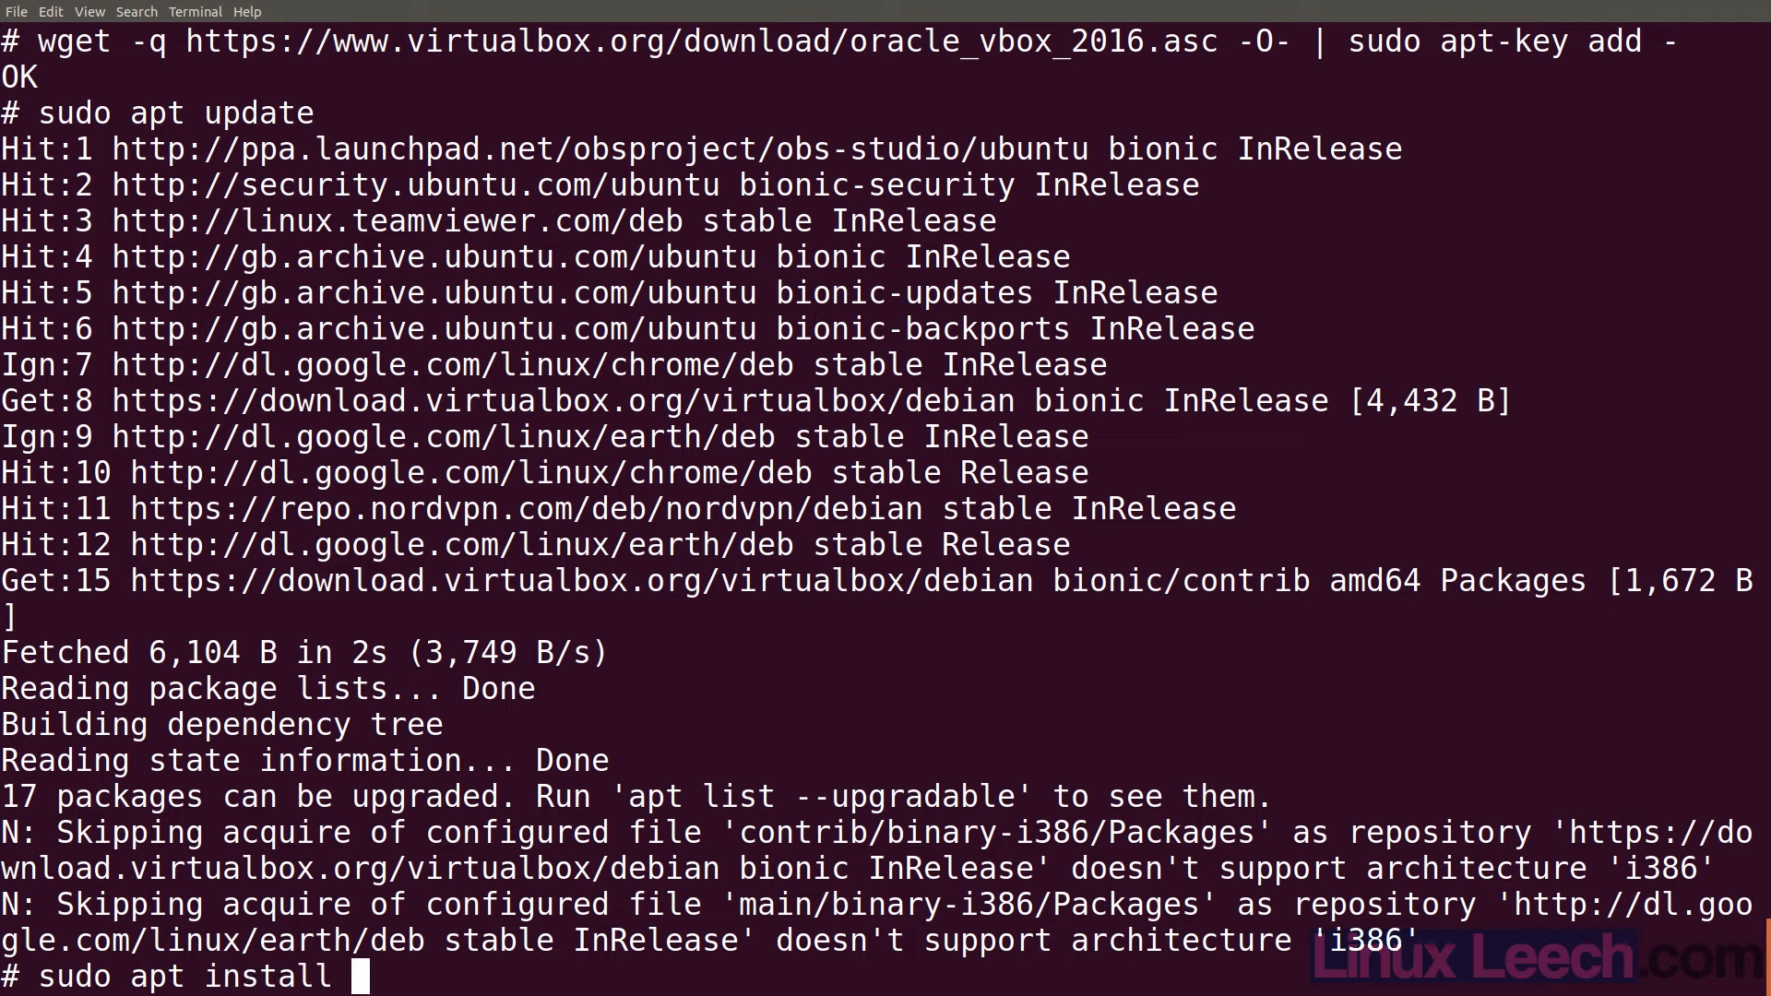
{"action": "type", "text": "vir"}
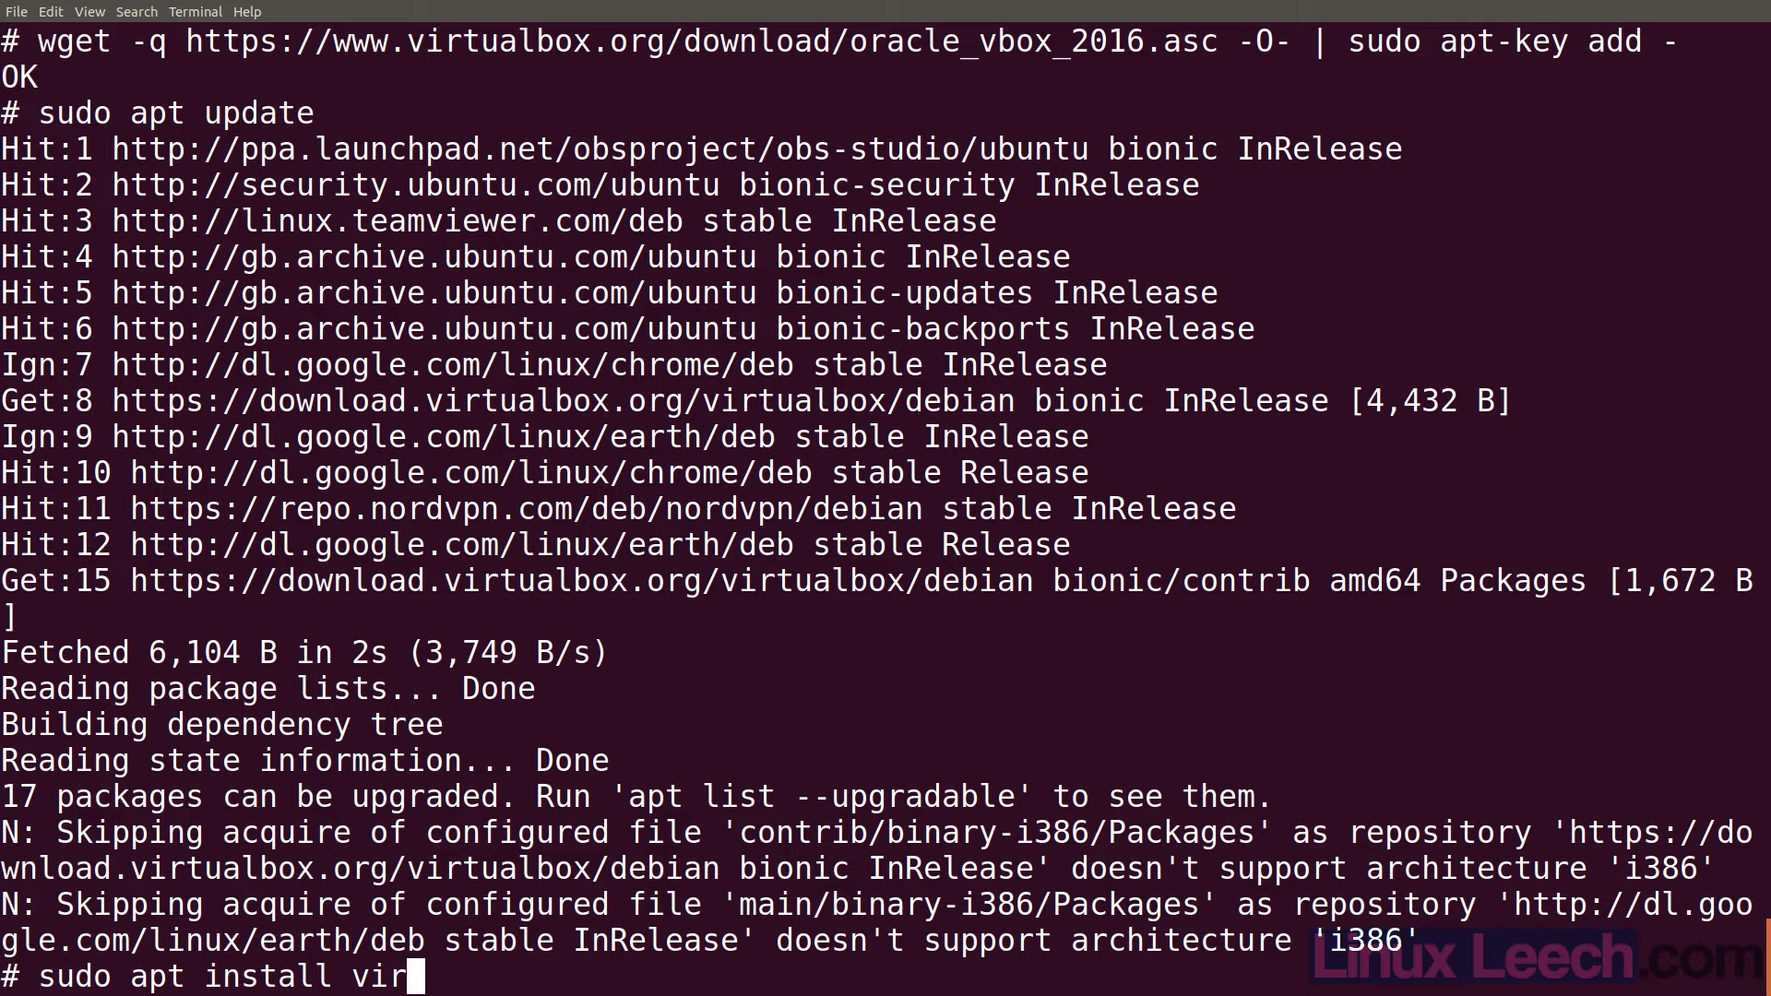
{"action": "type", "text": "tualbox-"}
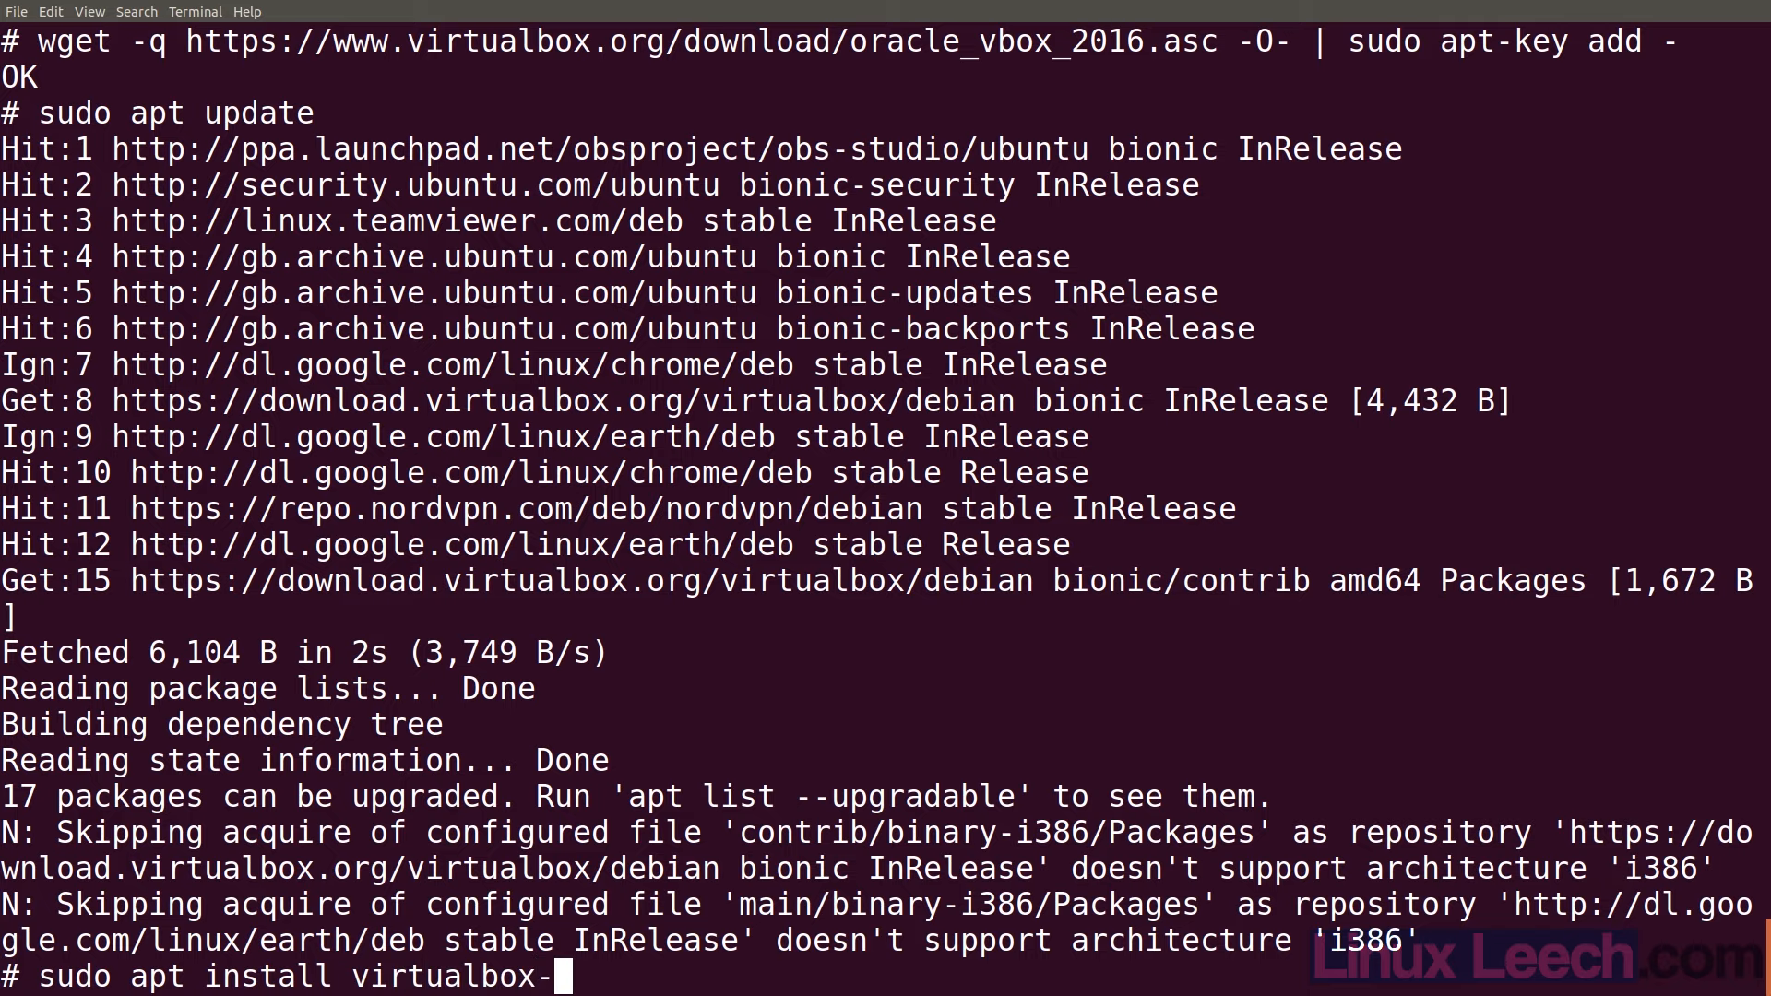
{"action": "key", "text": "Tab"}
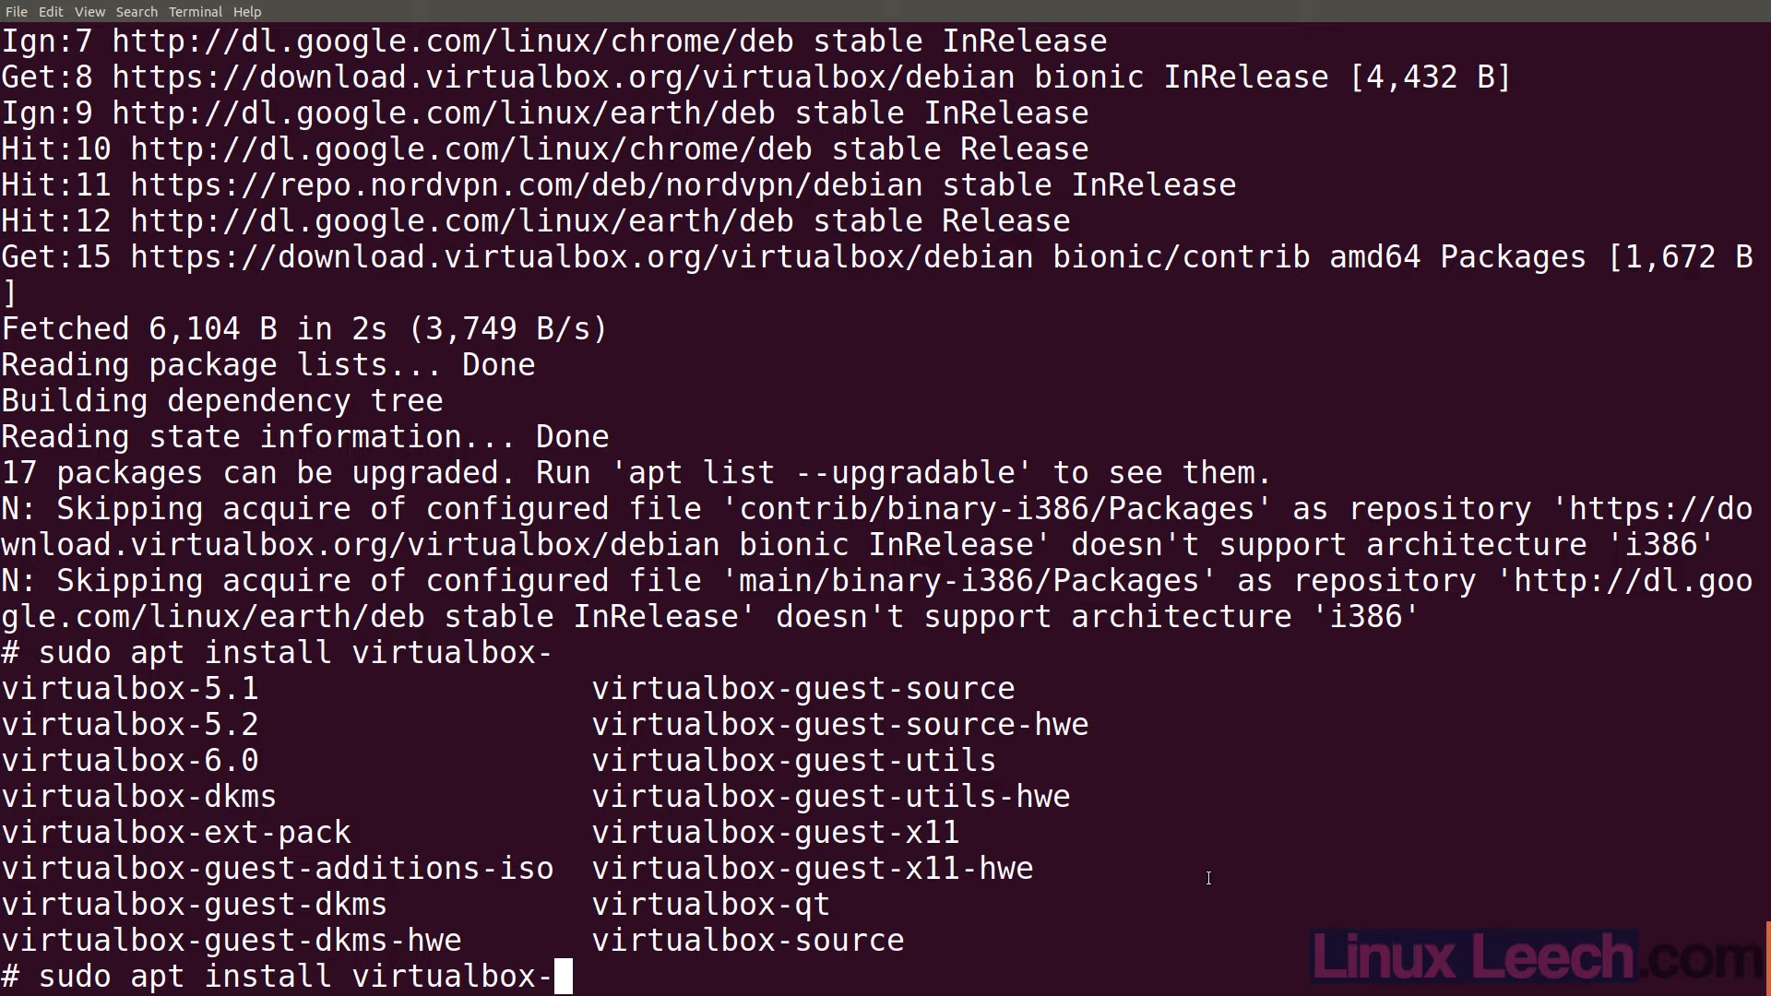
{"action": "type", "text": "6.0"}
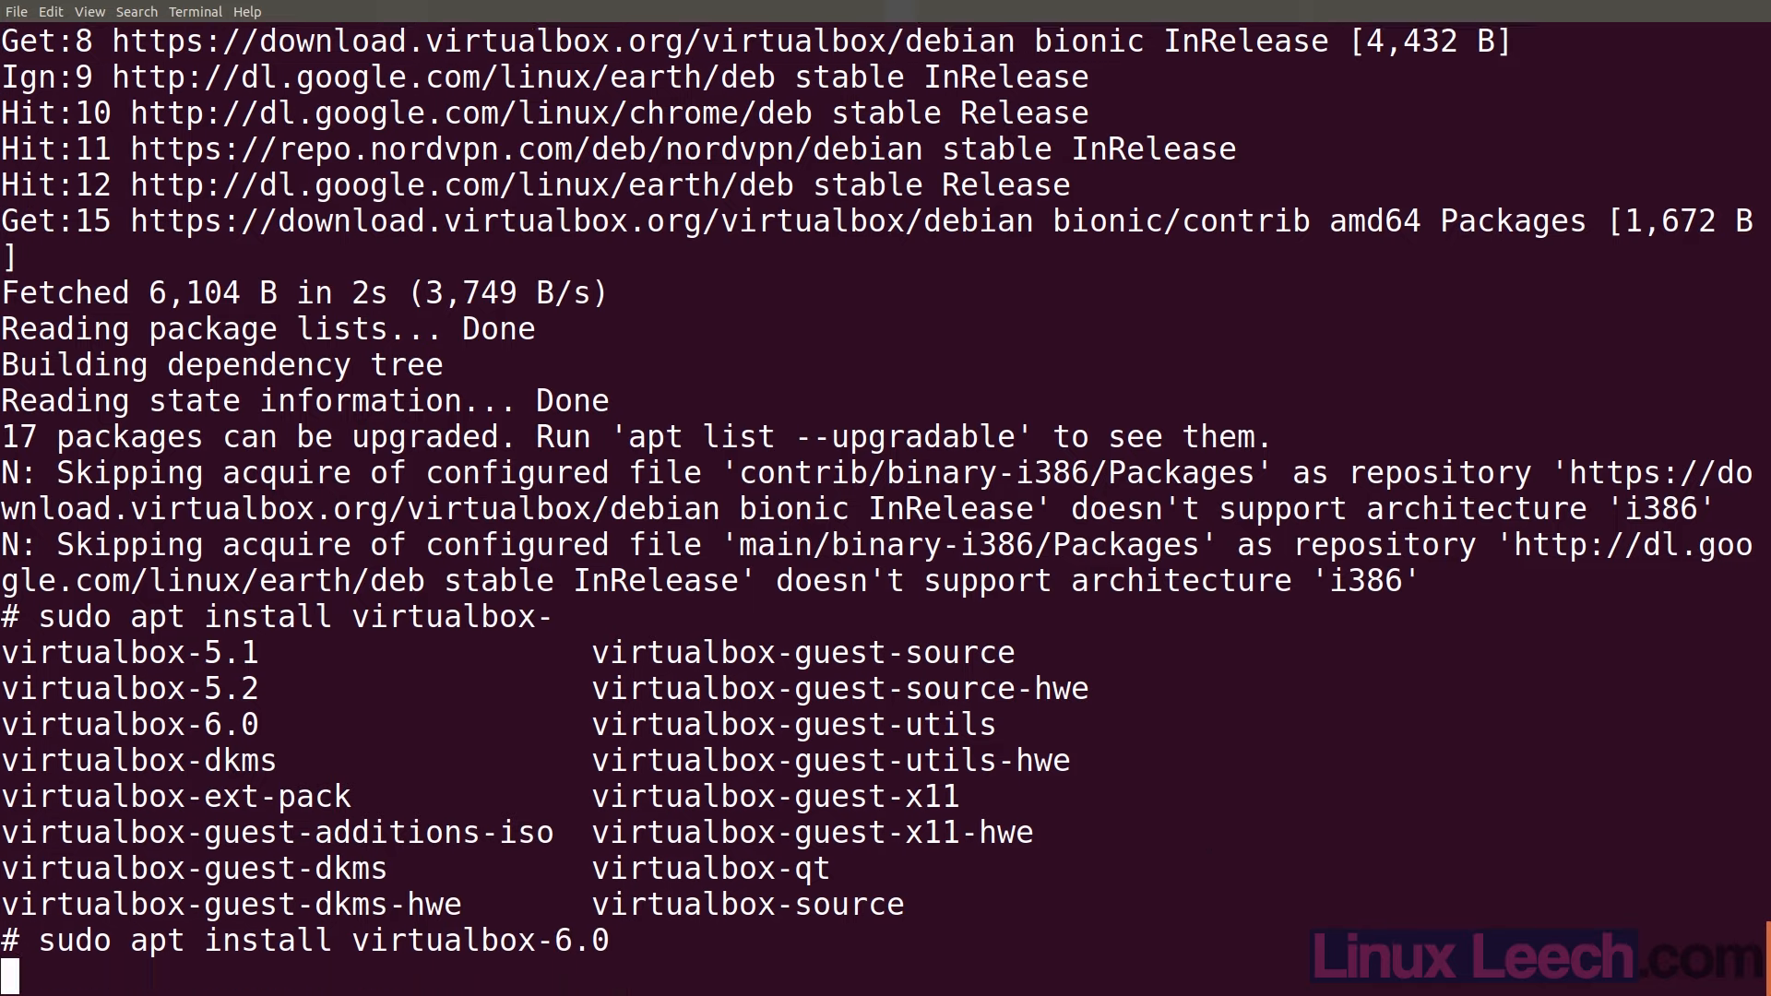
{"action": "key", "text": "Return"}
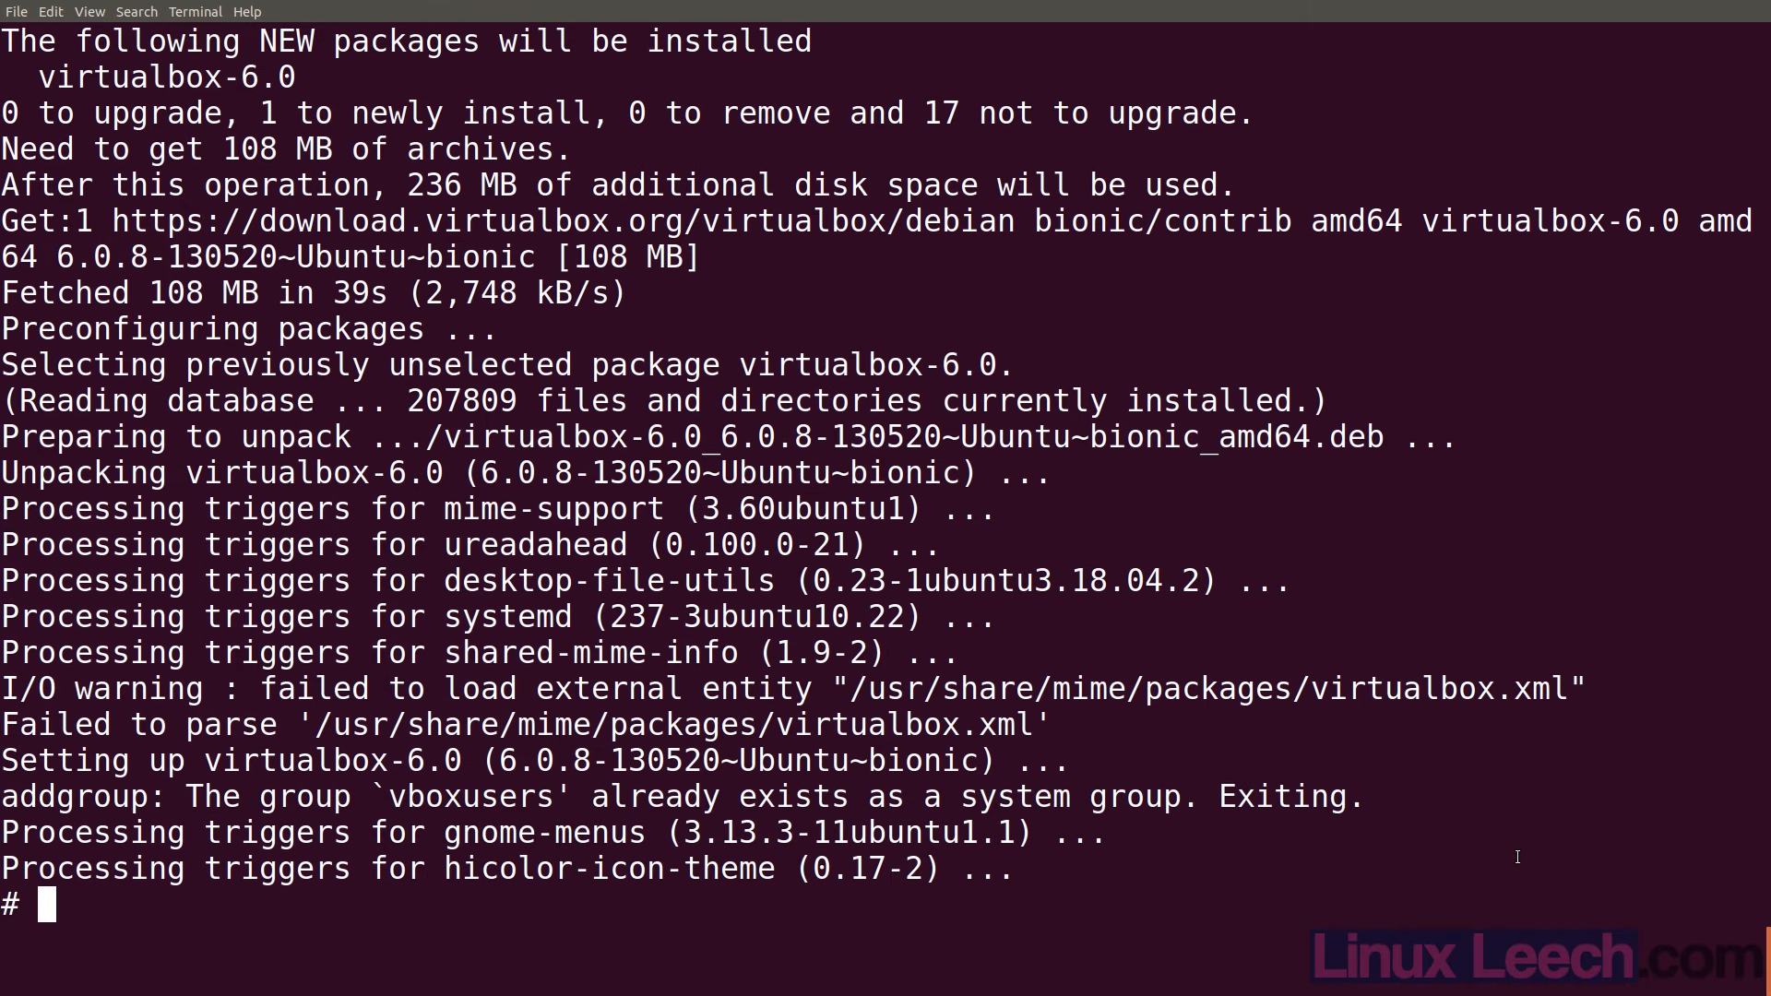
Launch VirtualBox and confirm the About dialog reports version 6.0.8
{"action": "type", "text": "viru"}
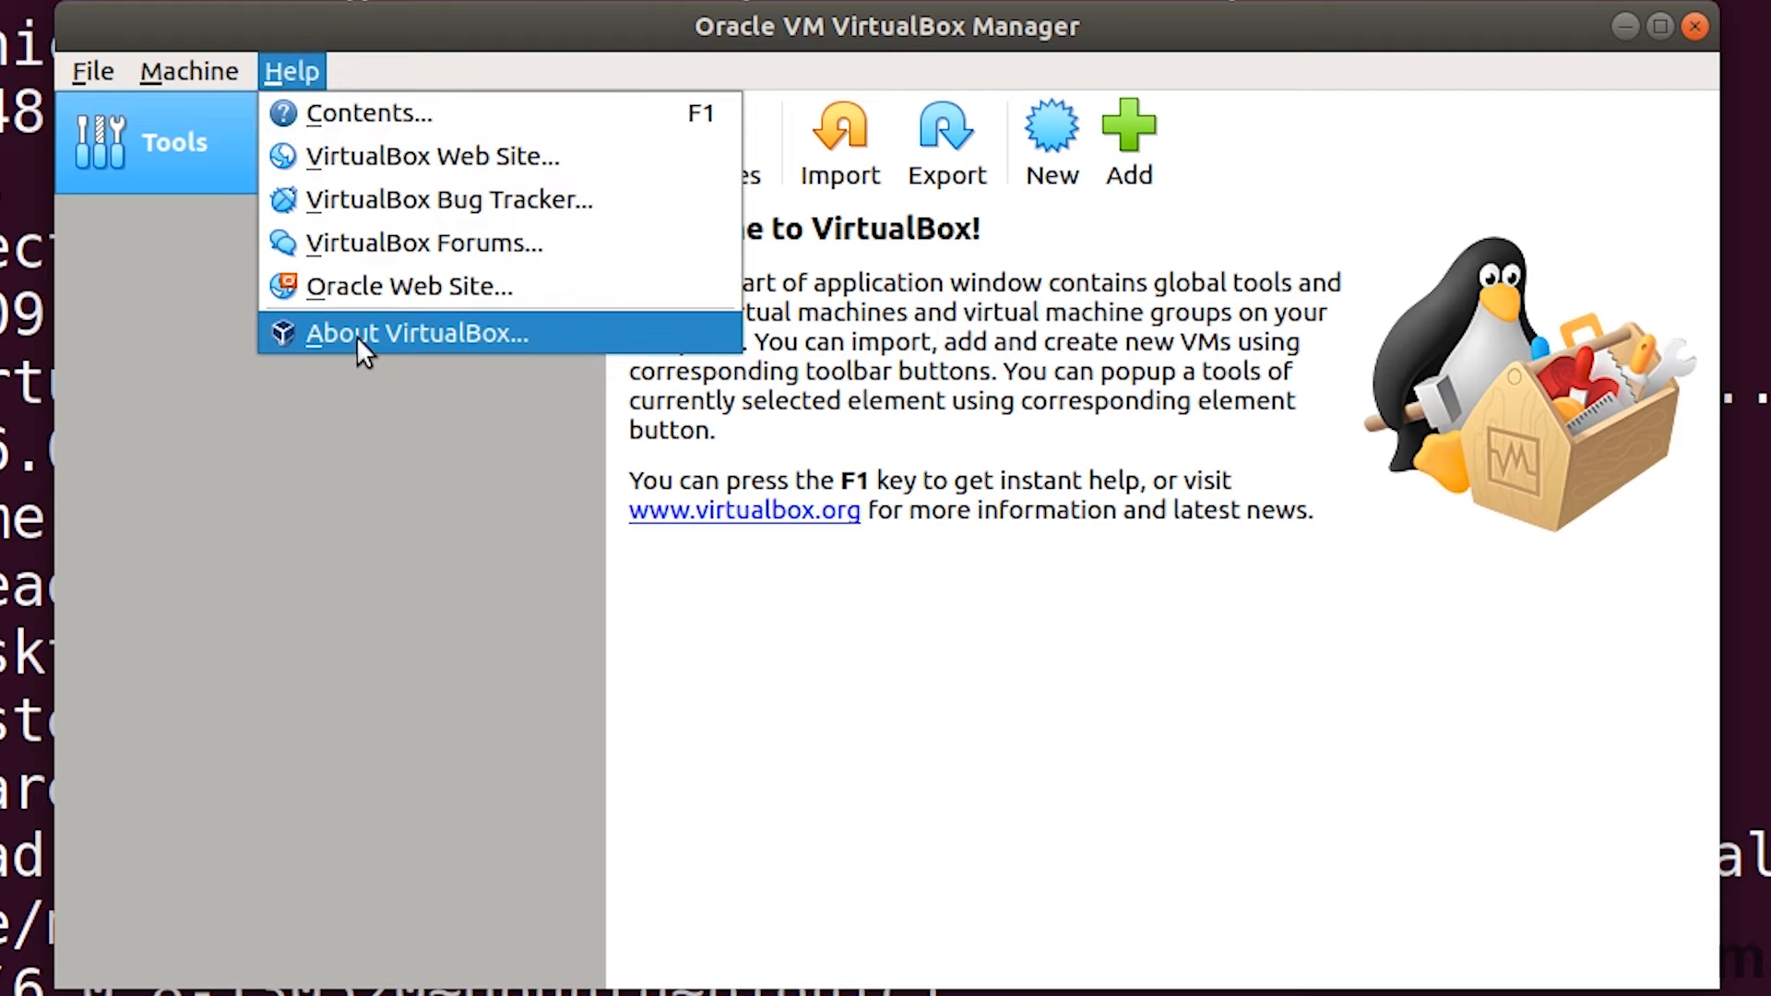
{"action": "left_click", "coordinate": [415, 334]}
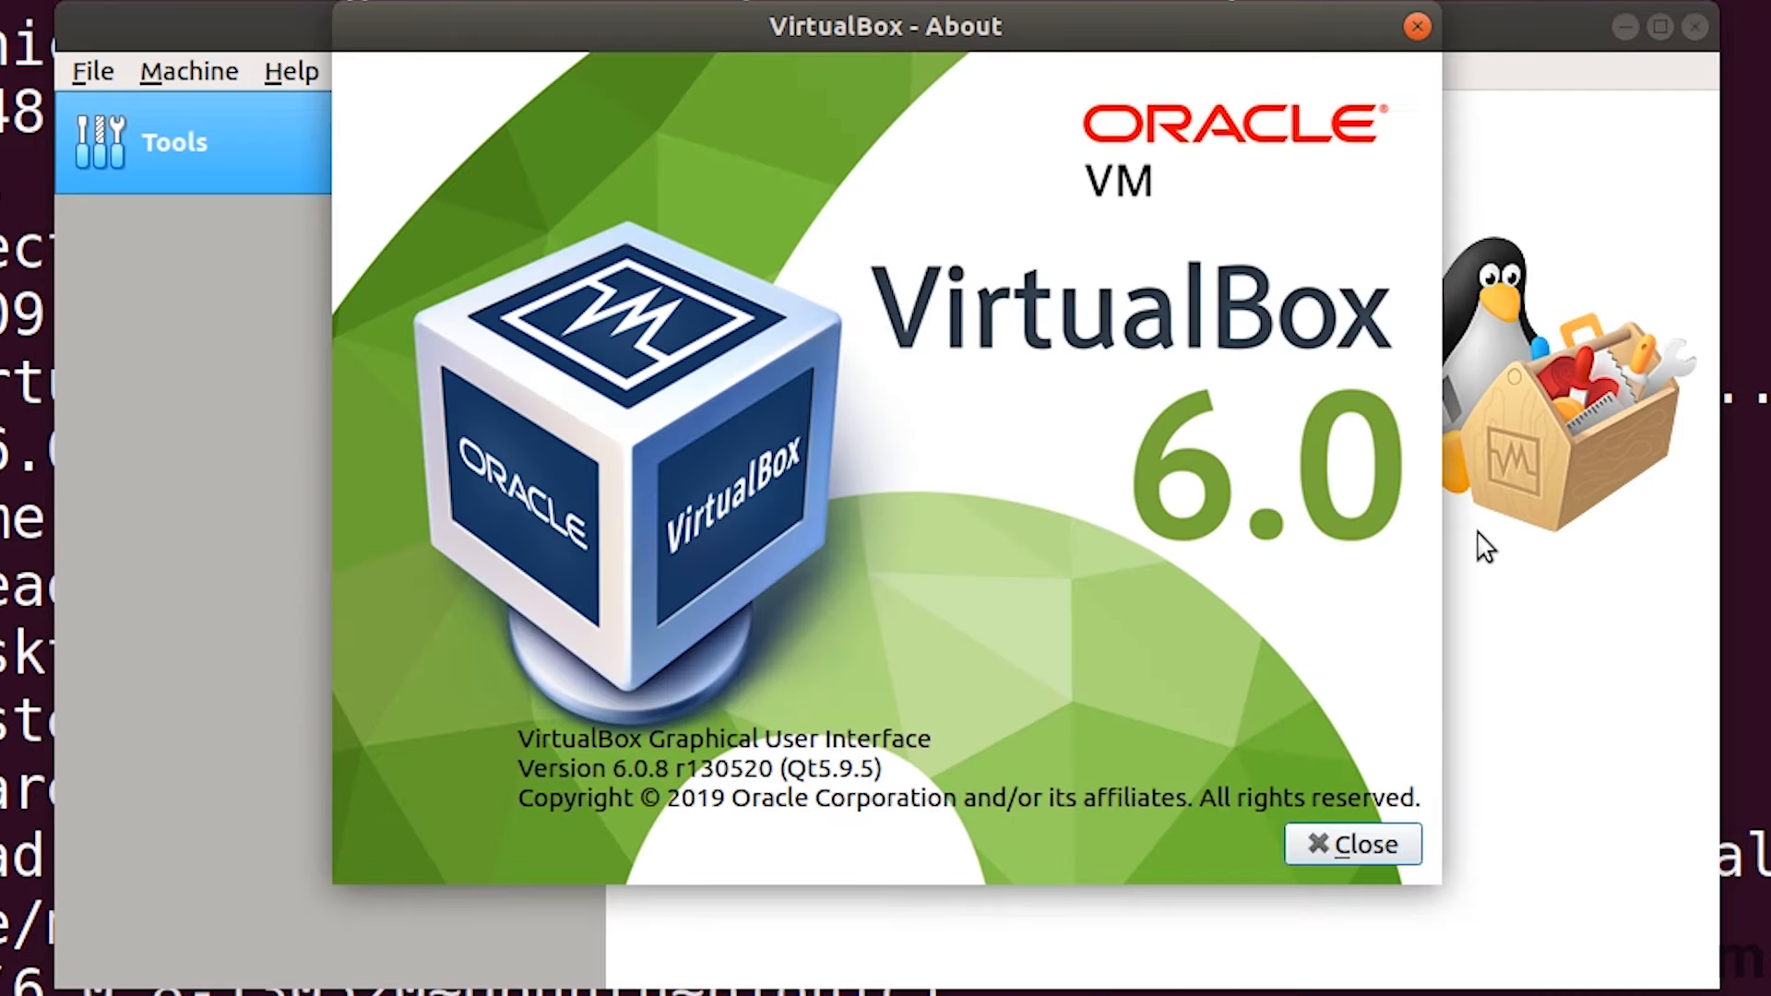
{"action": "left_click", "coordinate": [1352, 842]}
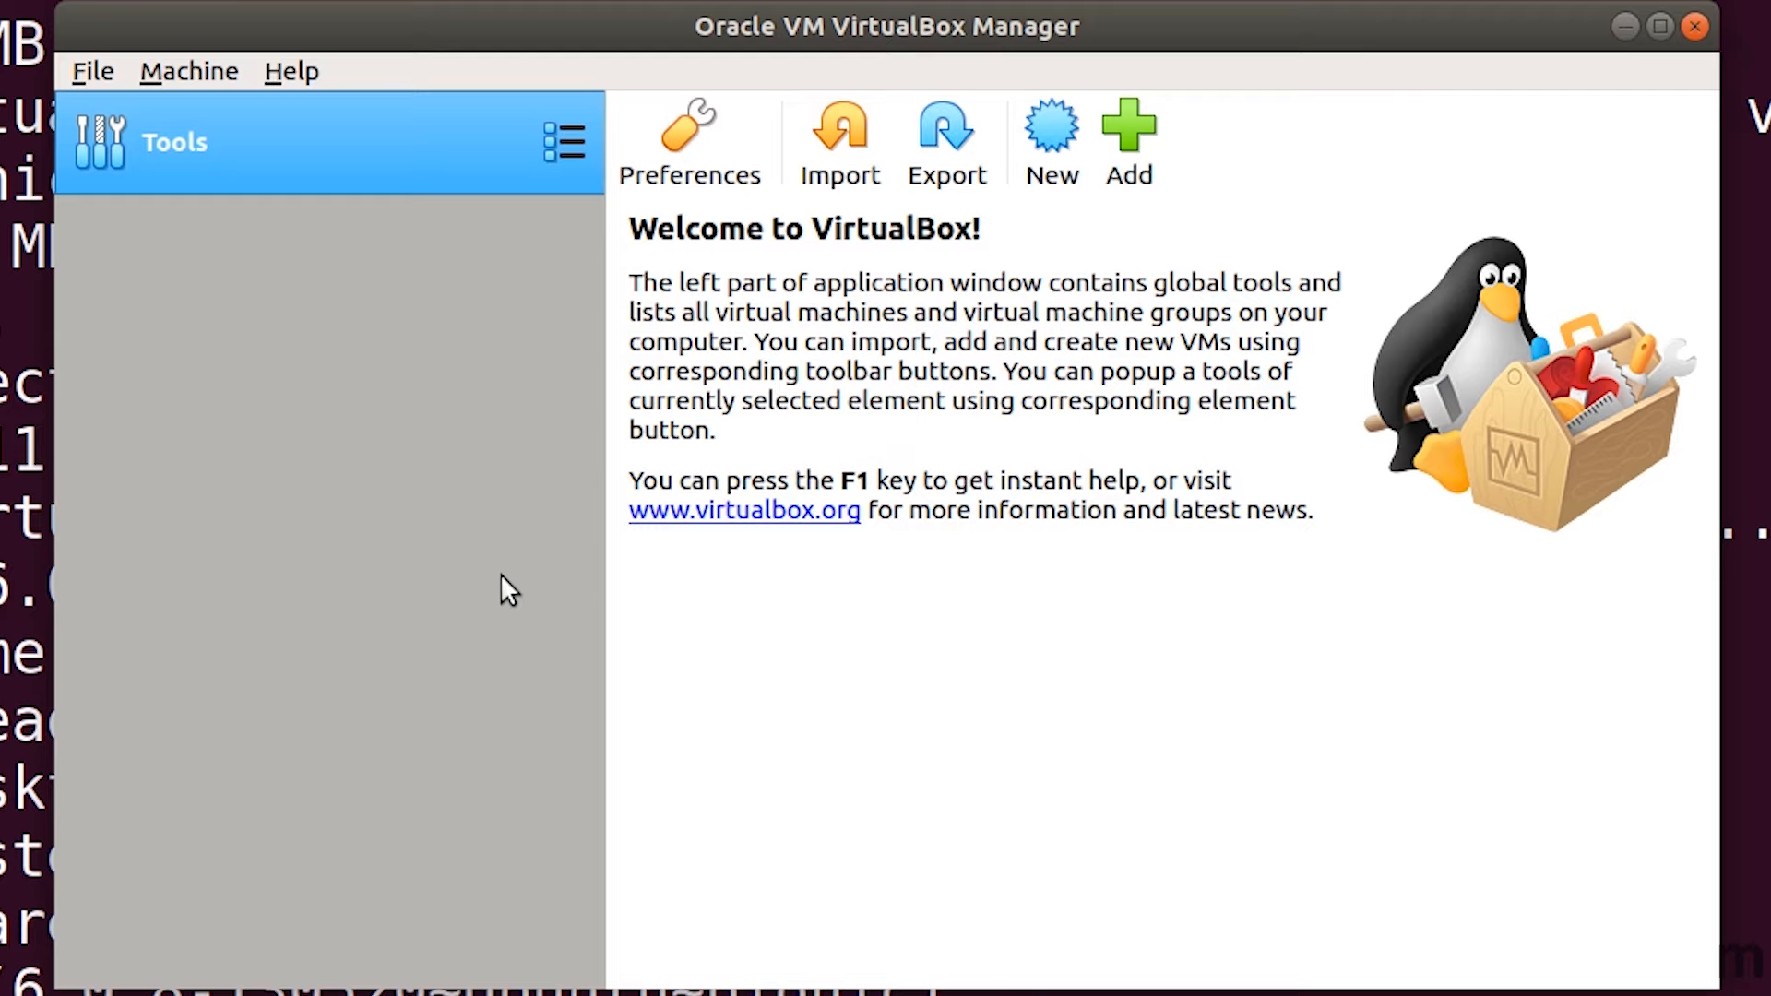
Check the Preferences Extensions page, which lists no installed extension packs yet
{"action": "left_click", "coordinate": [92, 70]}
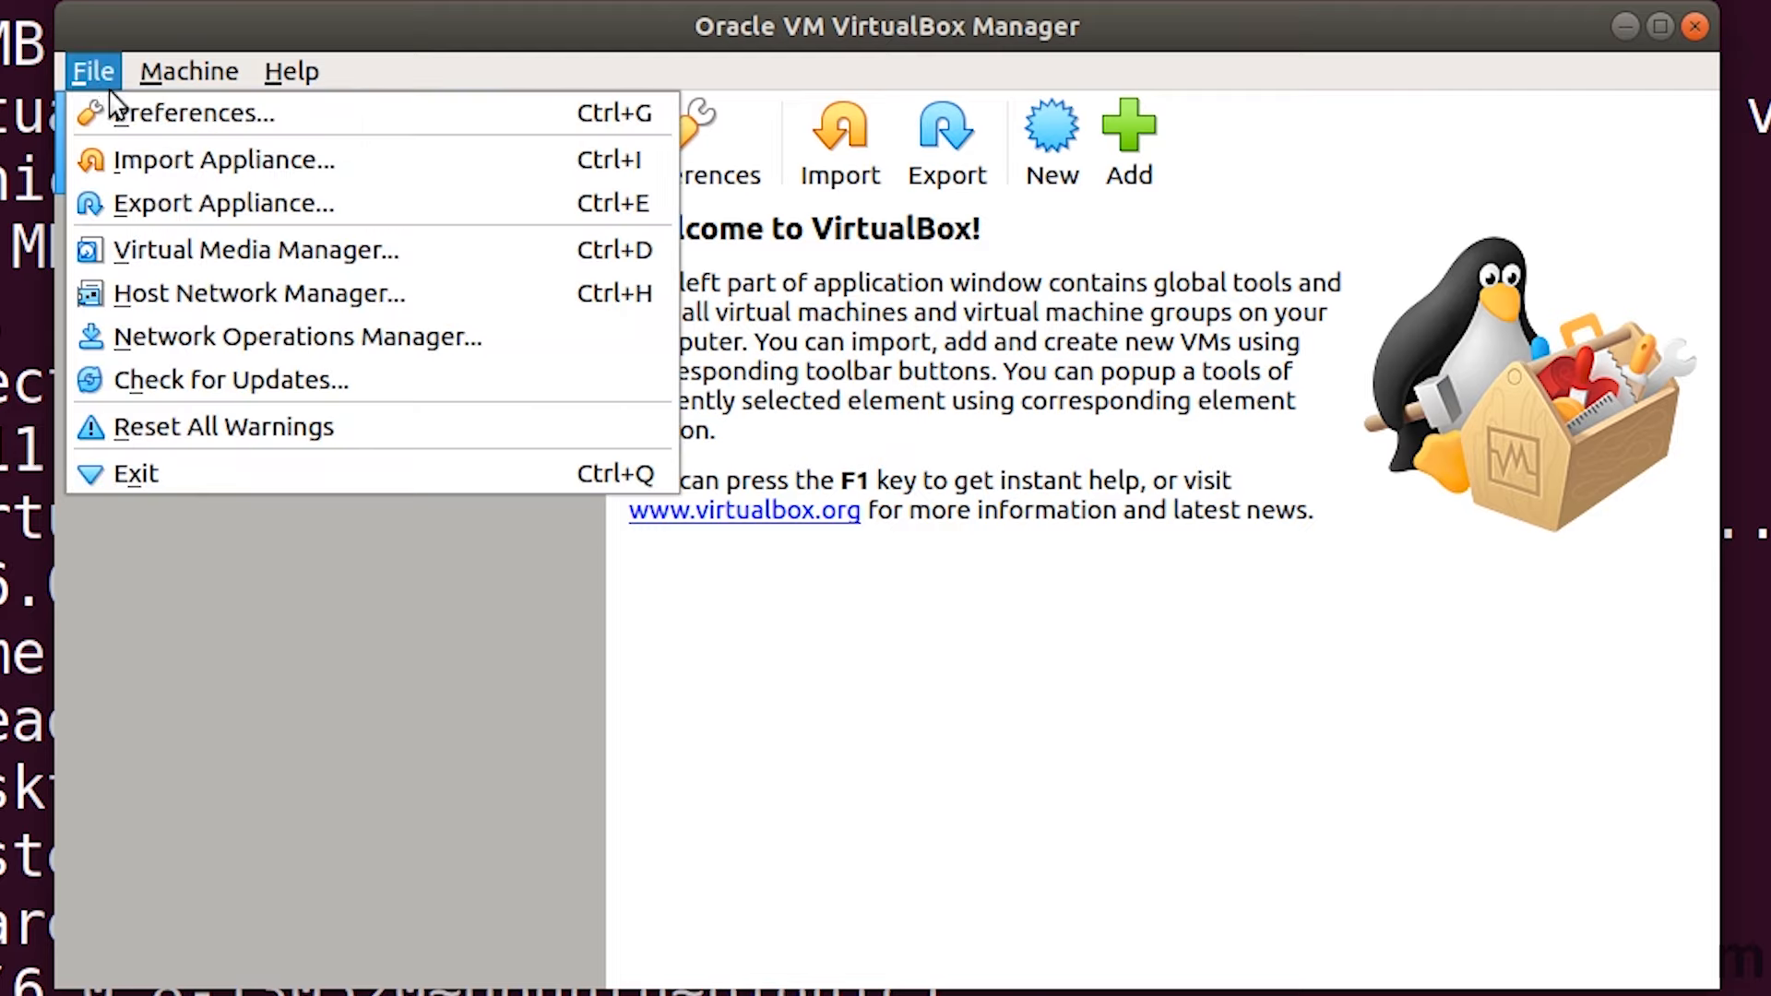
{"action": "left_click", "coordinate": [191, 112]}
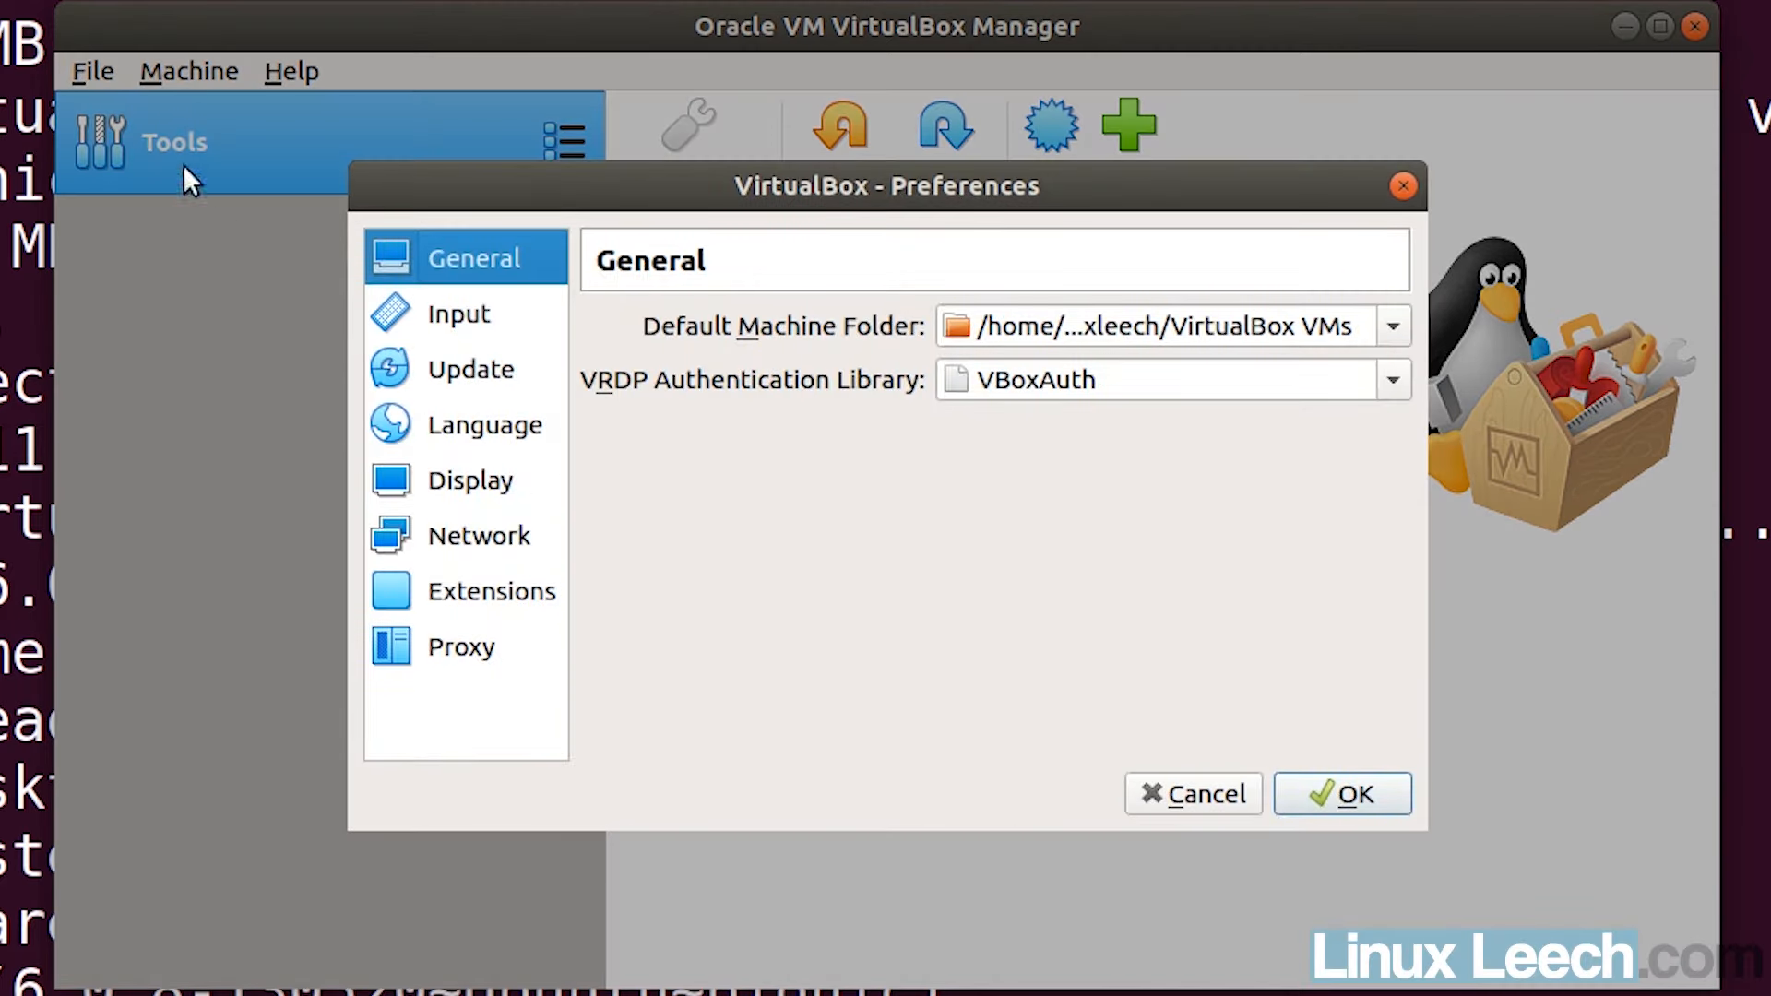
{"action": "left_click", "coordinate": [491, 590]}
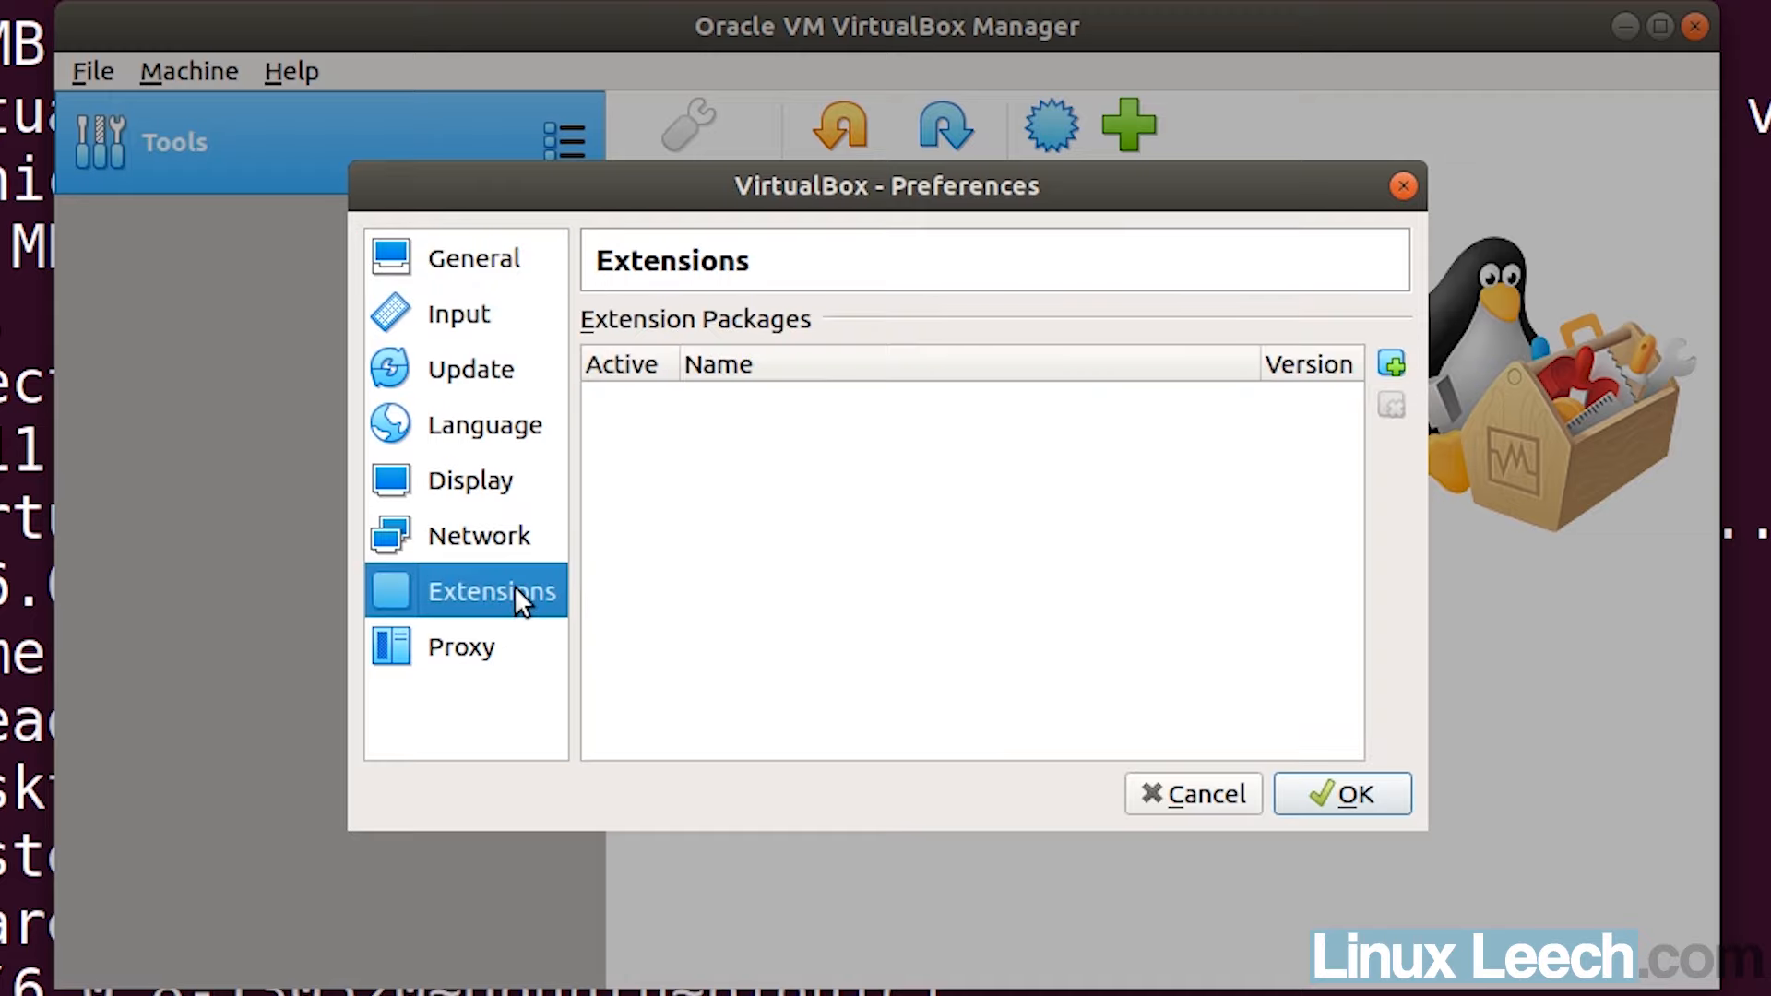
{"action": "mouse_move", "coordinate": [1235, 620]}
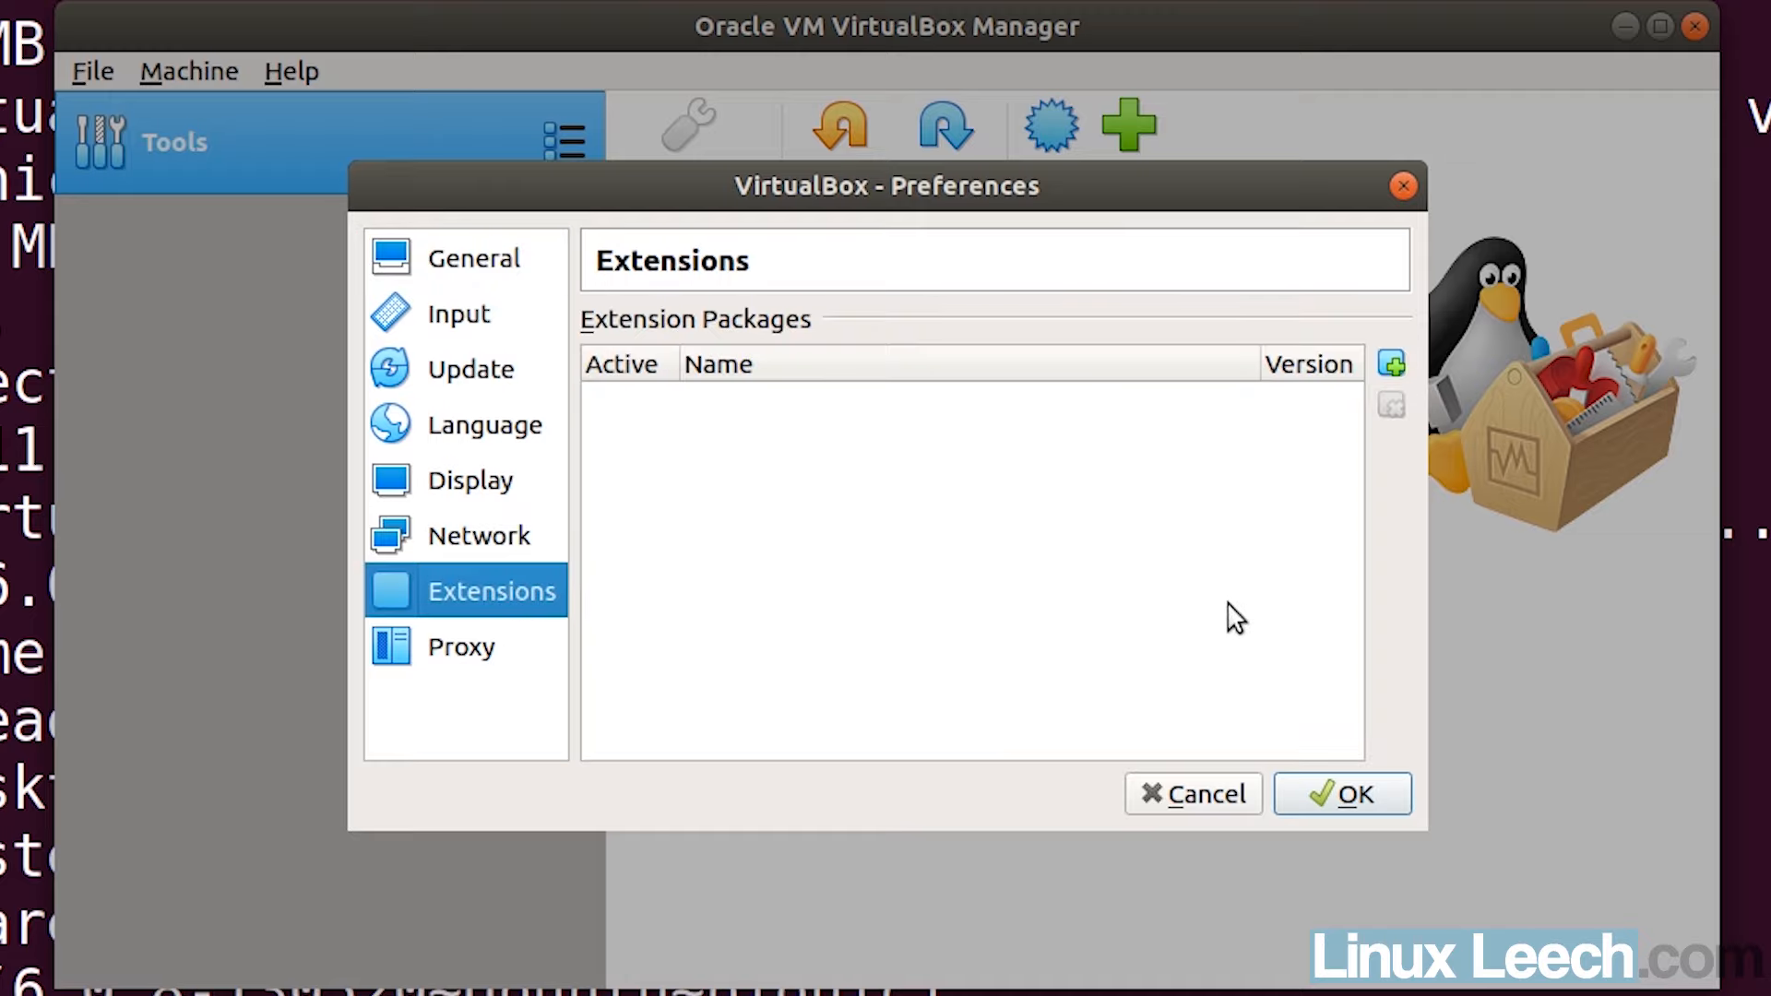
{"action": "left_click", "coordinate": [1193, 793]}
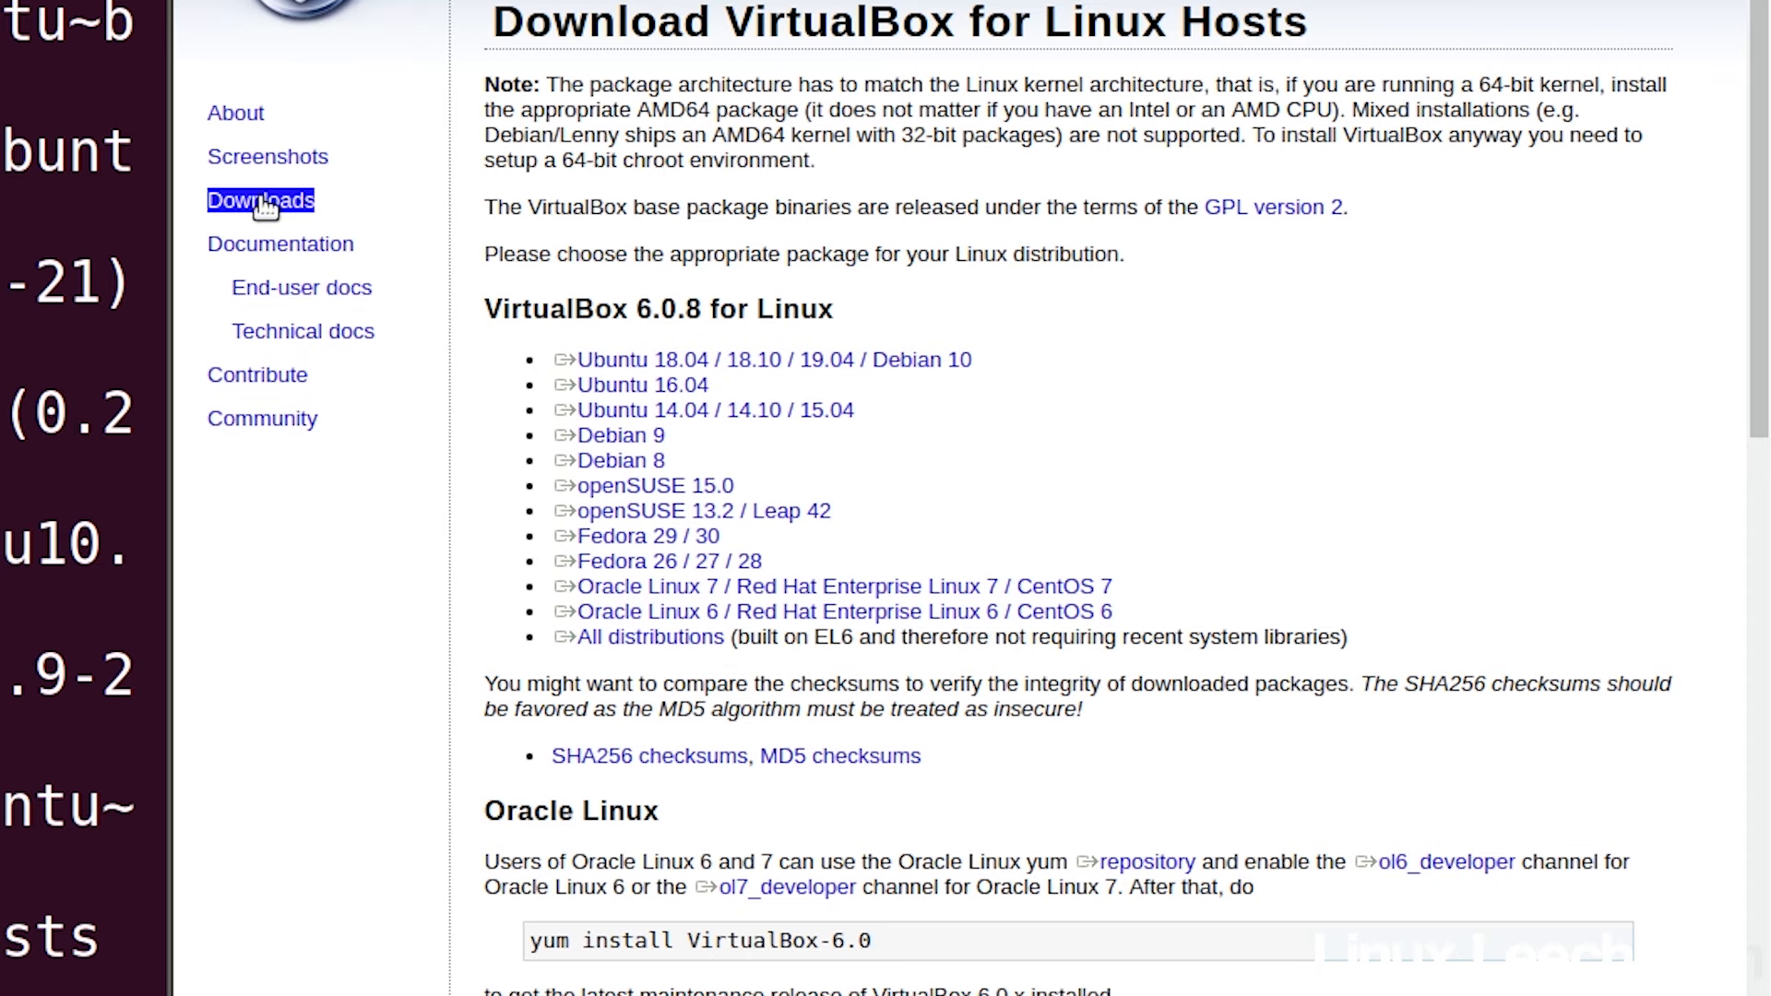
Go to the virtualbox.org Downloads page listing the 6.0.8 Extension Pack
{"action": "left_click", "coordinate": [260, 199]}
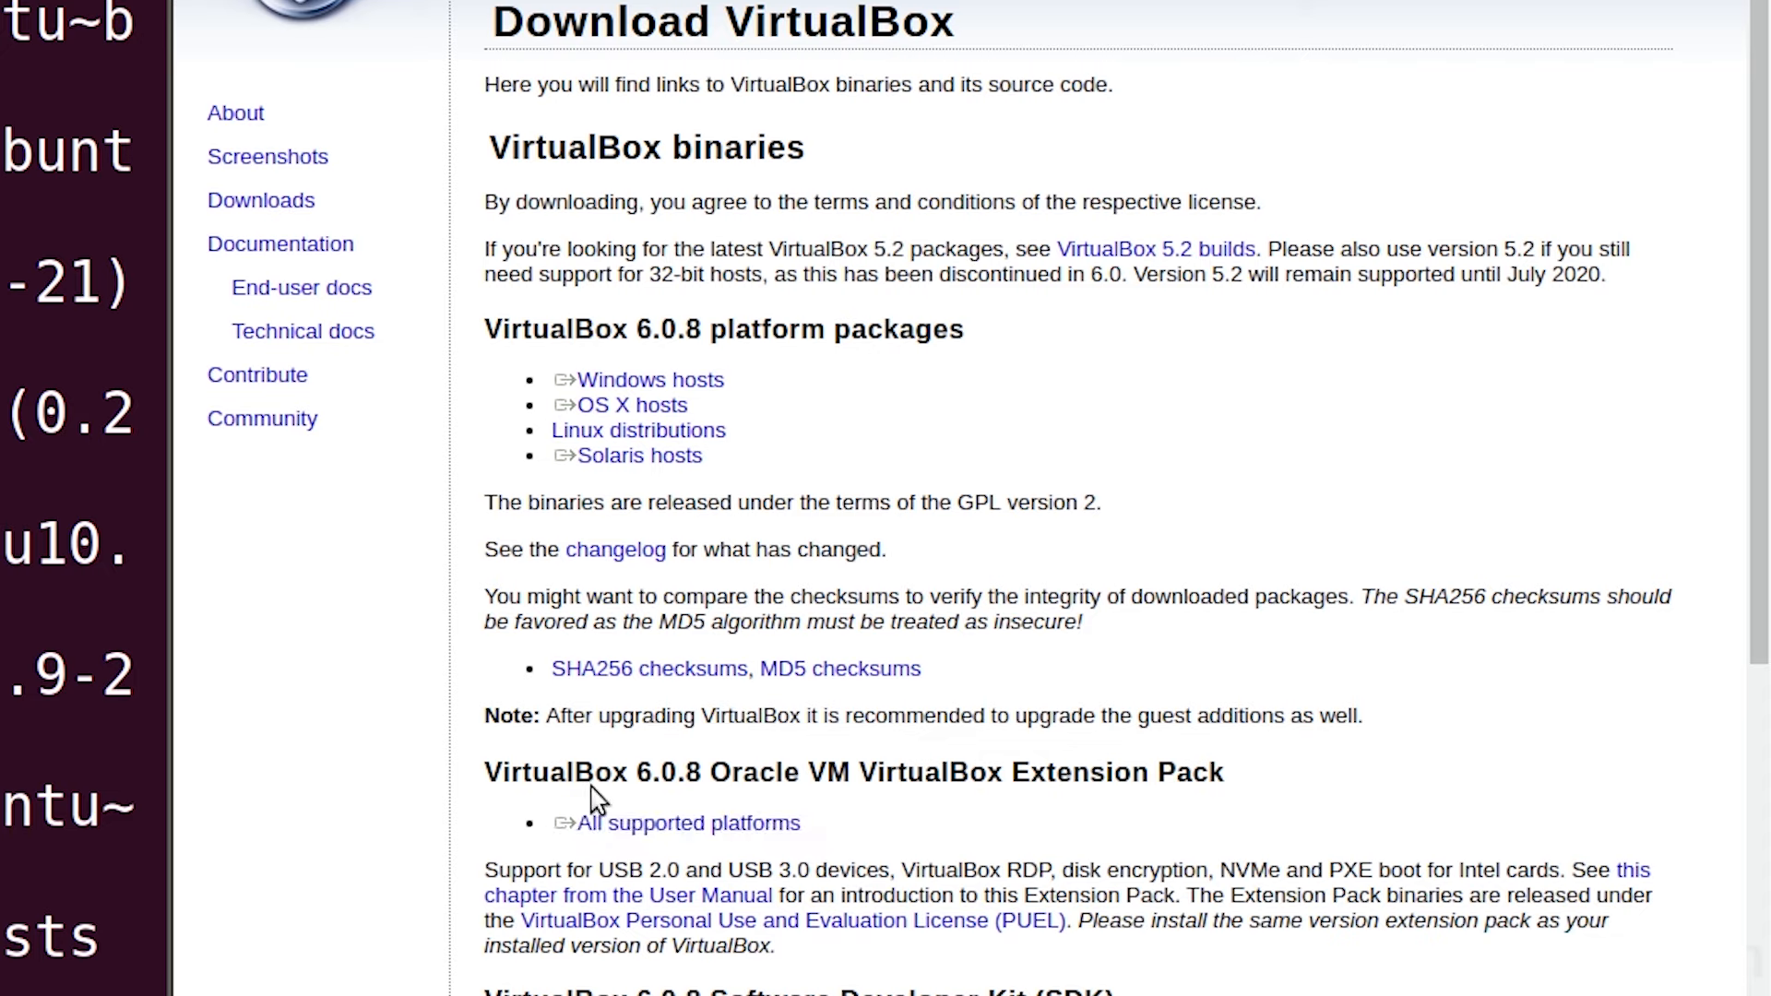
{"action": "mouse_move", "coordinate": [742, 854]}
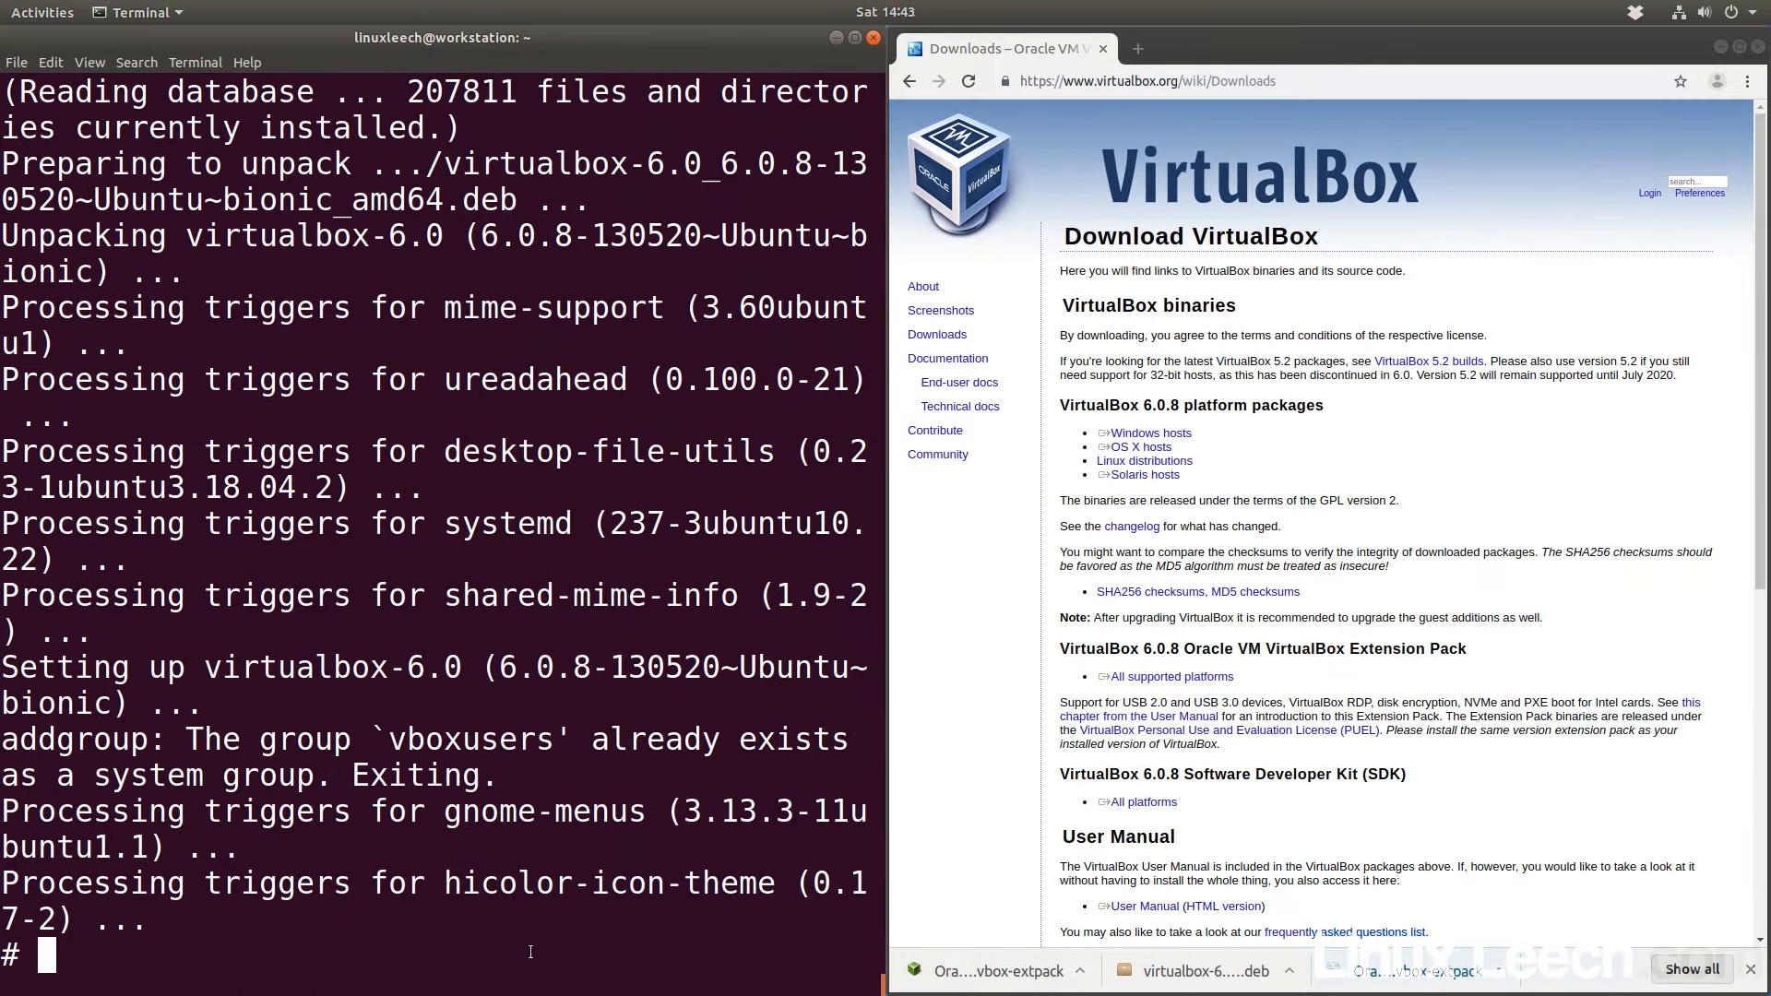
Launch virtualbox from the root prompt
{"action": "type", "text": "virtualb"}
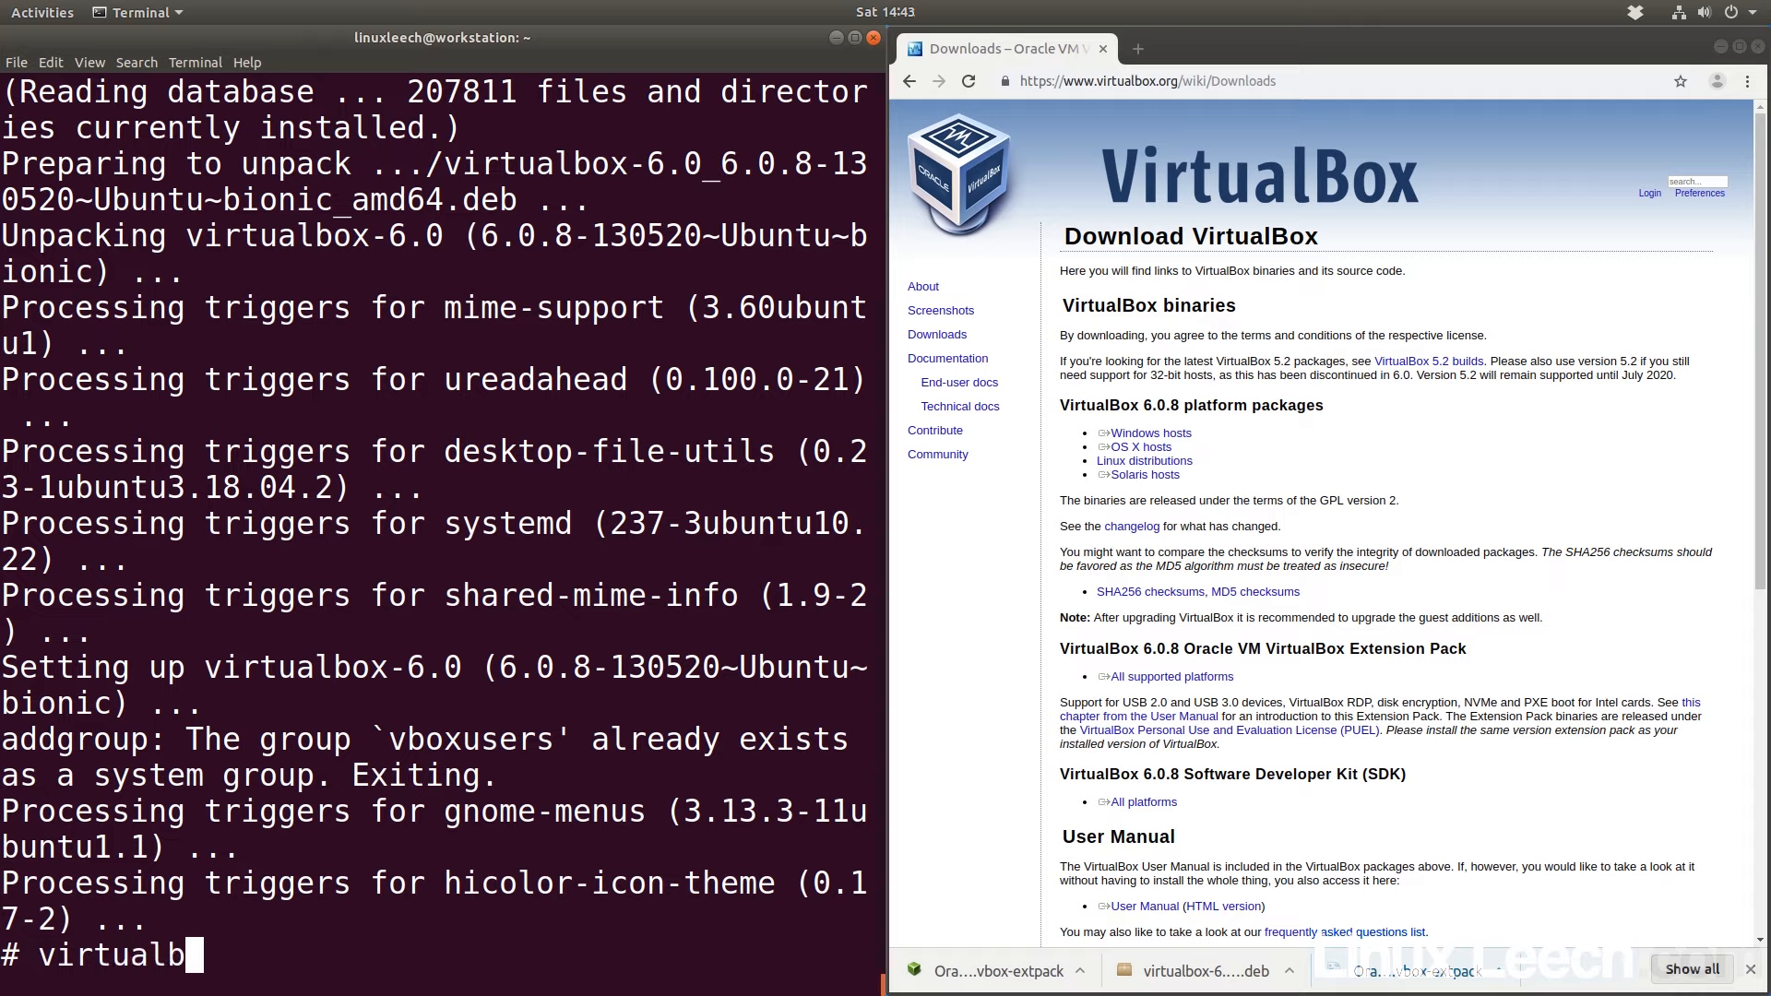
{"action": "type", "text": "ox"}
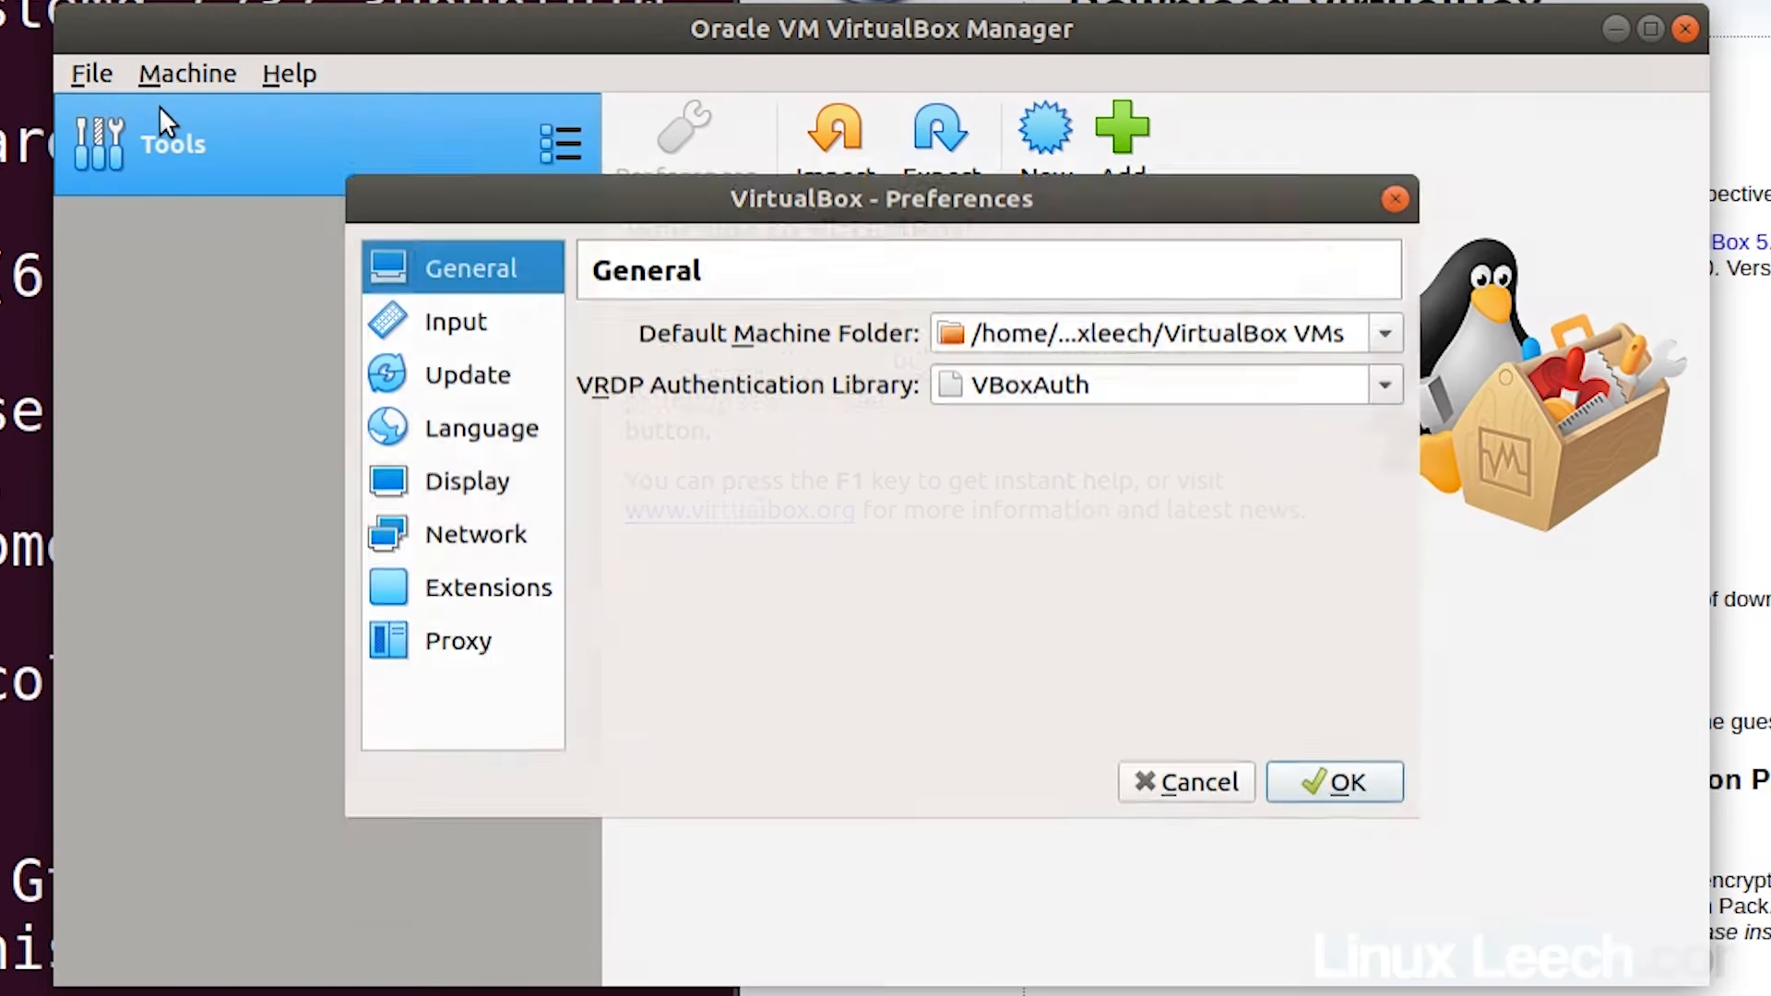
Start adding a new package from the Extensions page, opening the file chooser
{"action": "left_click", "coordinate": [487, 587]}
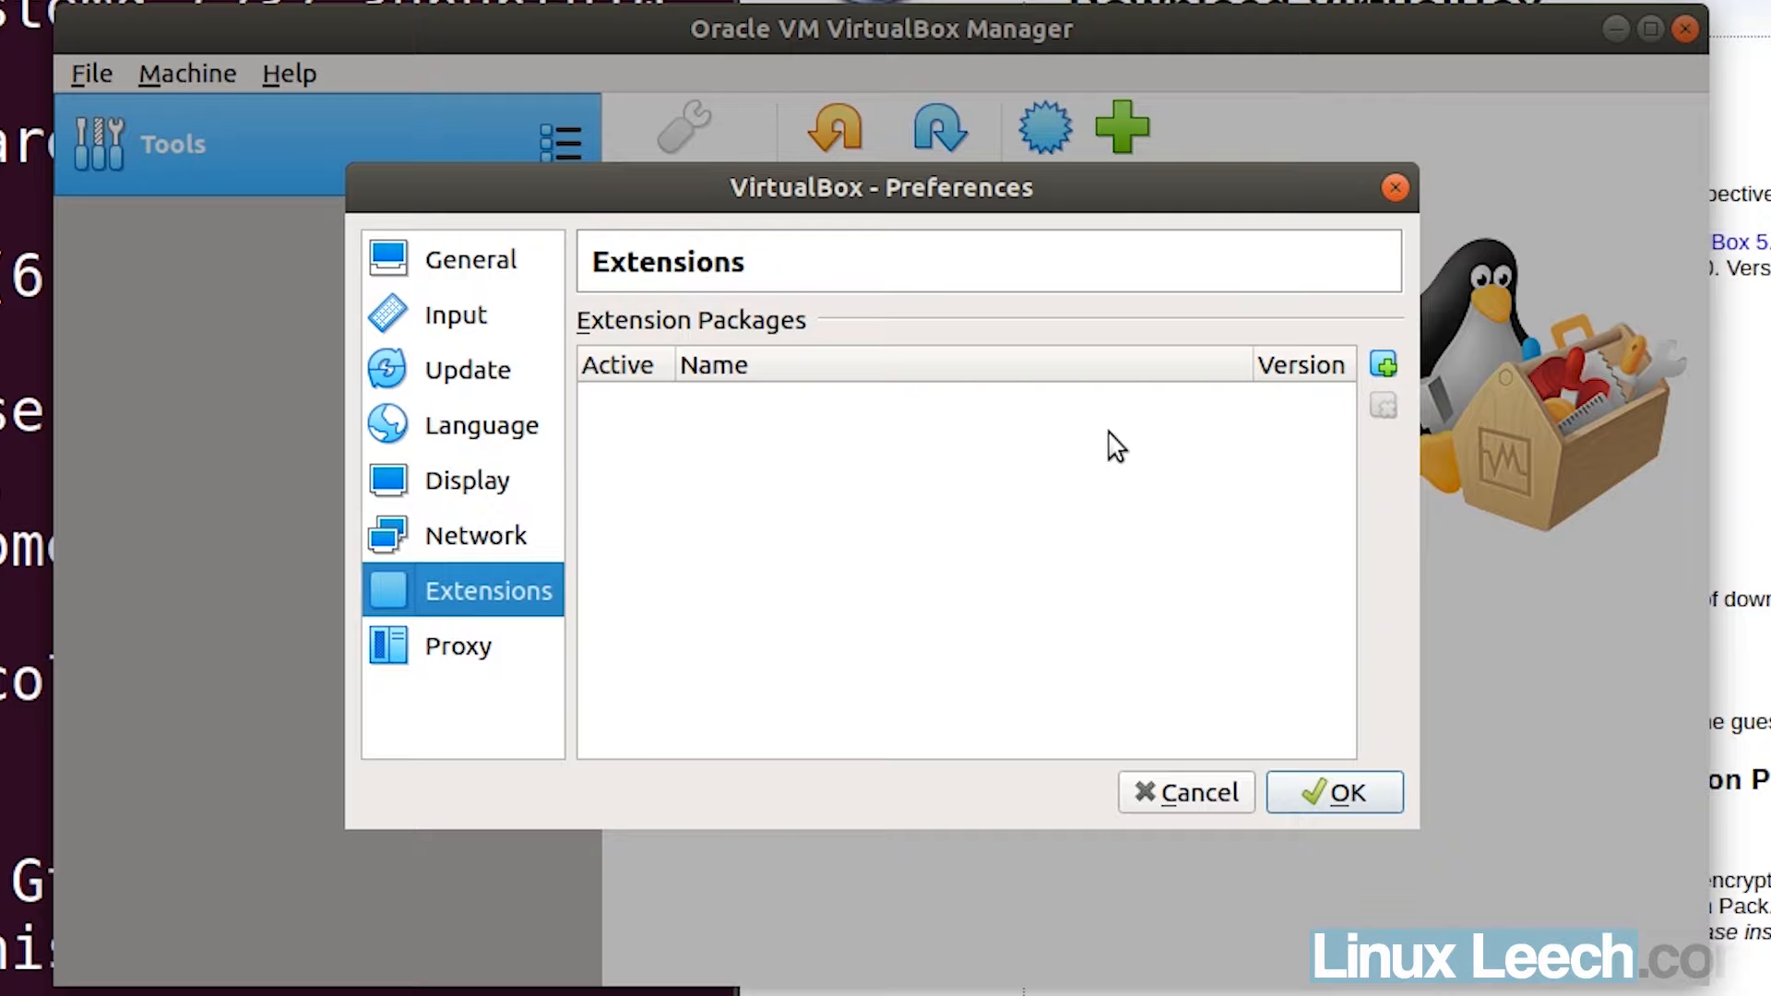
{"action": "mouse_move", "coordinate": [1382, 363]}
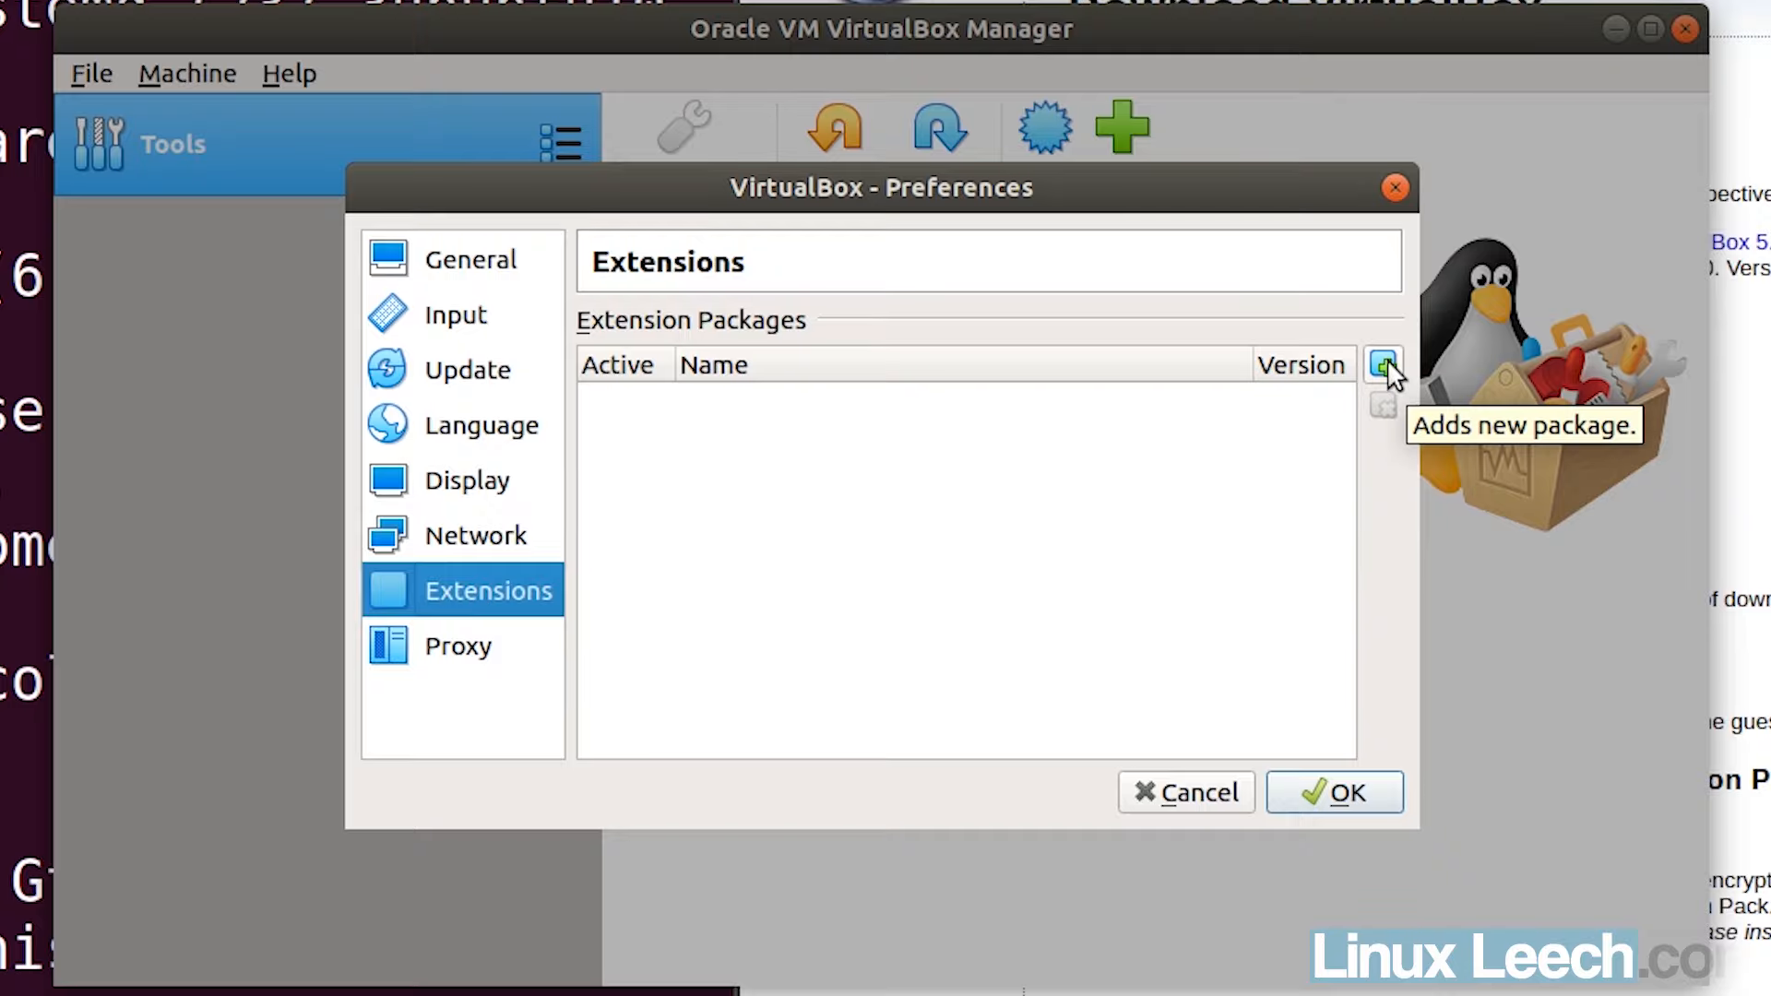
{"action": "left_click", "coordinate": [1381, 365]}
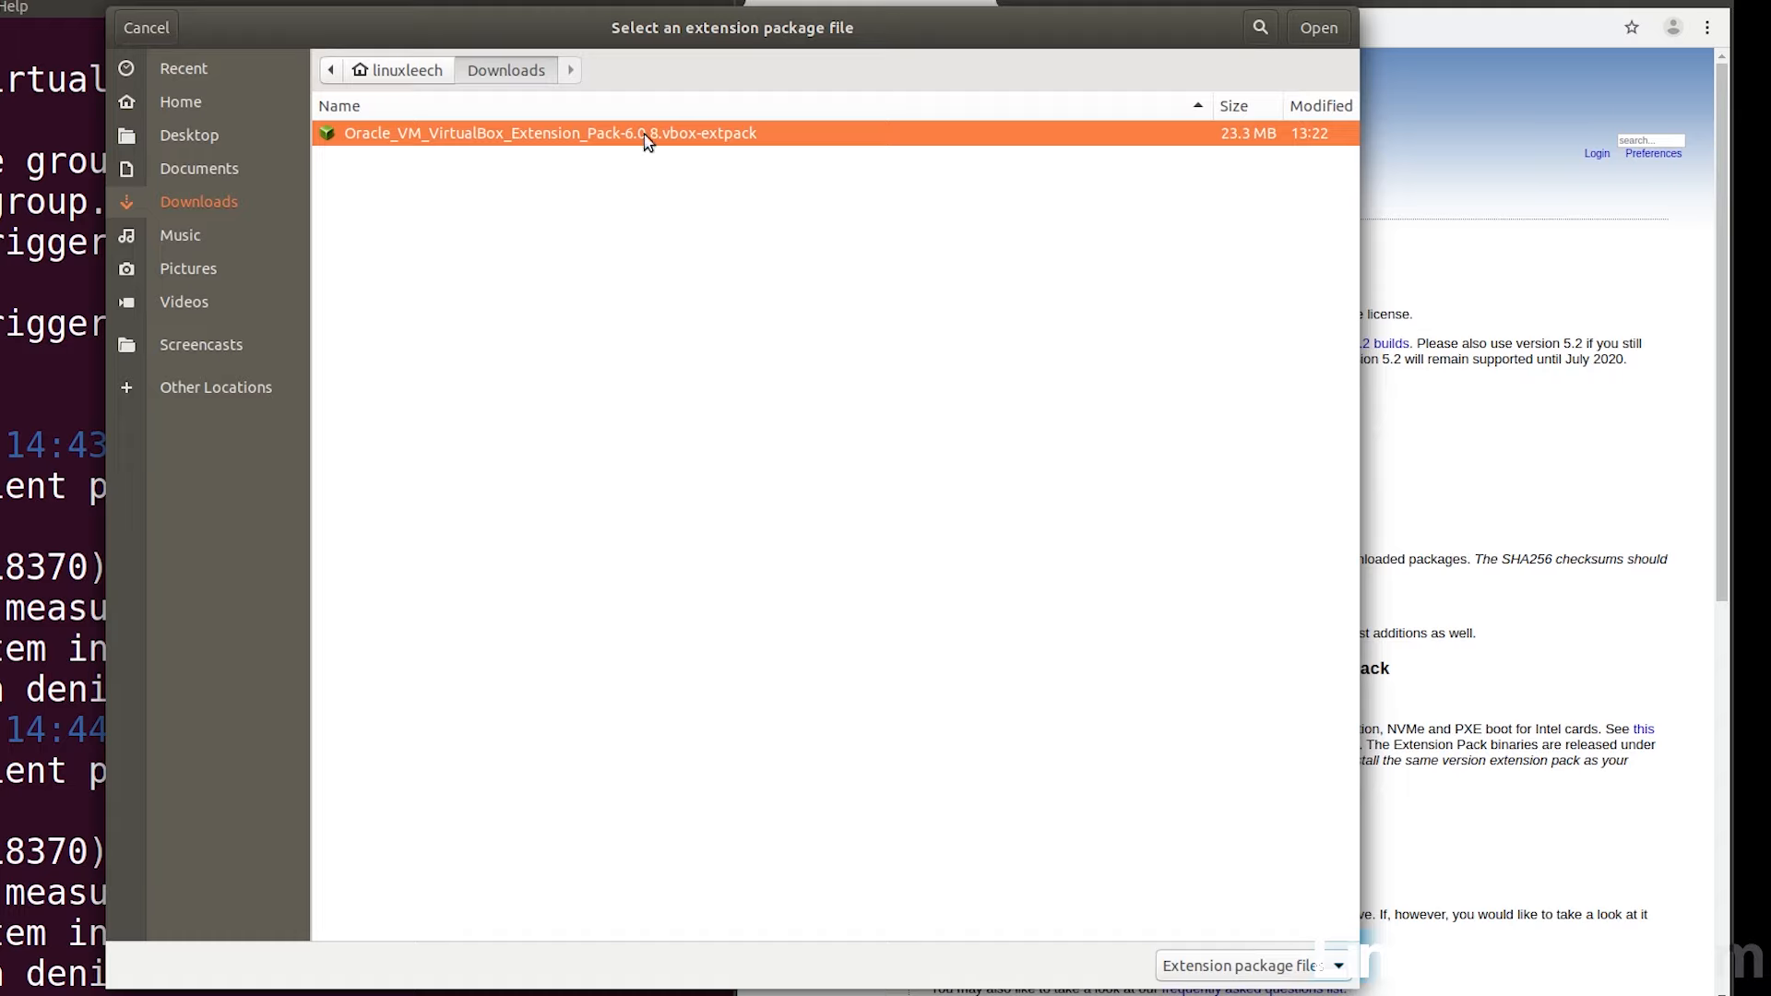
{"action": "mouse_move", "coordinate": [1256, 121]}
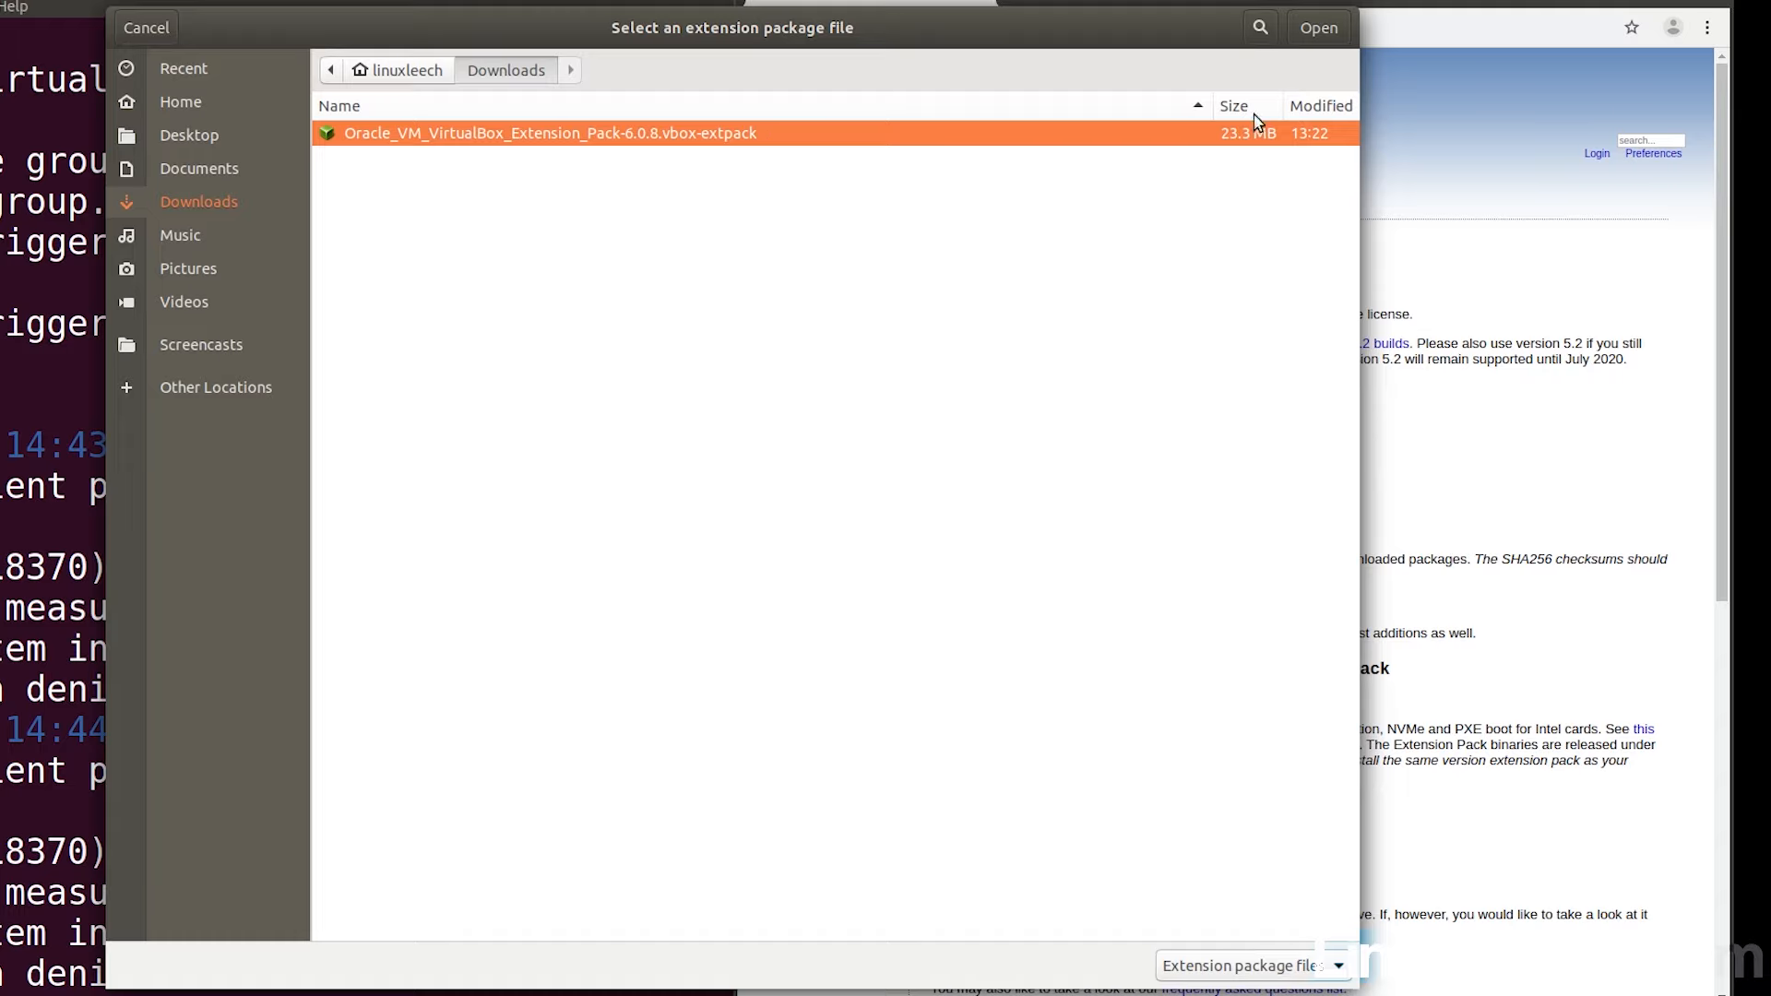
{"action": "mouse_move", "coordinate": [1155, 389]}
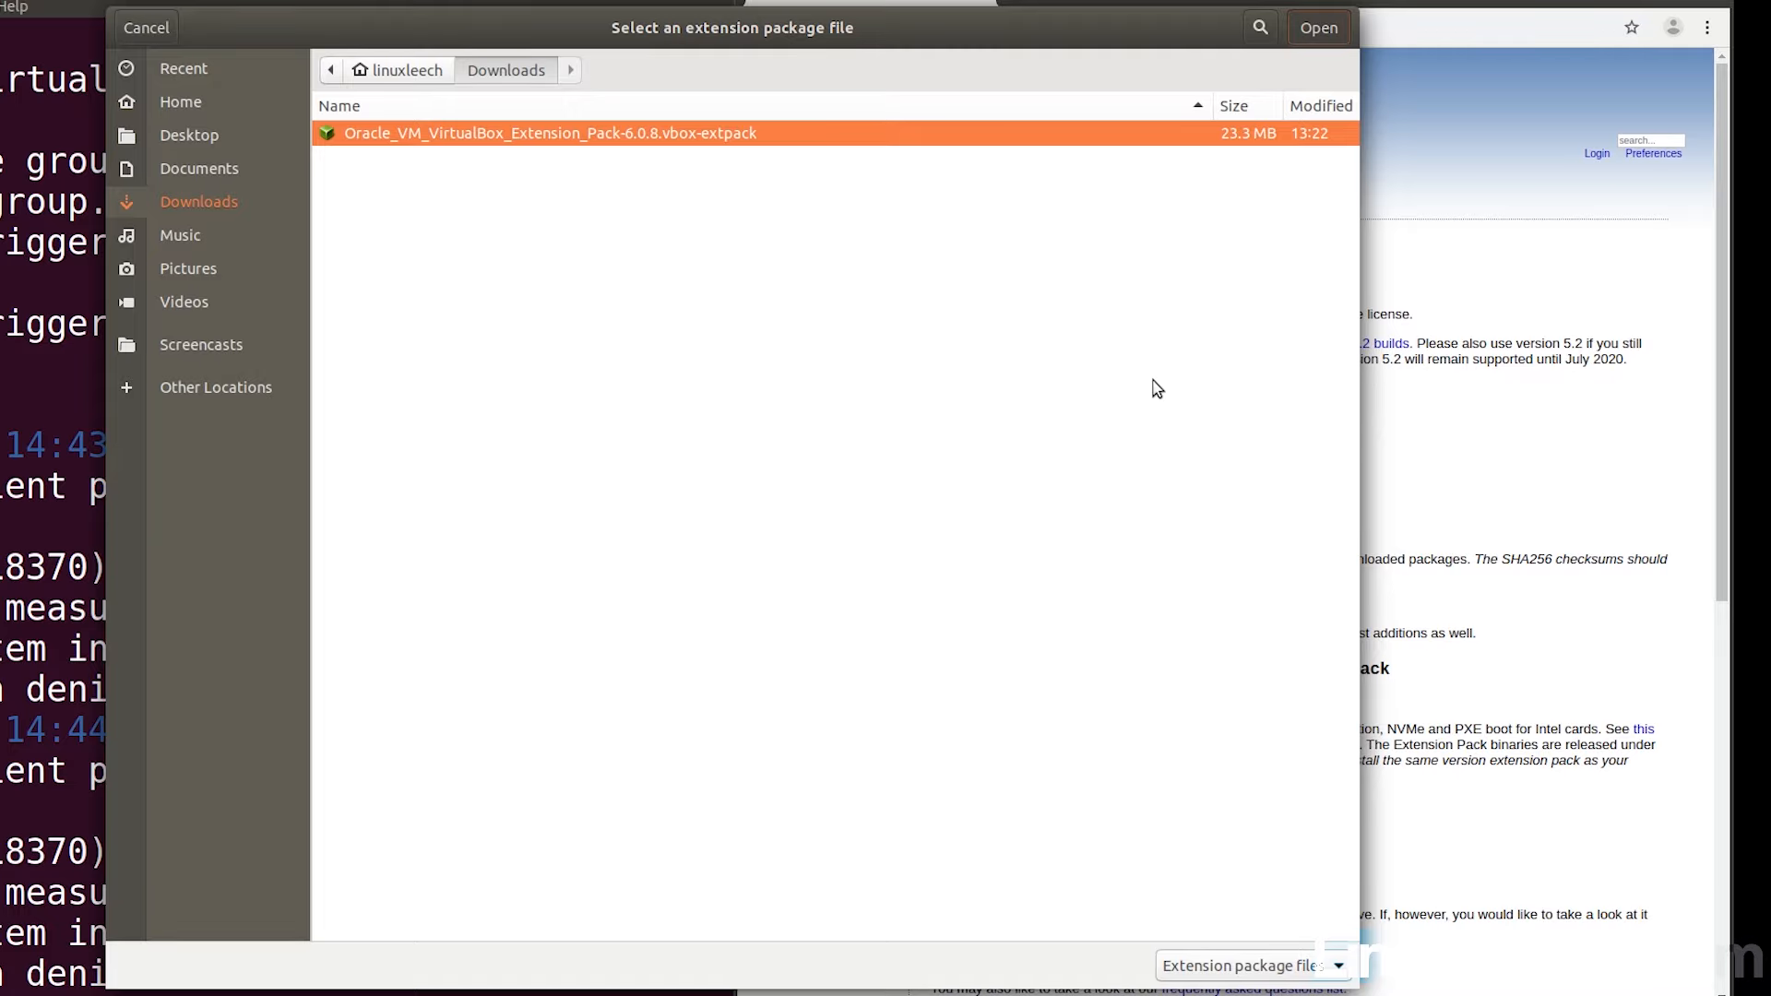
Submit Oracle_VM_VirtualBox_Extension_Pack-6.0.8.vbox-extpack from Downloads, bringing up its license
{"action": "left_click", "coordinate": [1317, 28]}
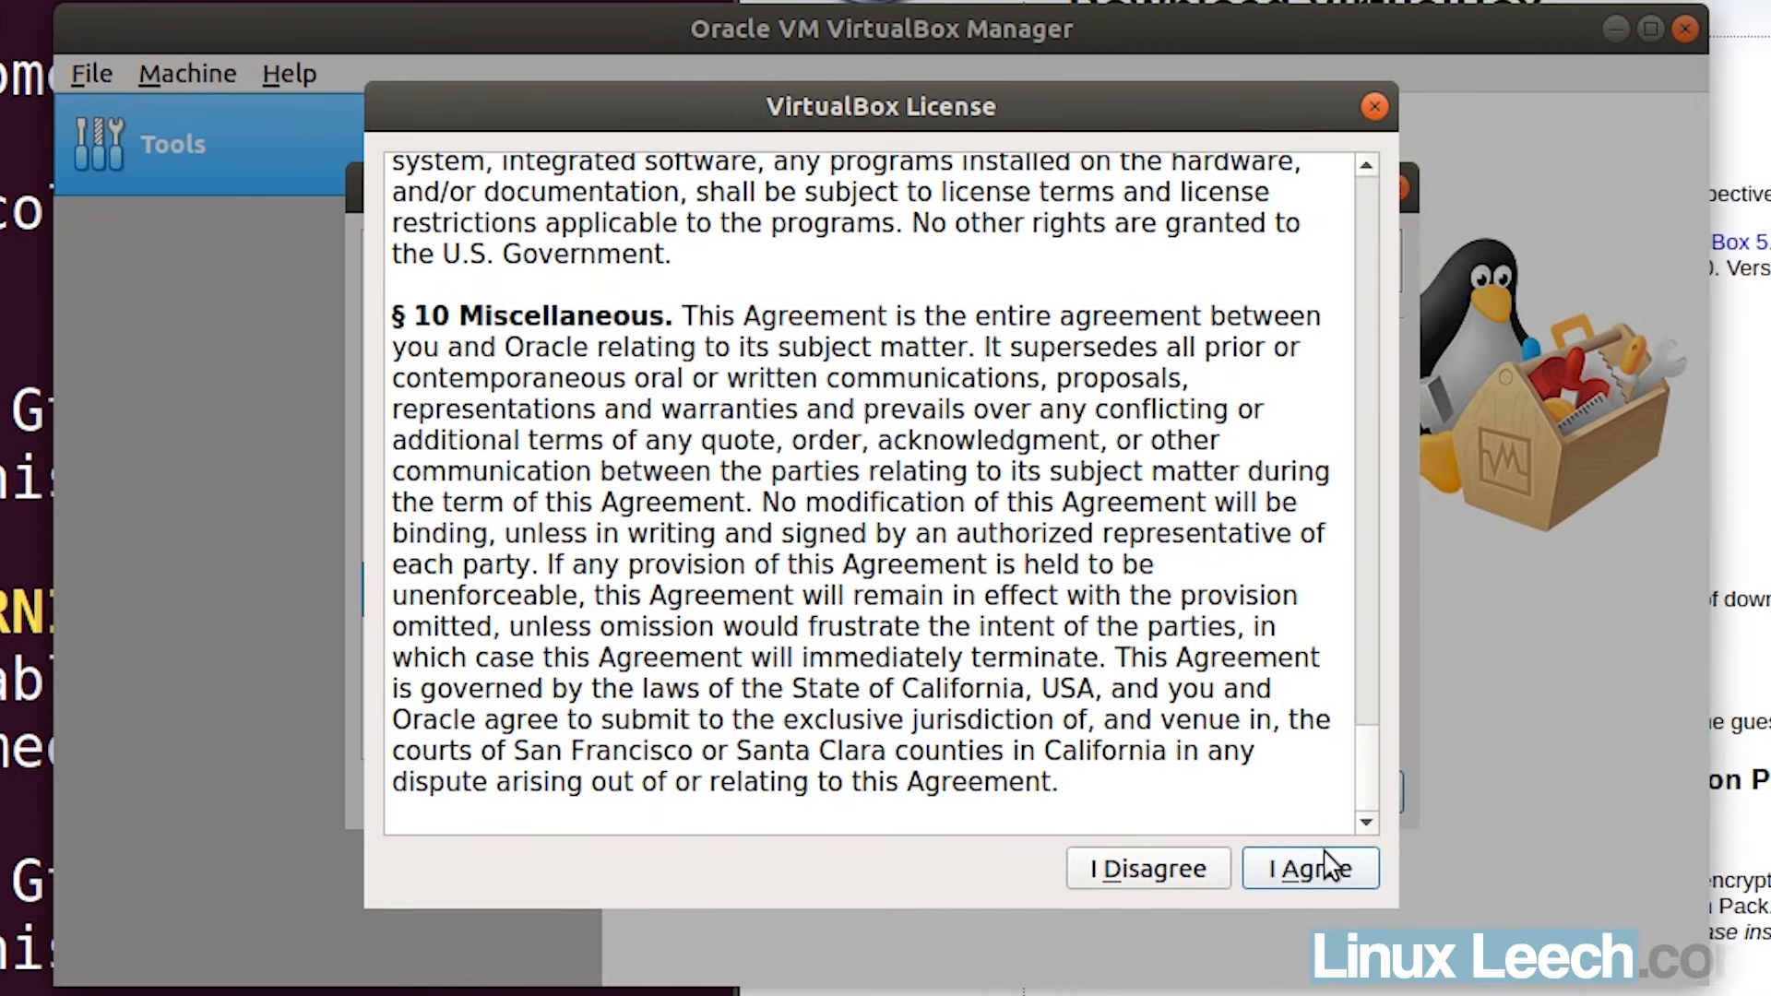
Accept the Extension Pack 6.0.8r130520 license, authenticate with the password, and confirm installation in Preferences
{"action": "left_click", "coordinate": [1310, 869]}
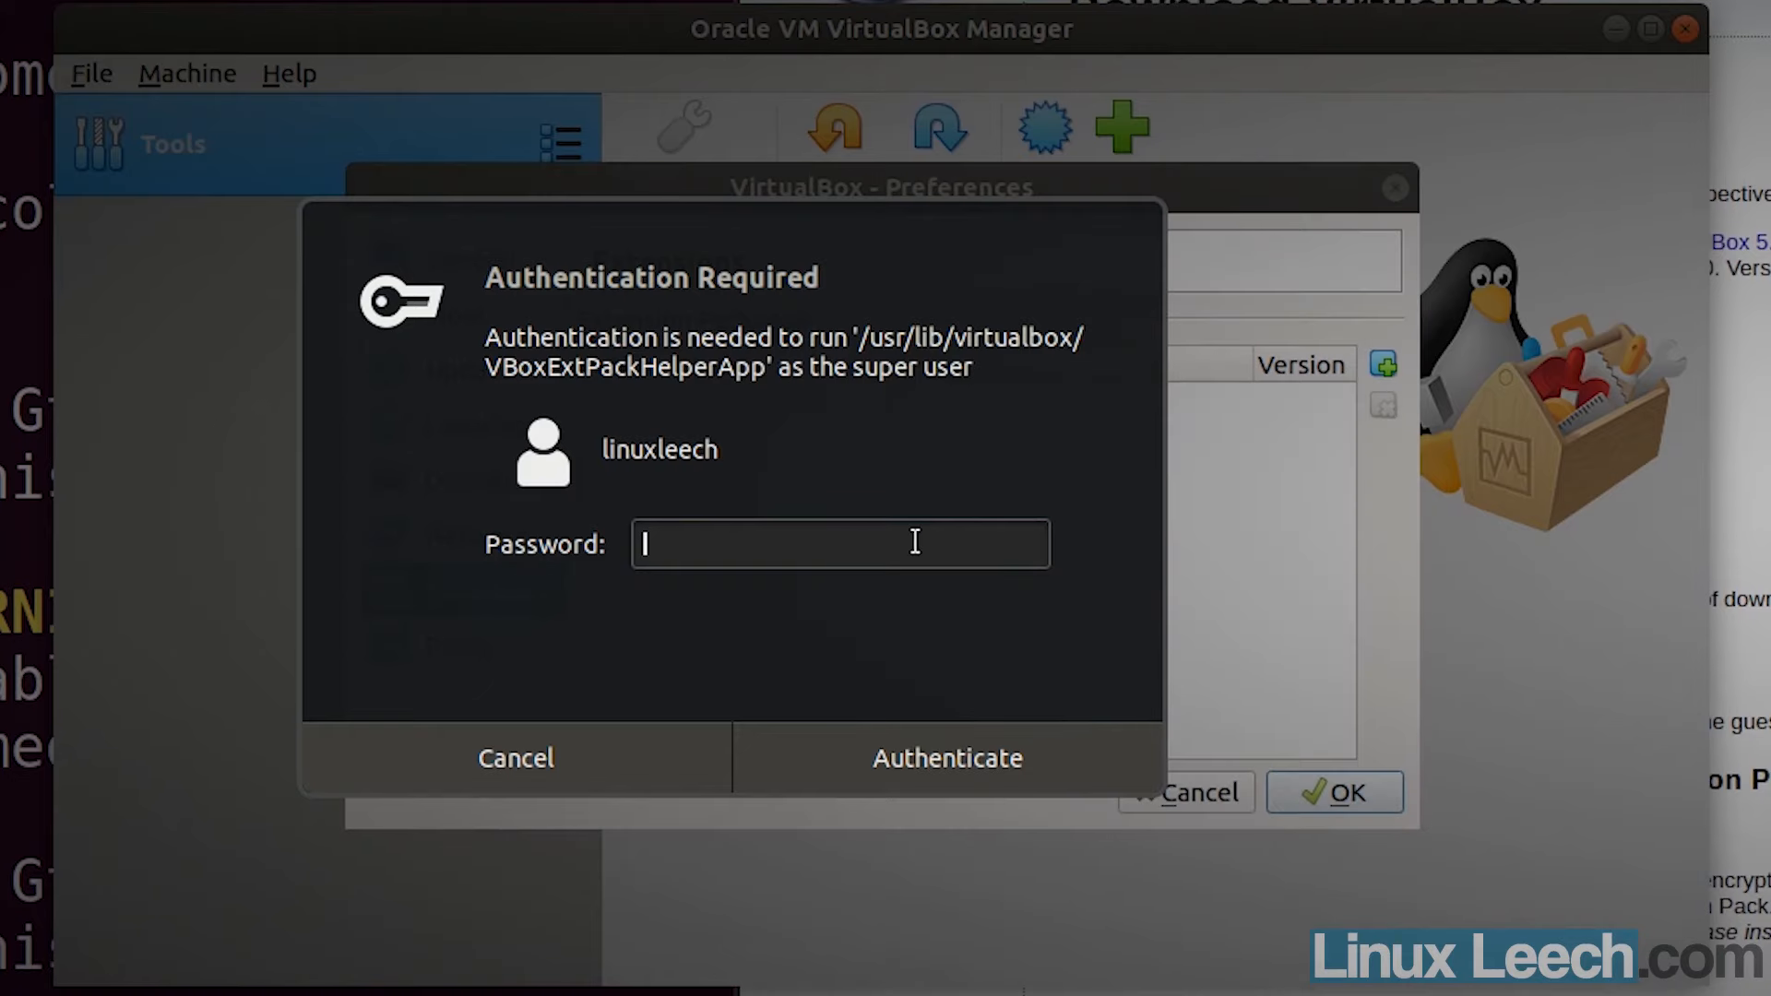
{"action": "type", "text": "••"}
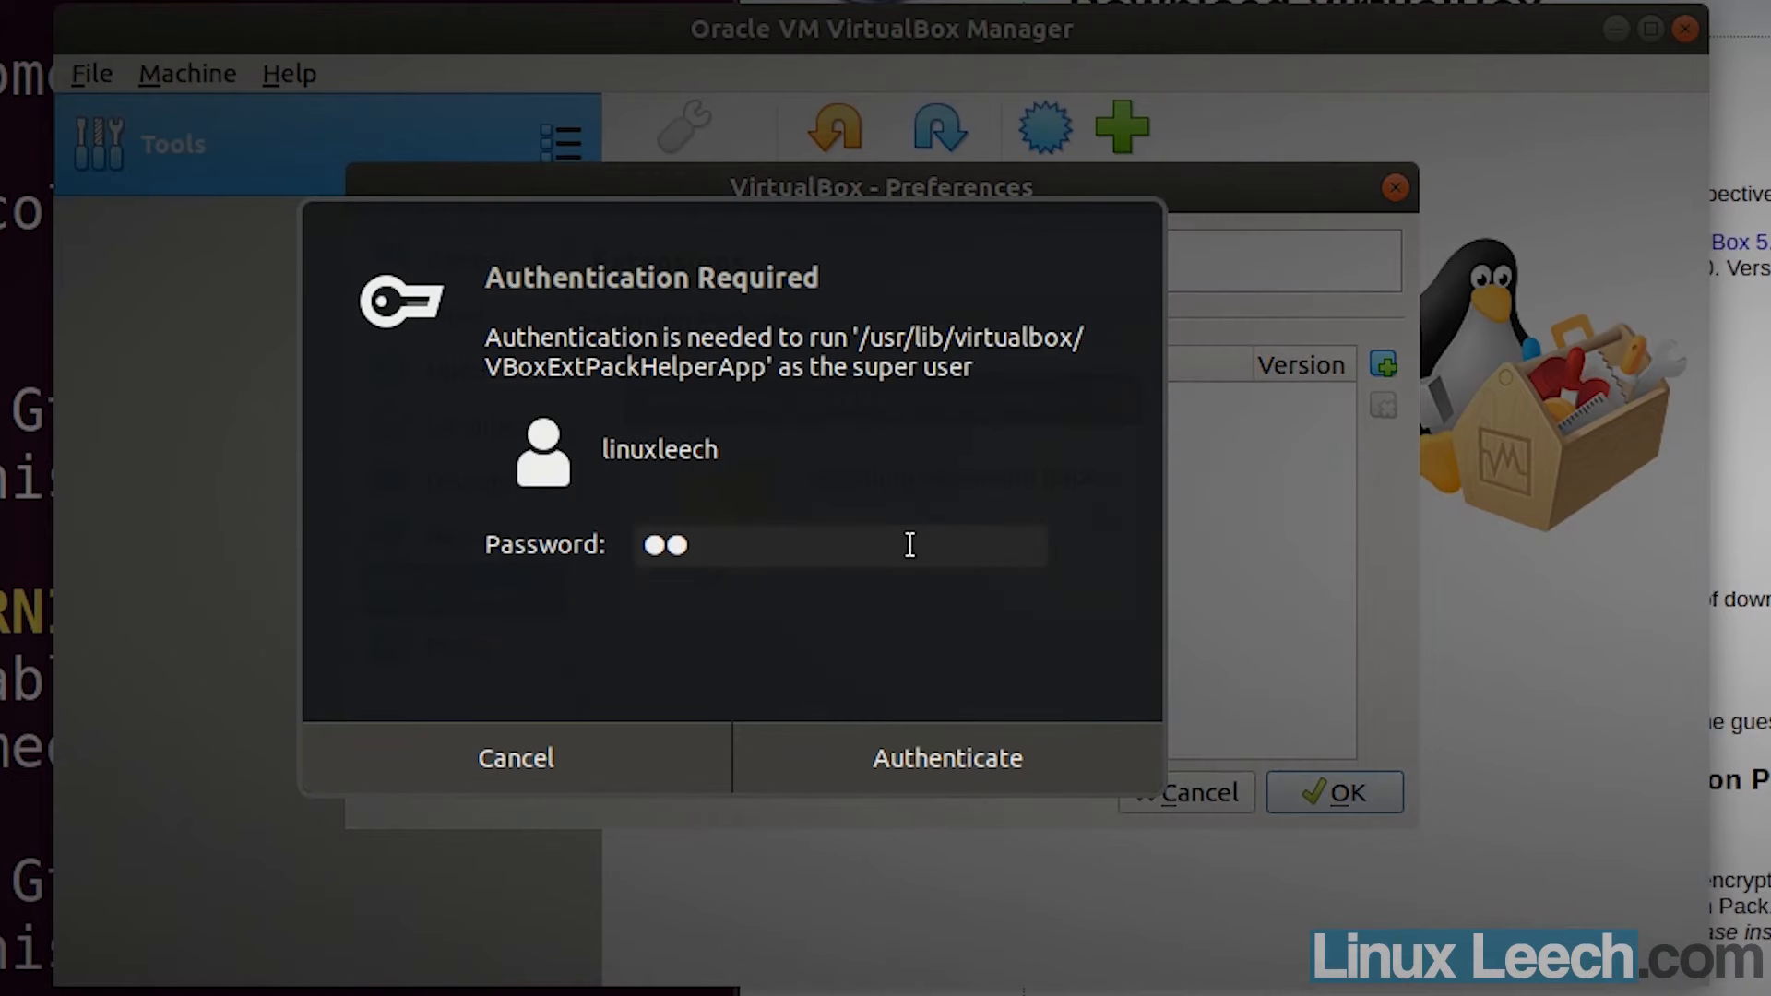
{"action": "left_click", "coordinate": [944, 758]}
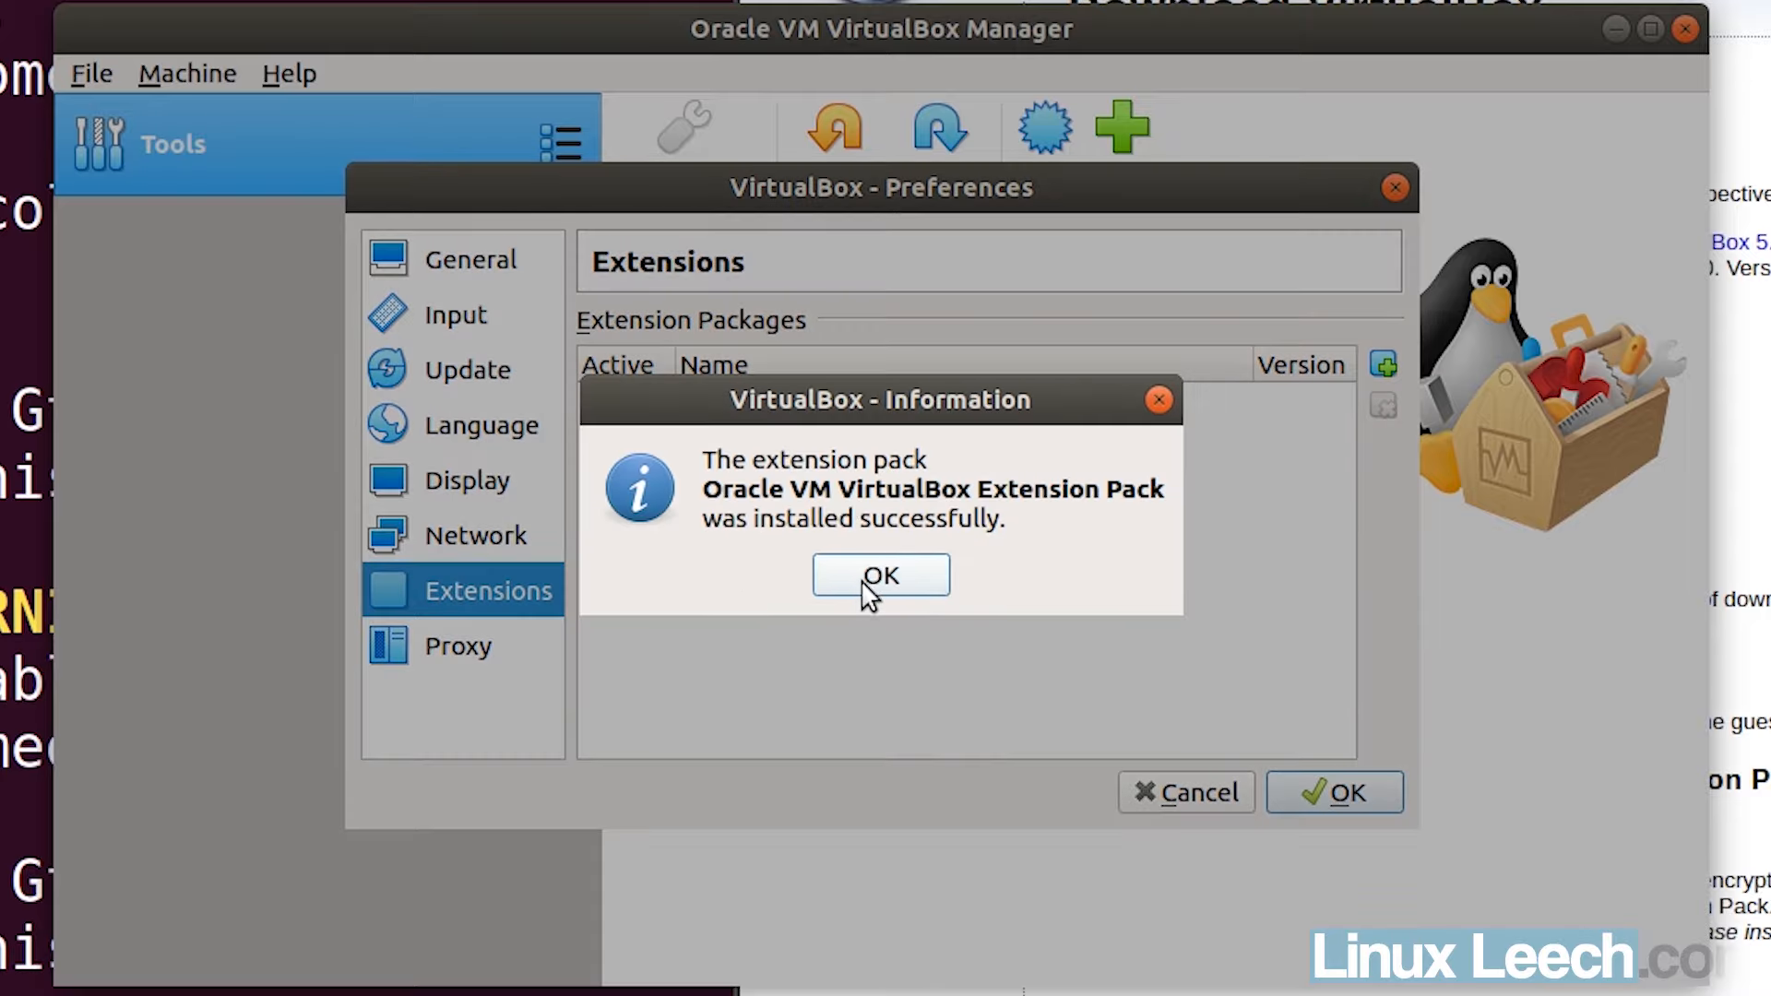
{"action": "left_click", "coordinate": [880, 576]}
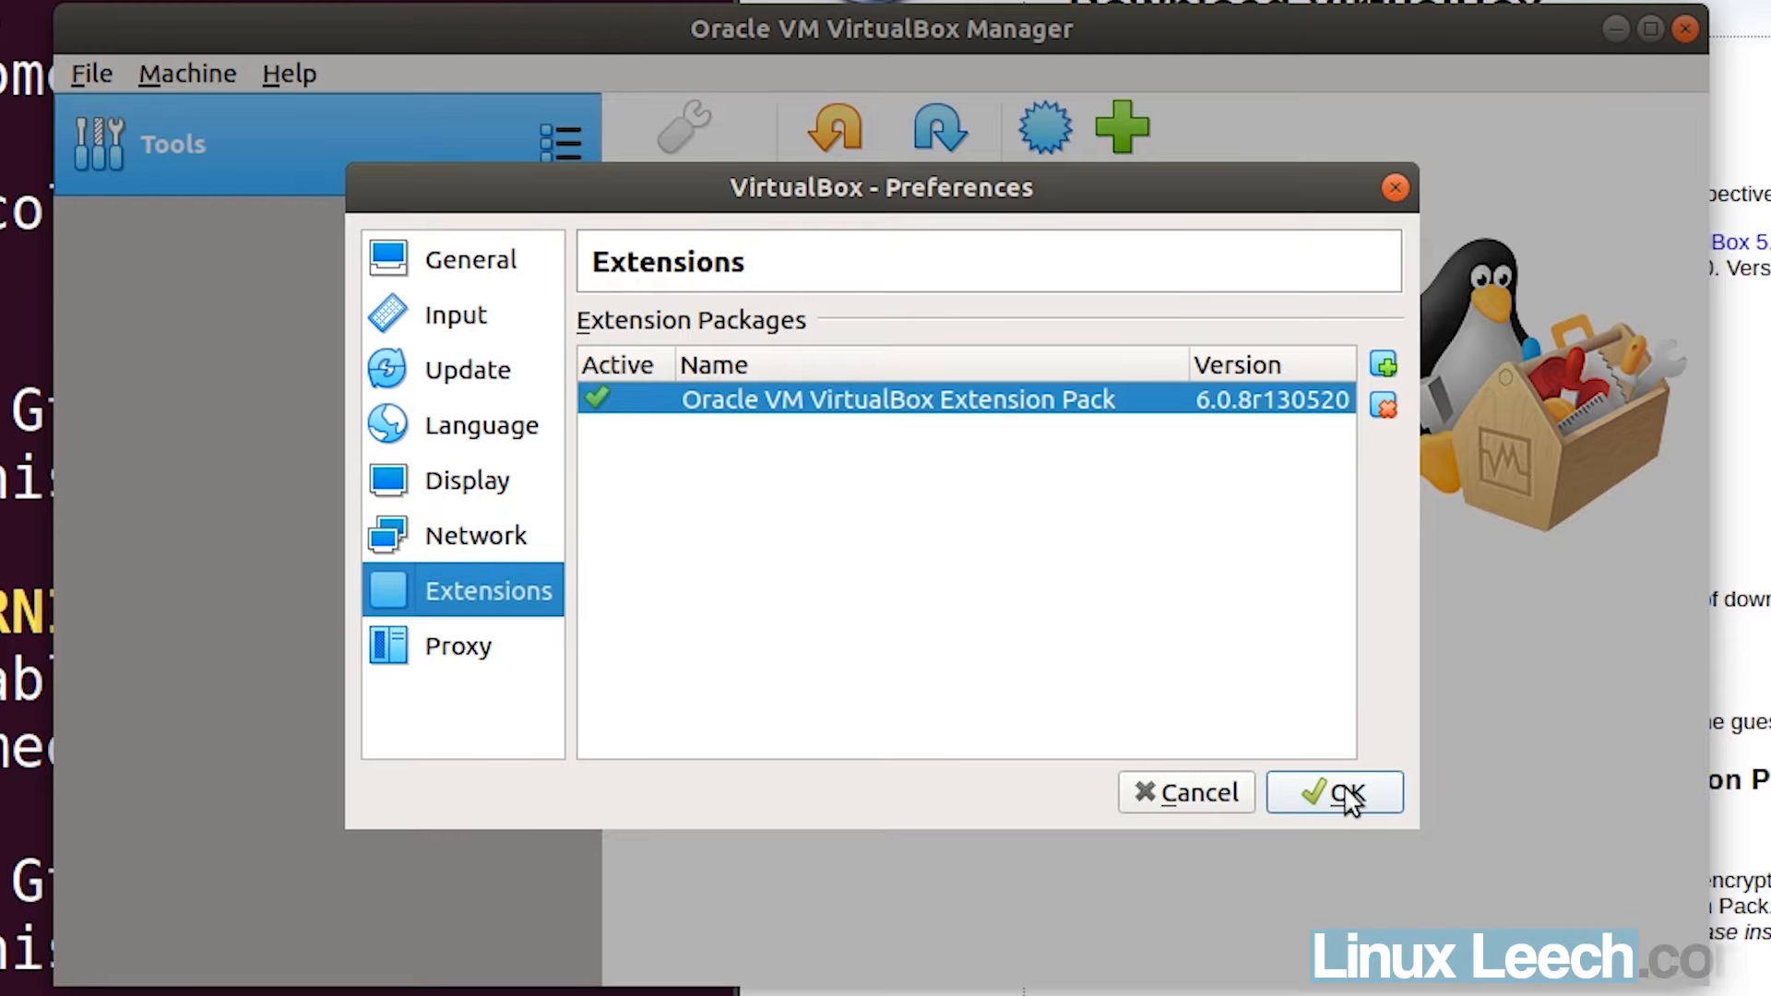
{"action": "left_click", "coordinate": [1334, 791]}
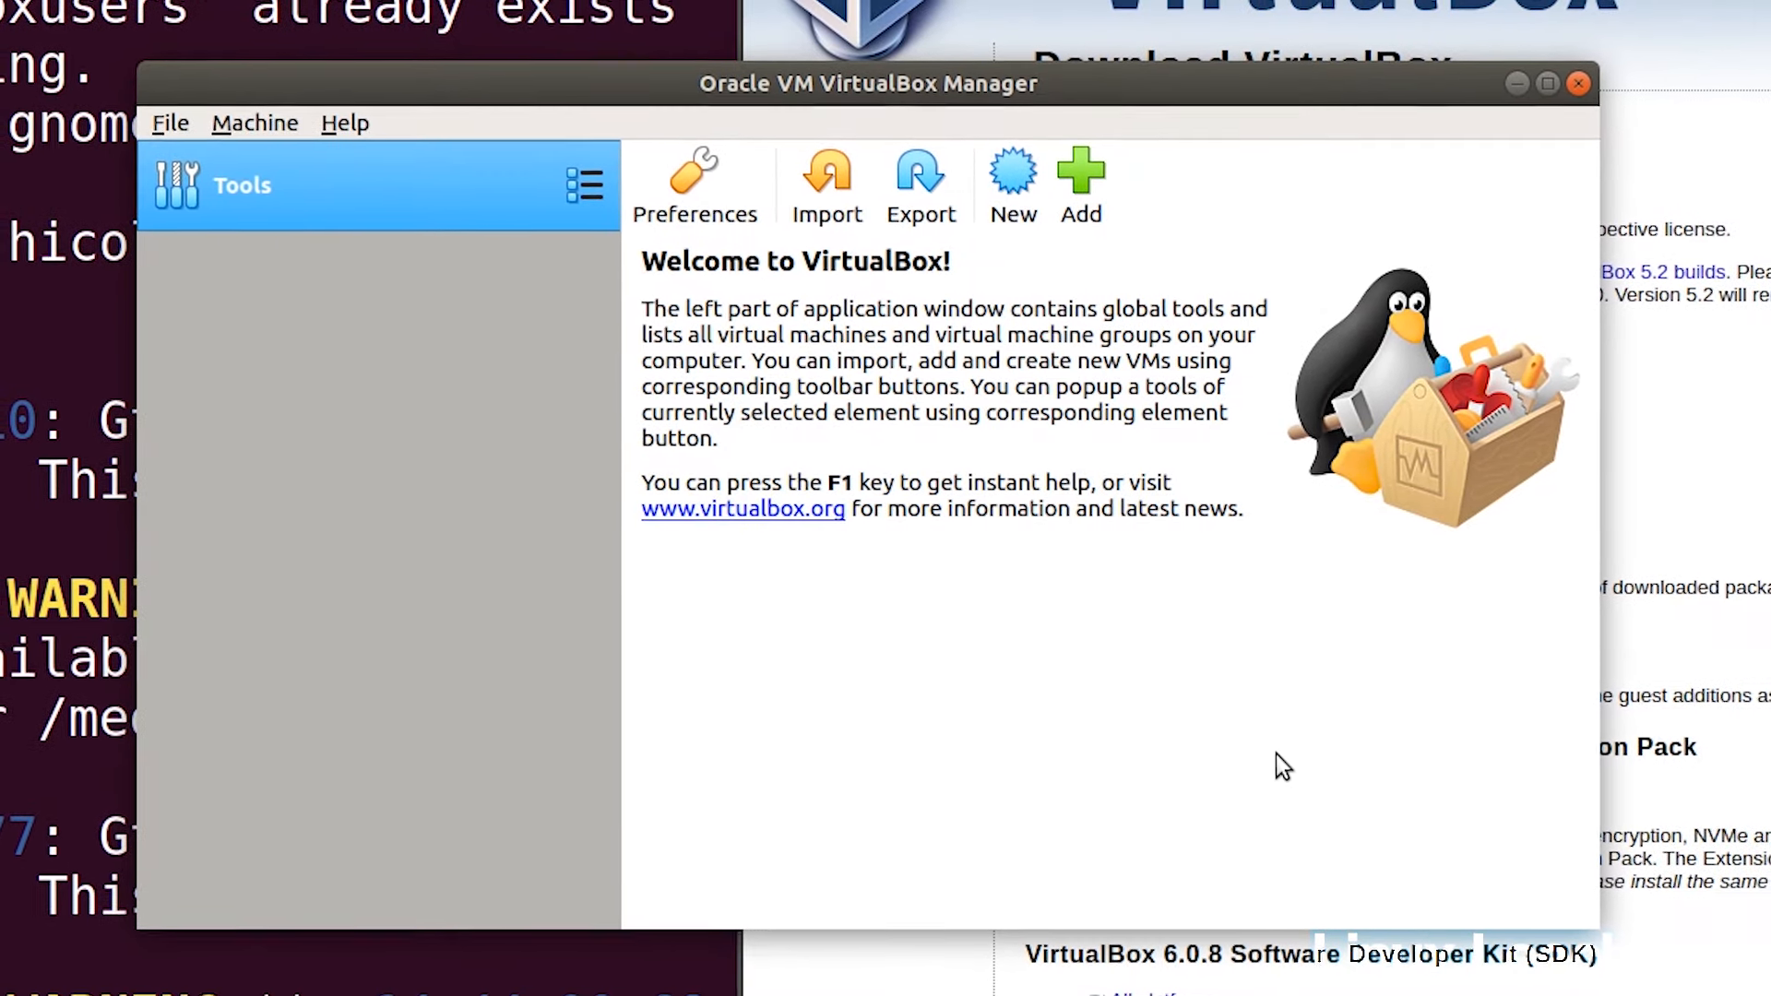